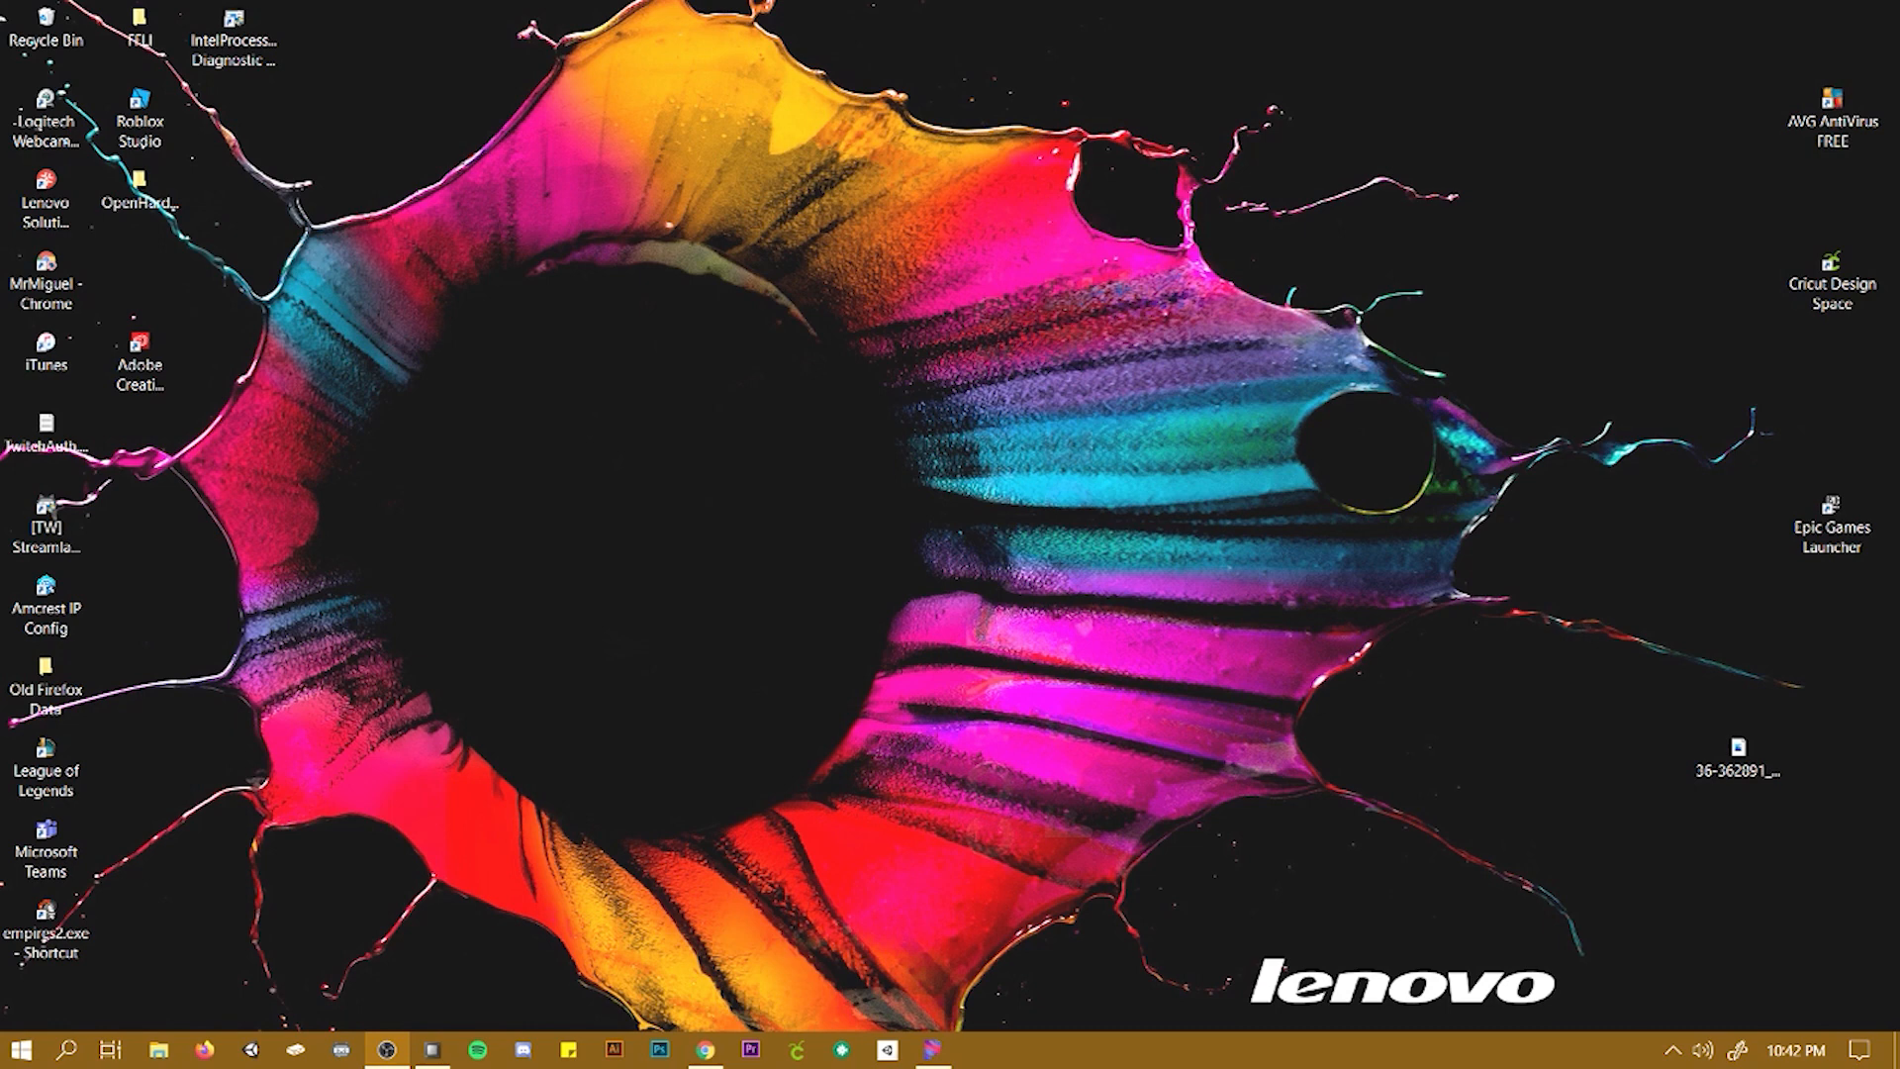
pyautogui.moveTo(1134, 612)
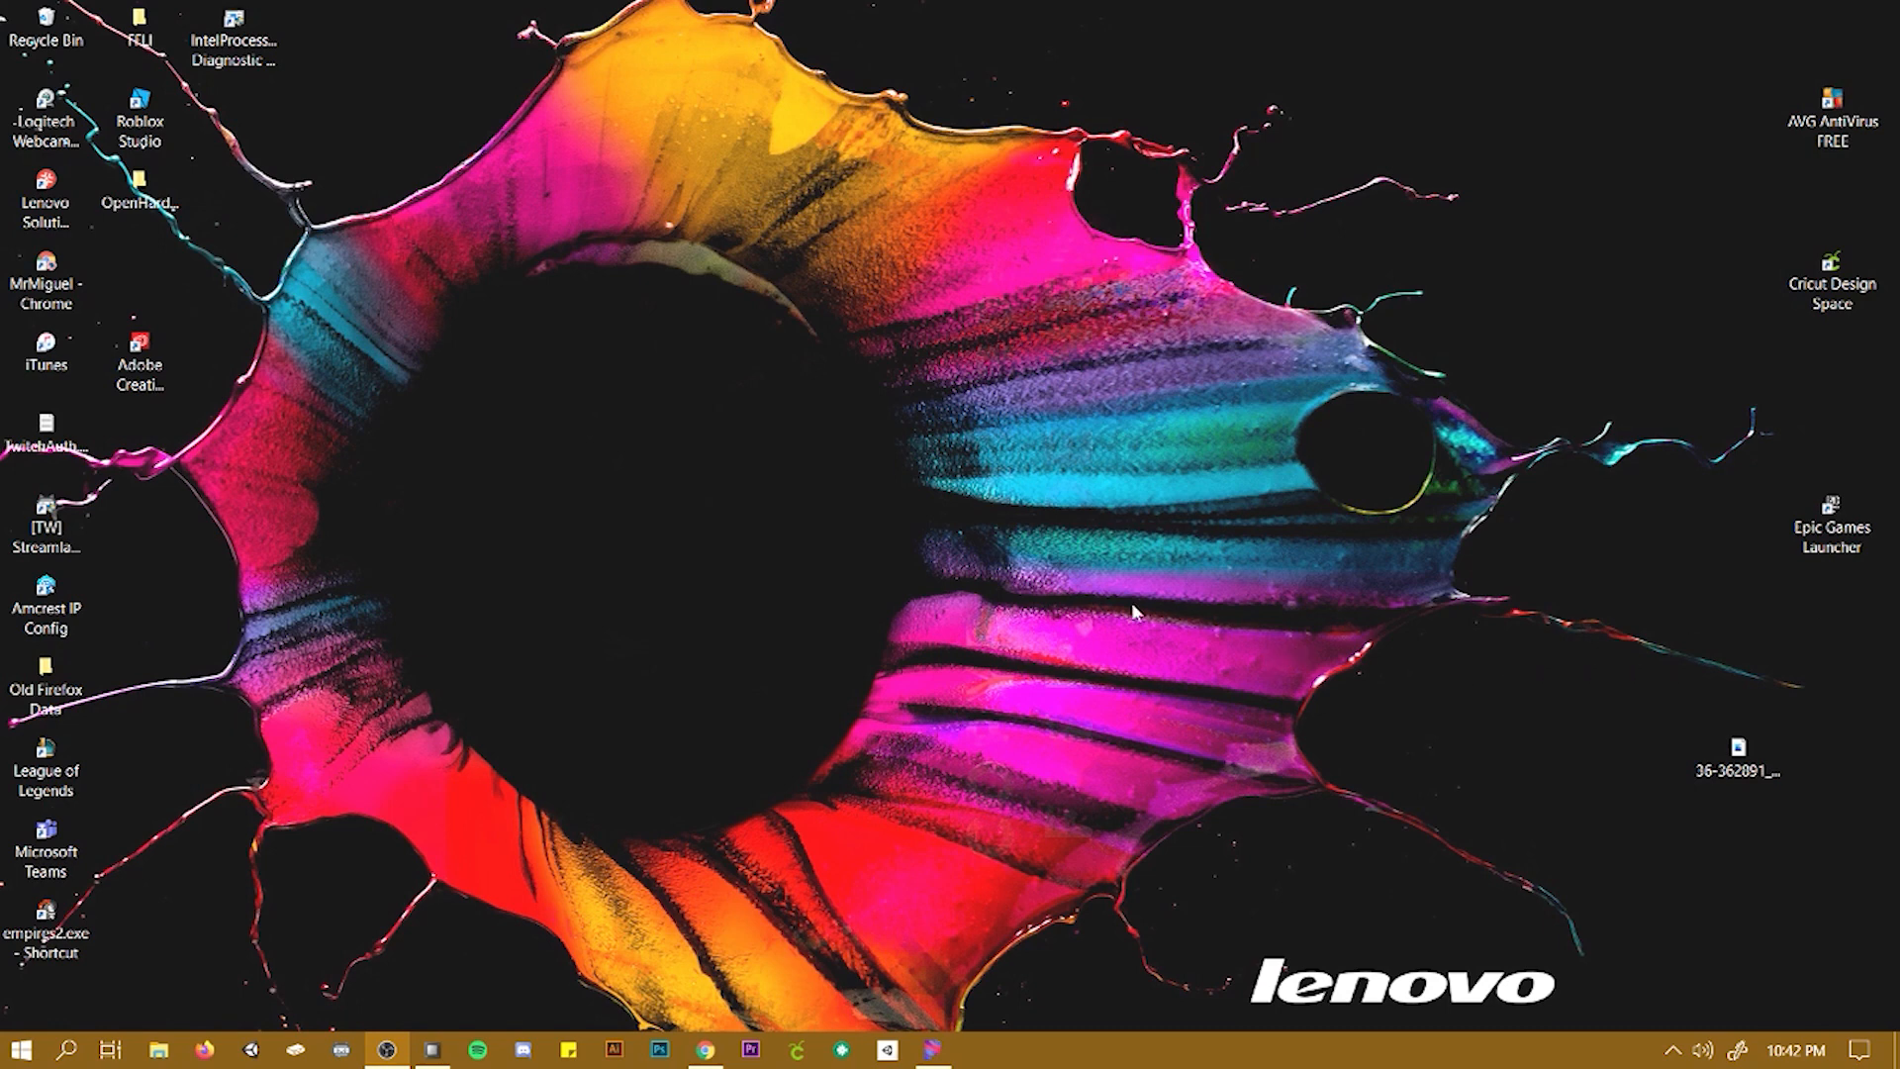
# Close the empty LÖVE window and open File Explorer on Documents
pyautogui.click(16, 1049)
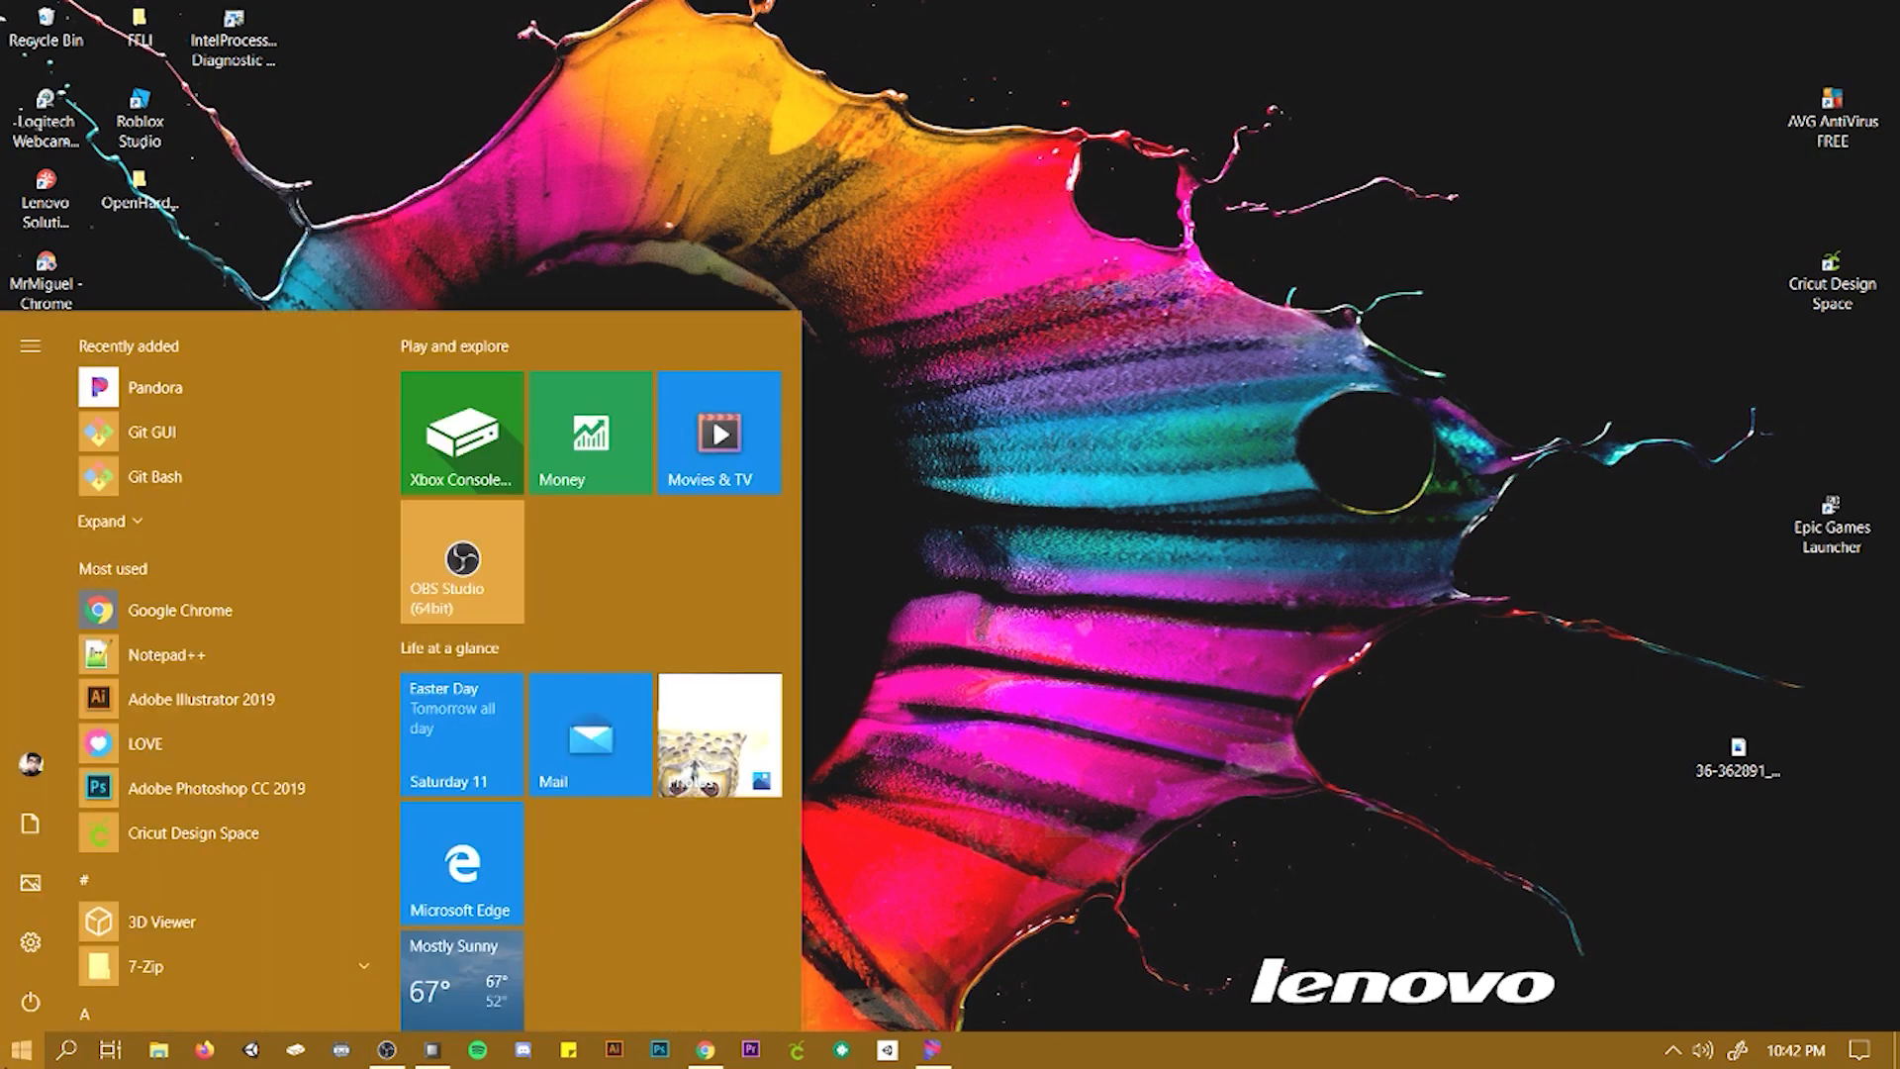
pyautogui.moveTo(167, 744)
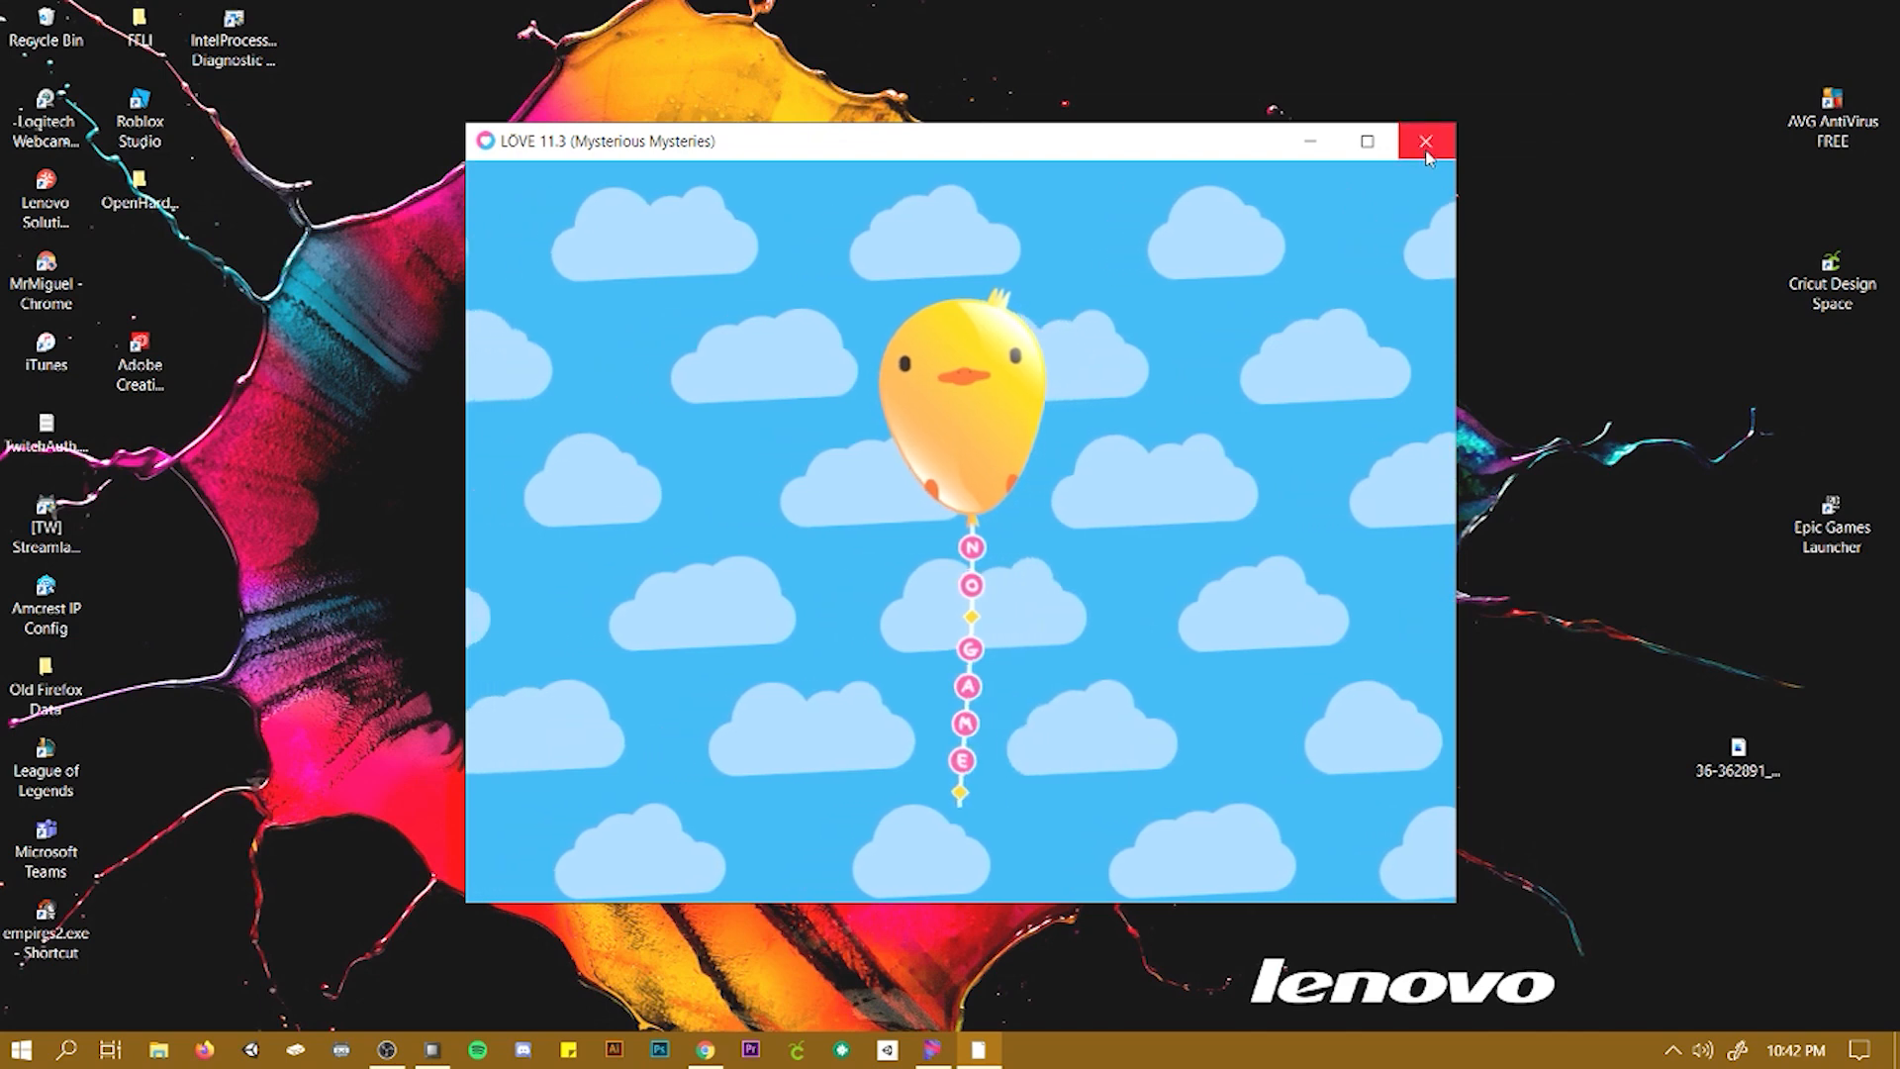
pyautogui.click(1425, 141)
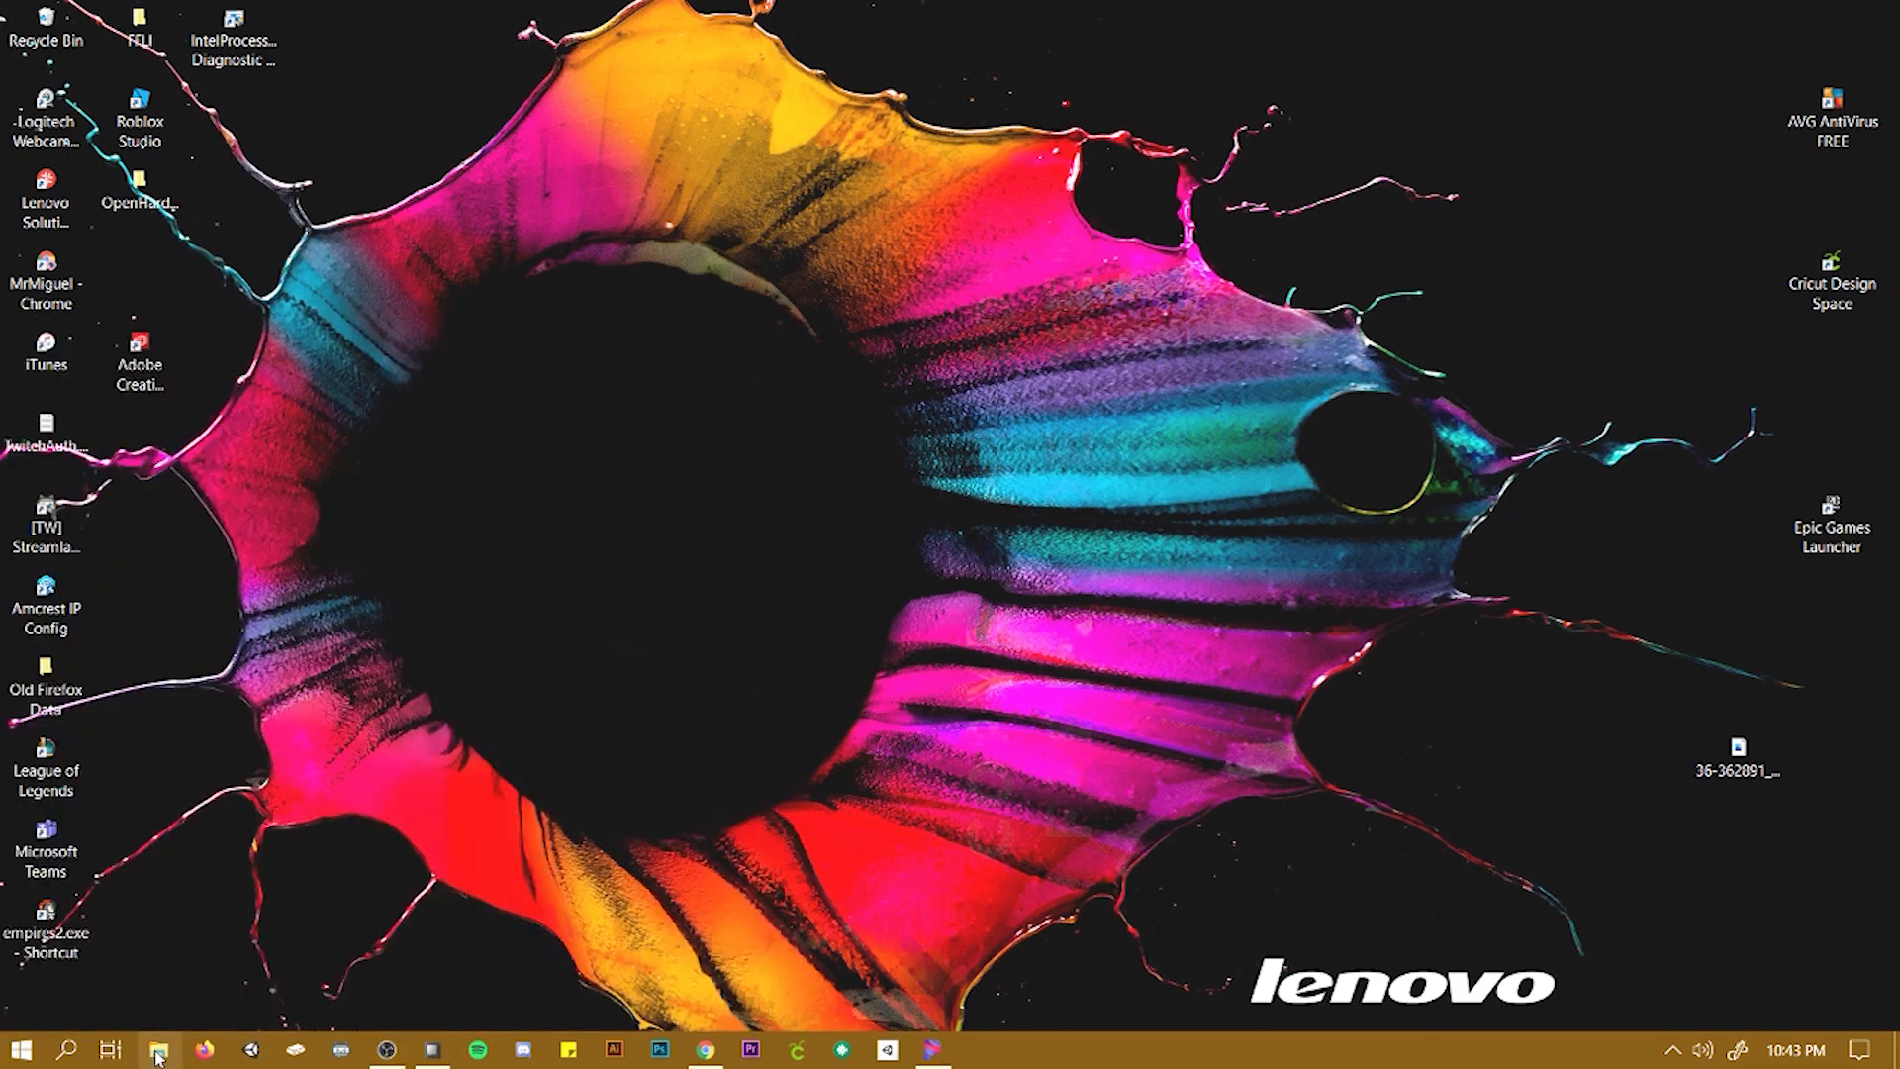
pyautogui.click(156, 1049)
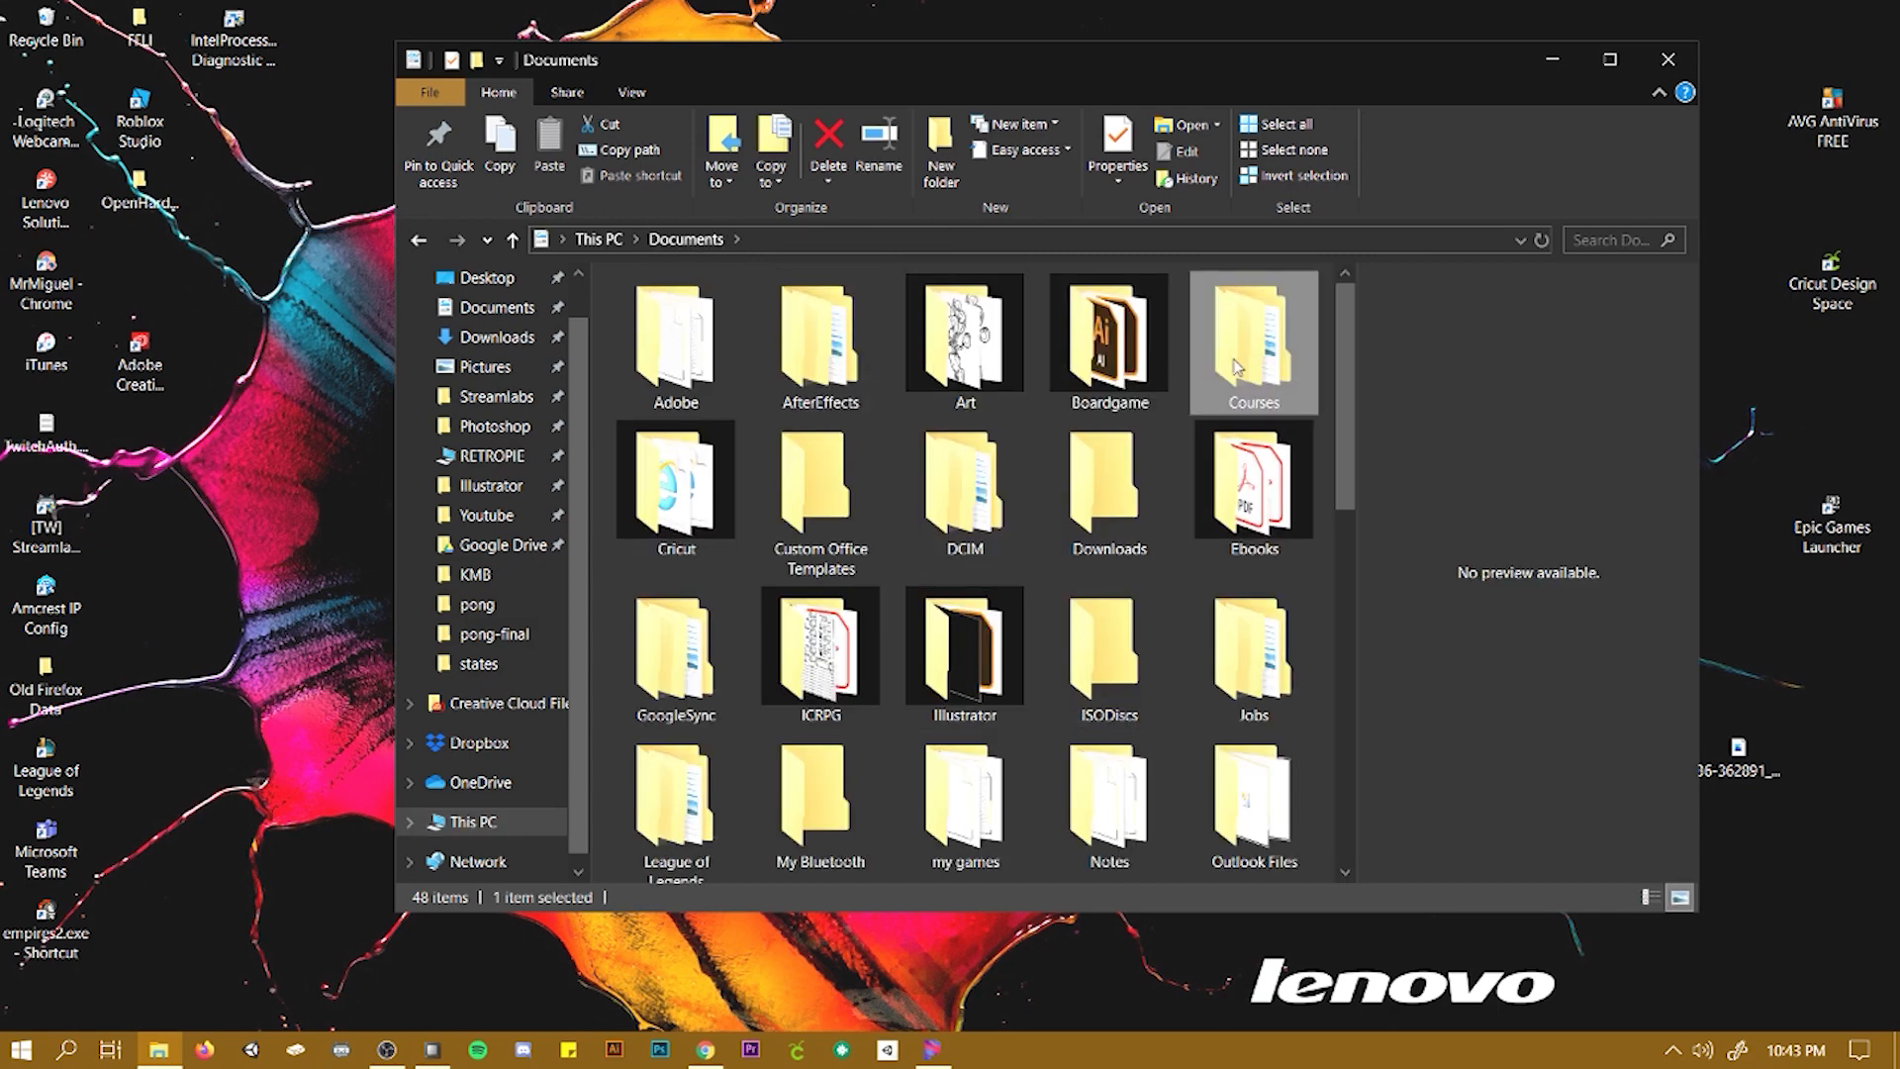
# Open Courses › CS50 › LOVE and select the pong folder
pyautogui.doubleClick(1252, 339)
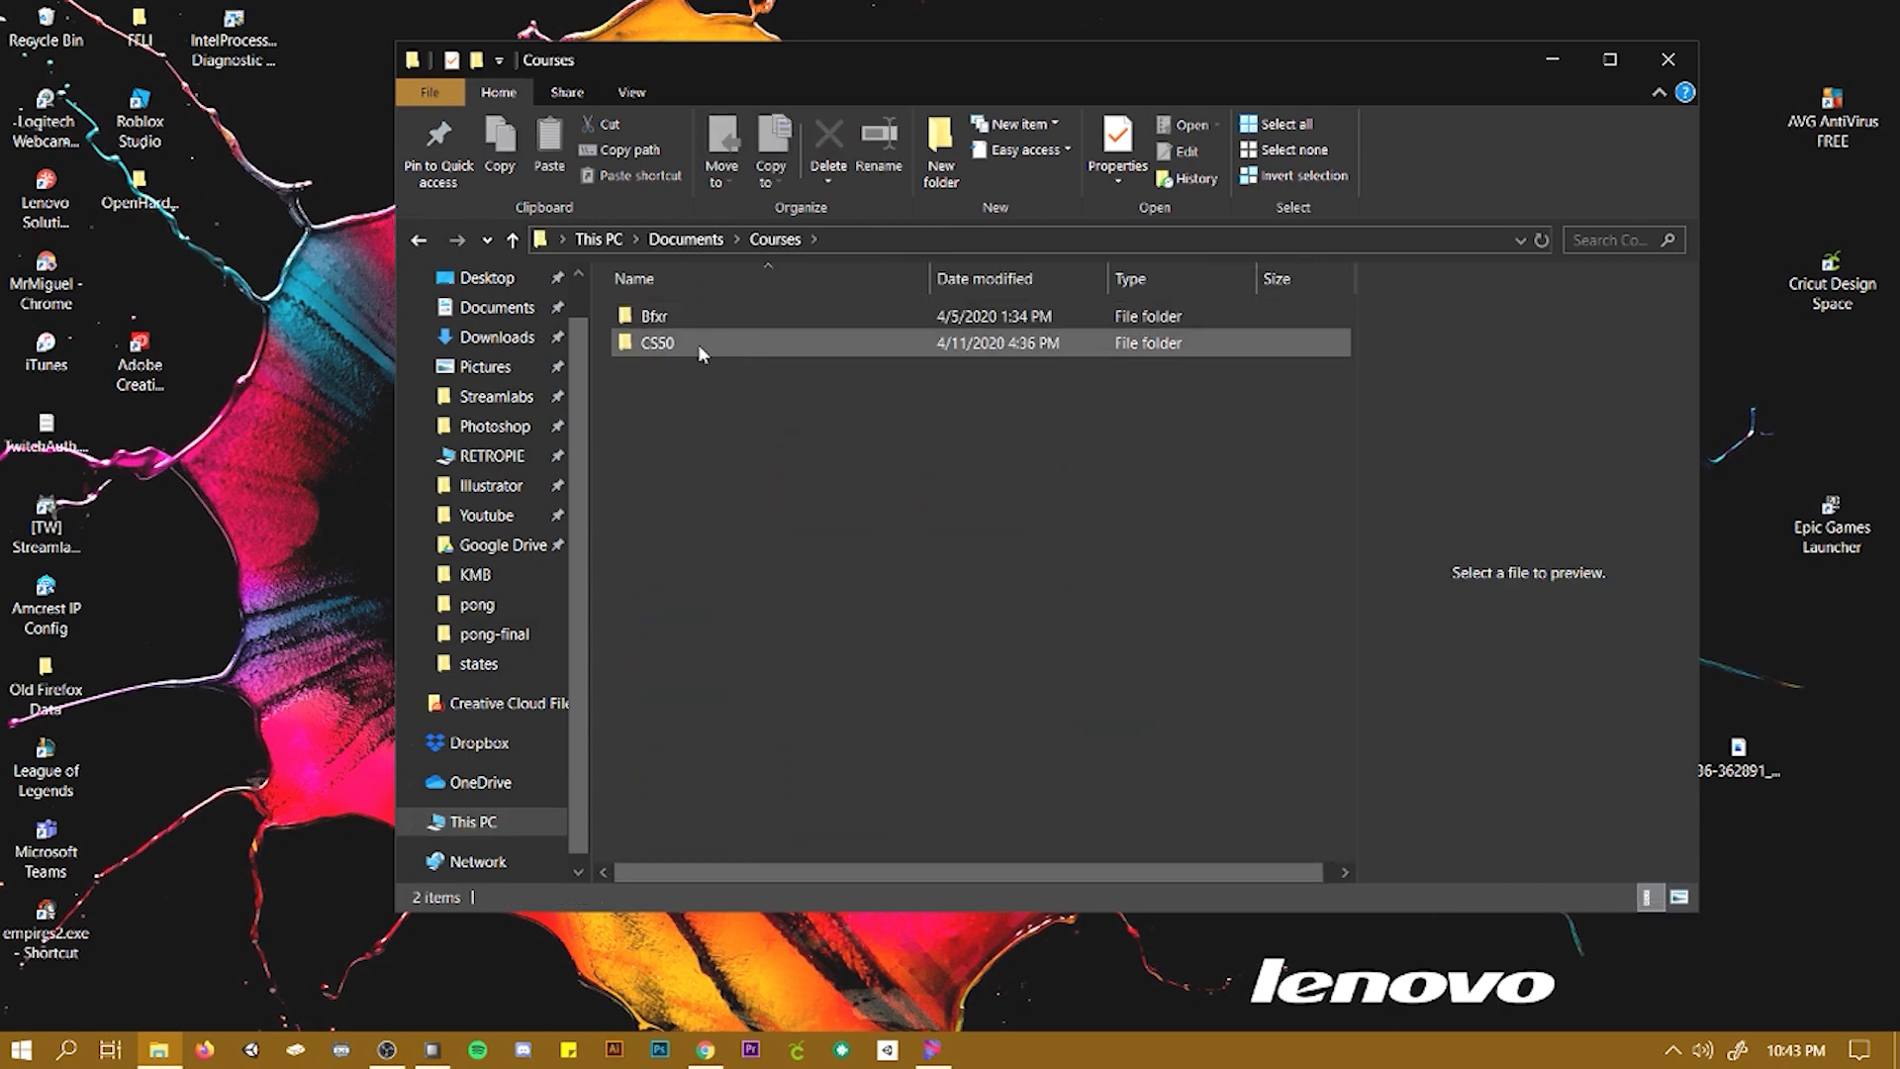
pyautogui.doubleClick(655, 343)
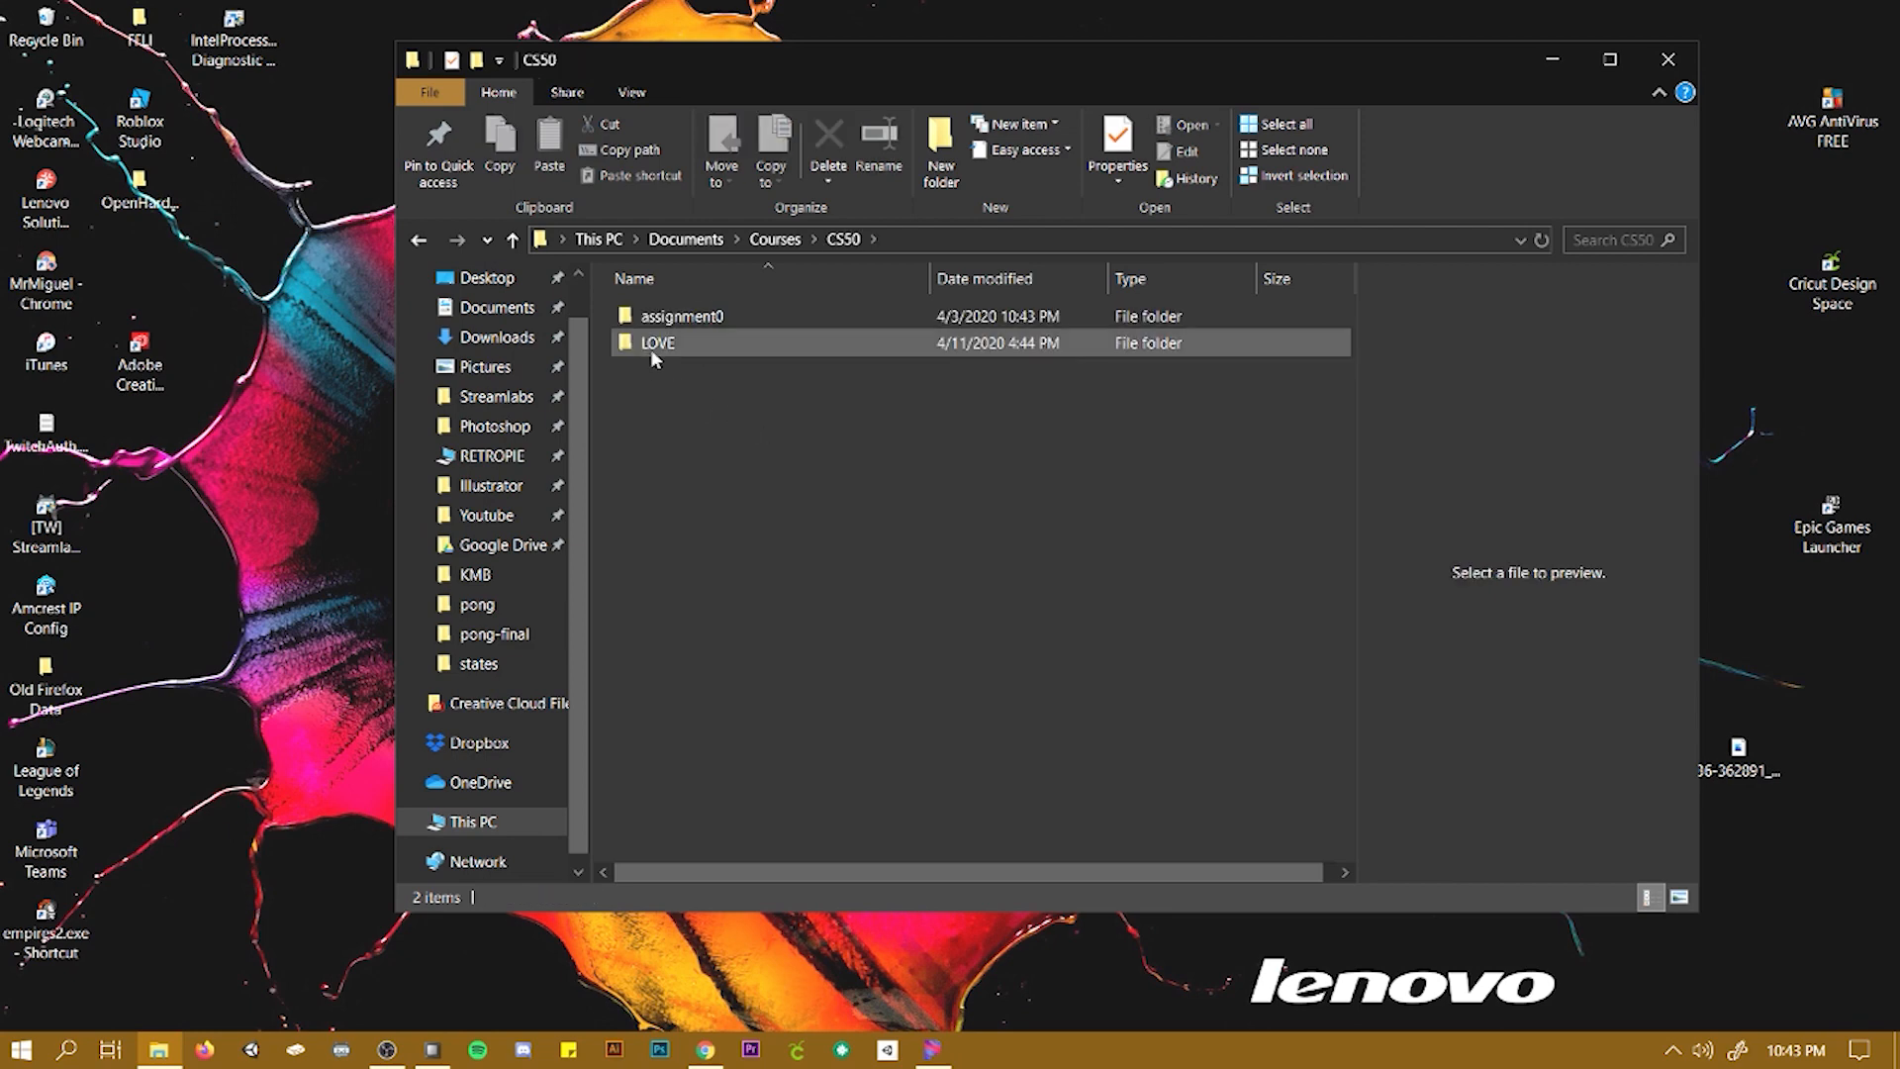
pyautogui.click(658, 343)
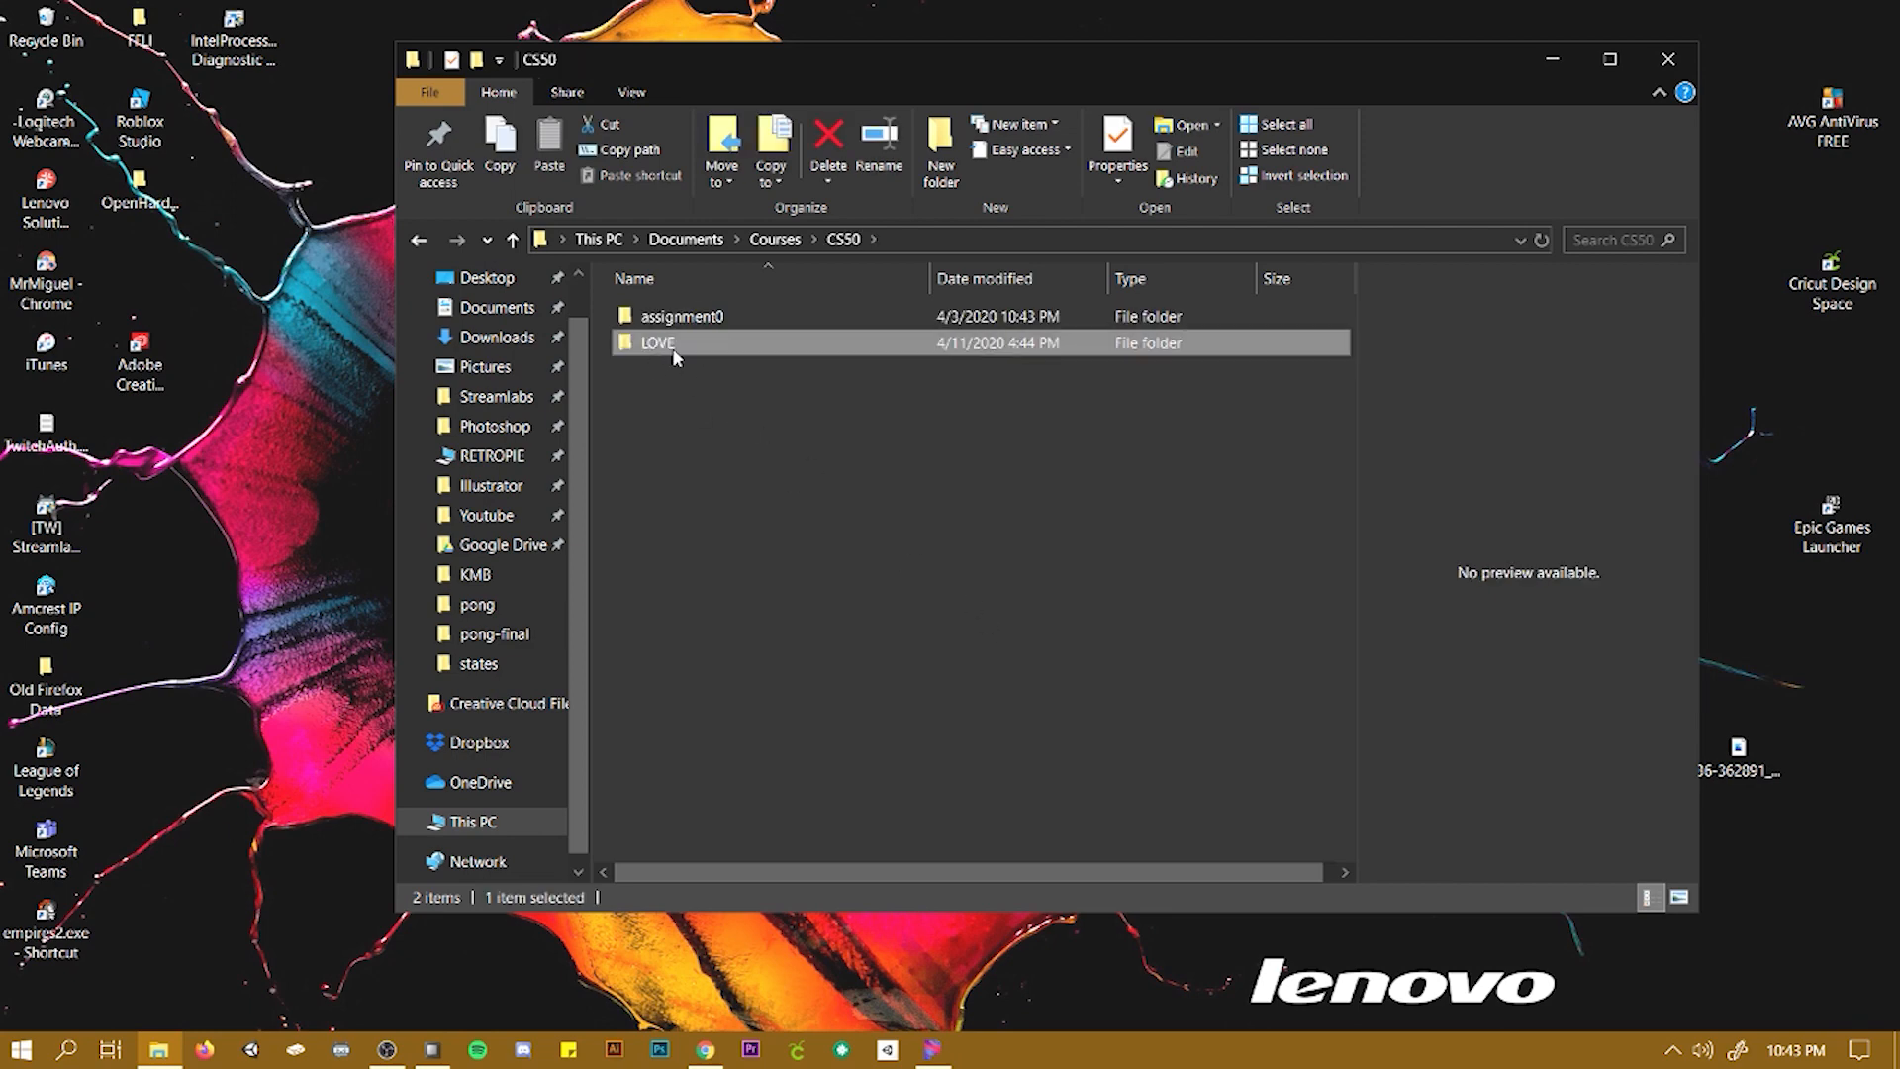
pyautogui.doubleClick(658, 341)
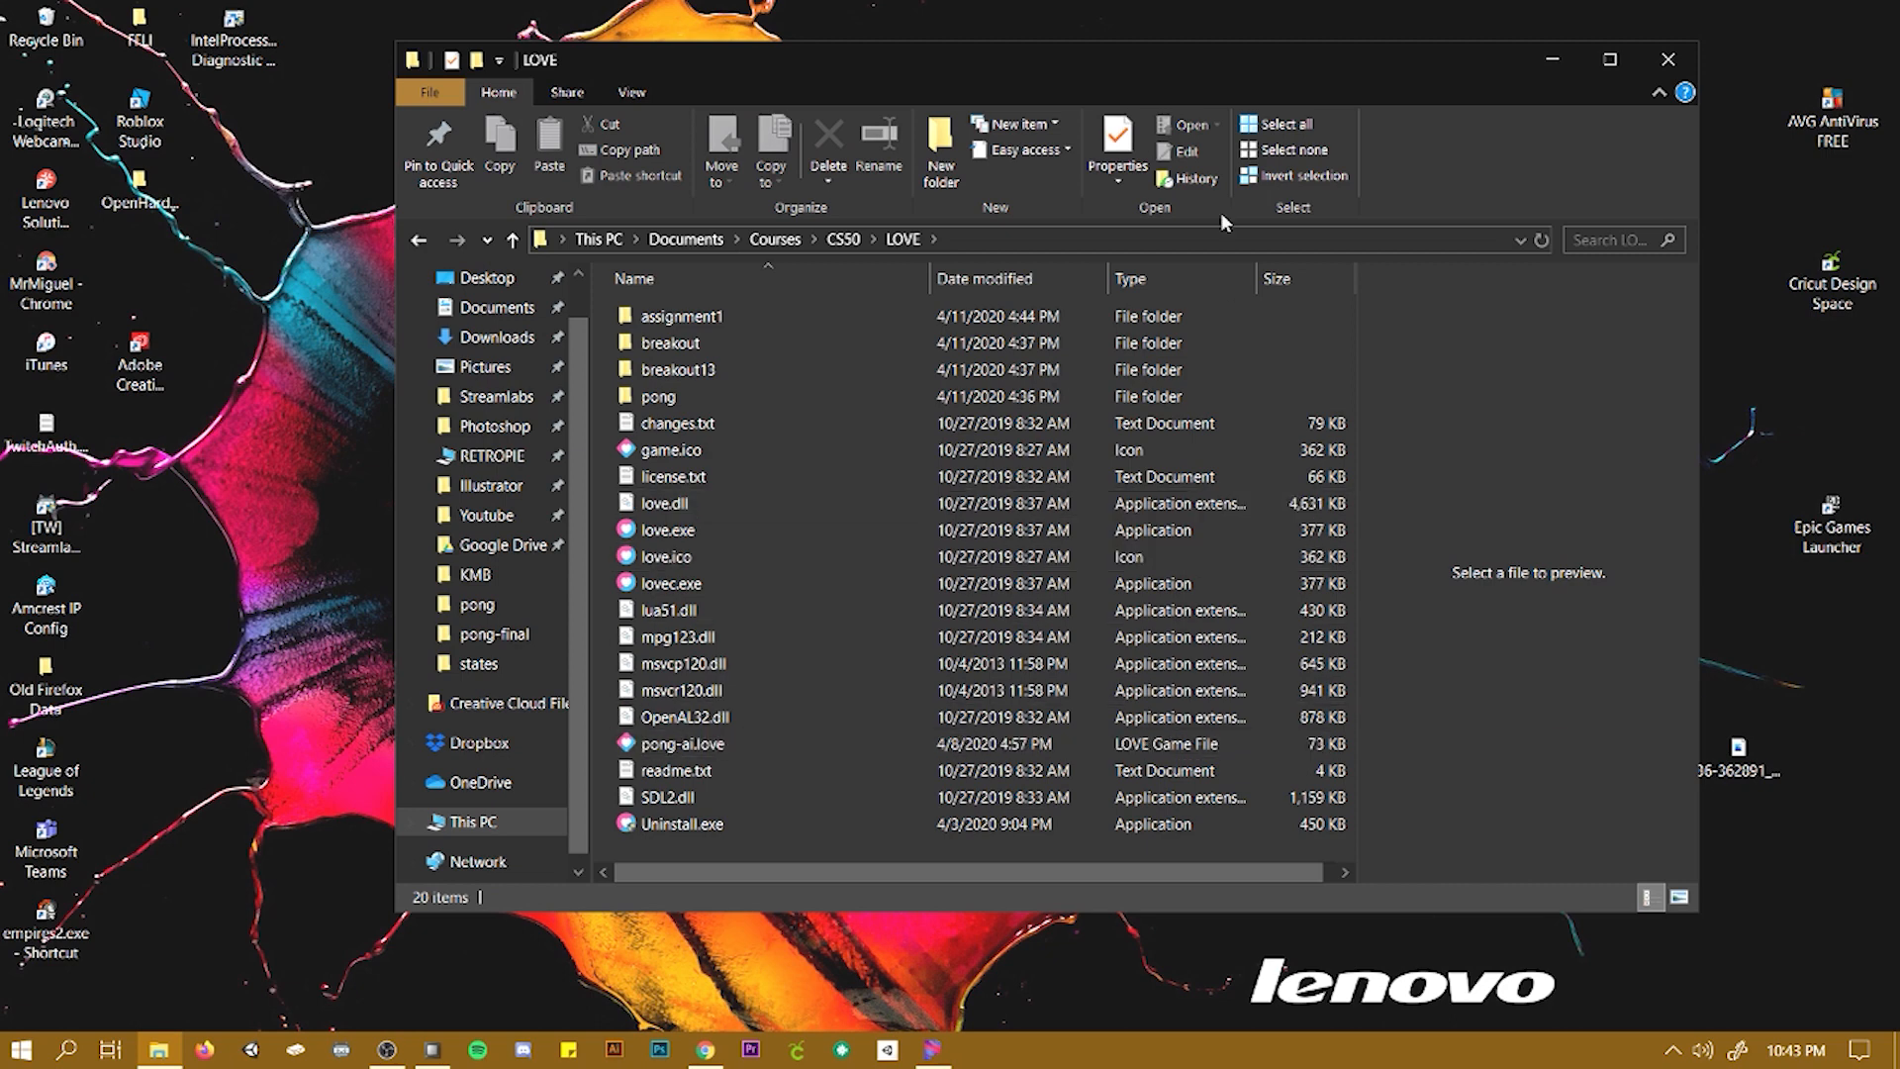
pyautogui.click(682, 743)
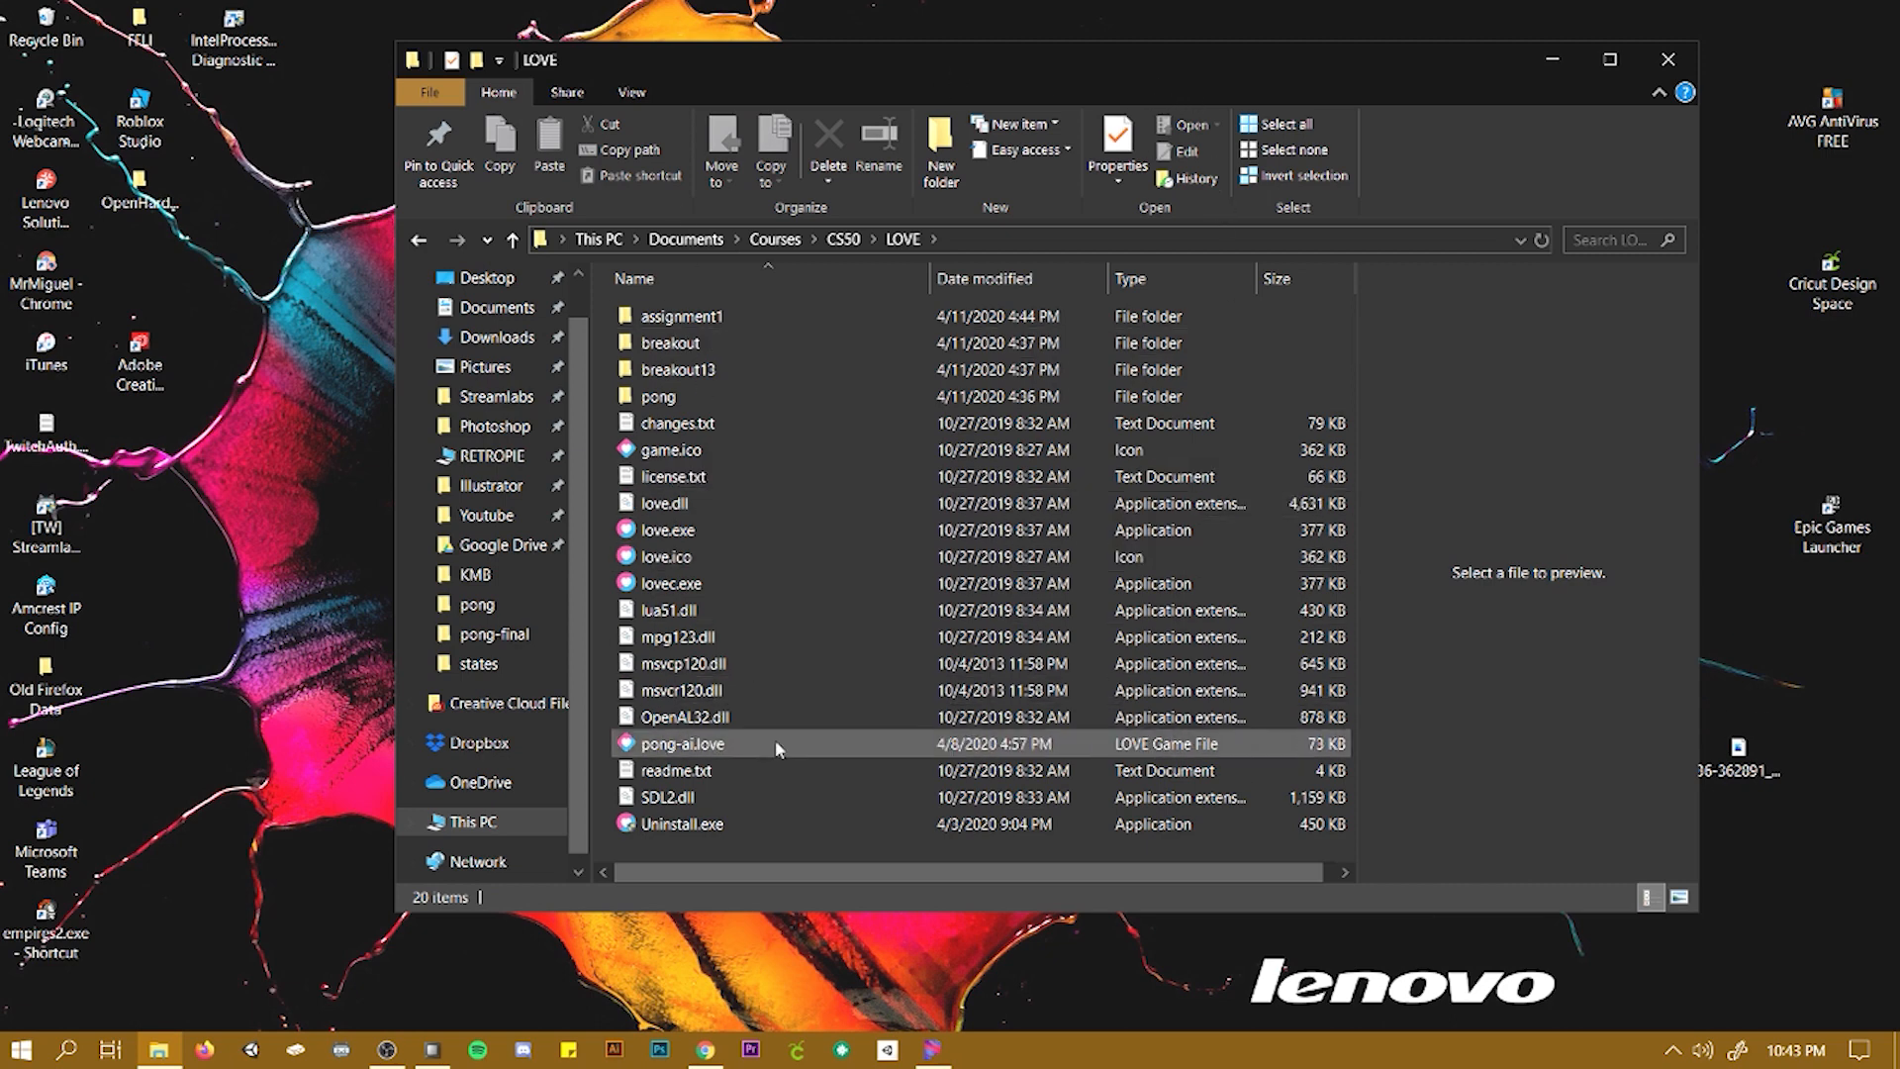
pyautogui.click(660, 396)
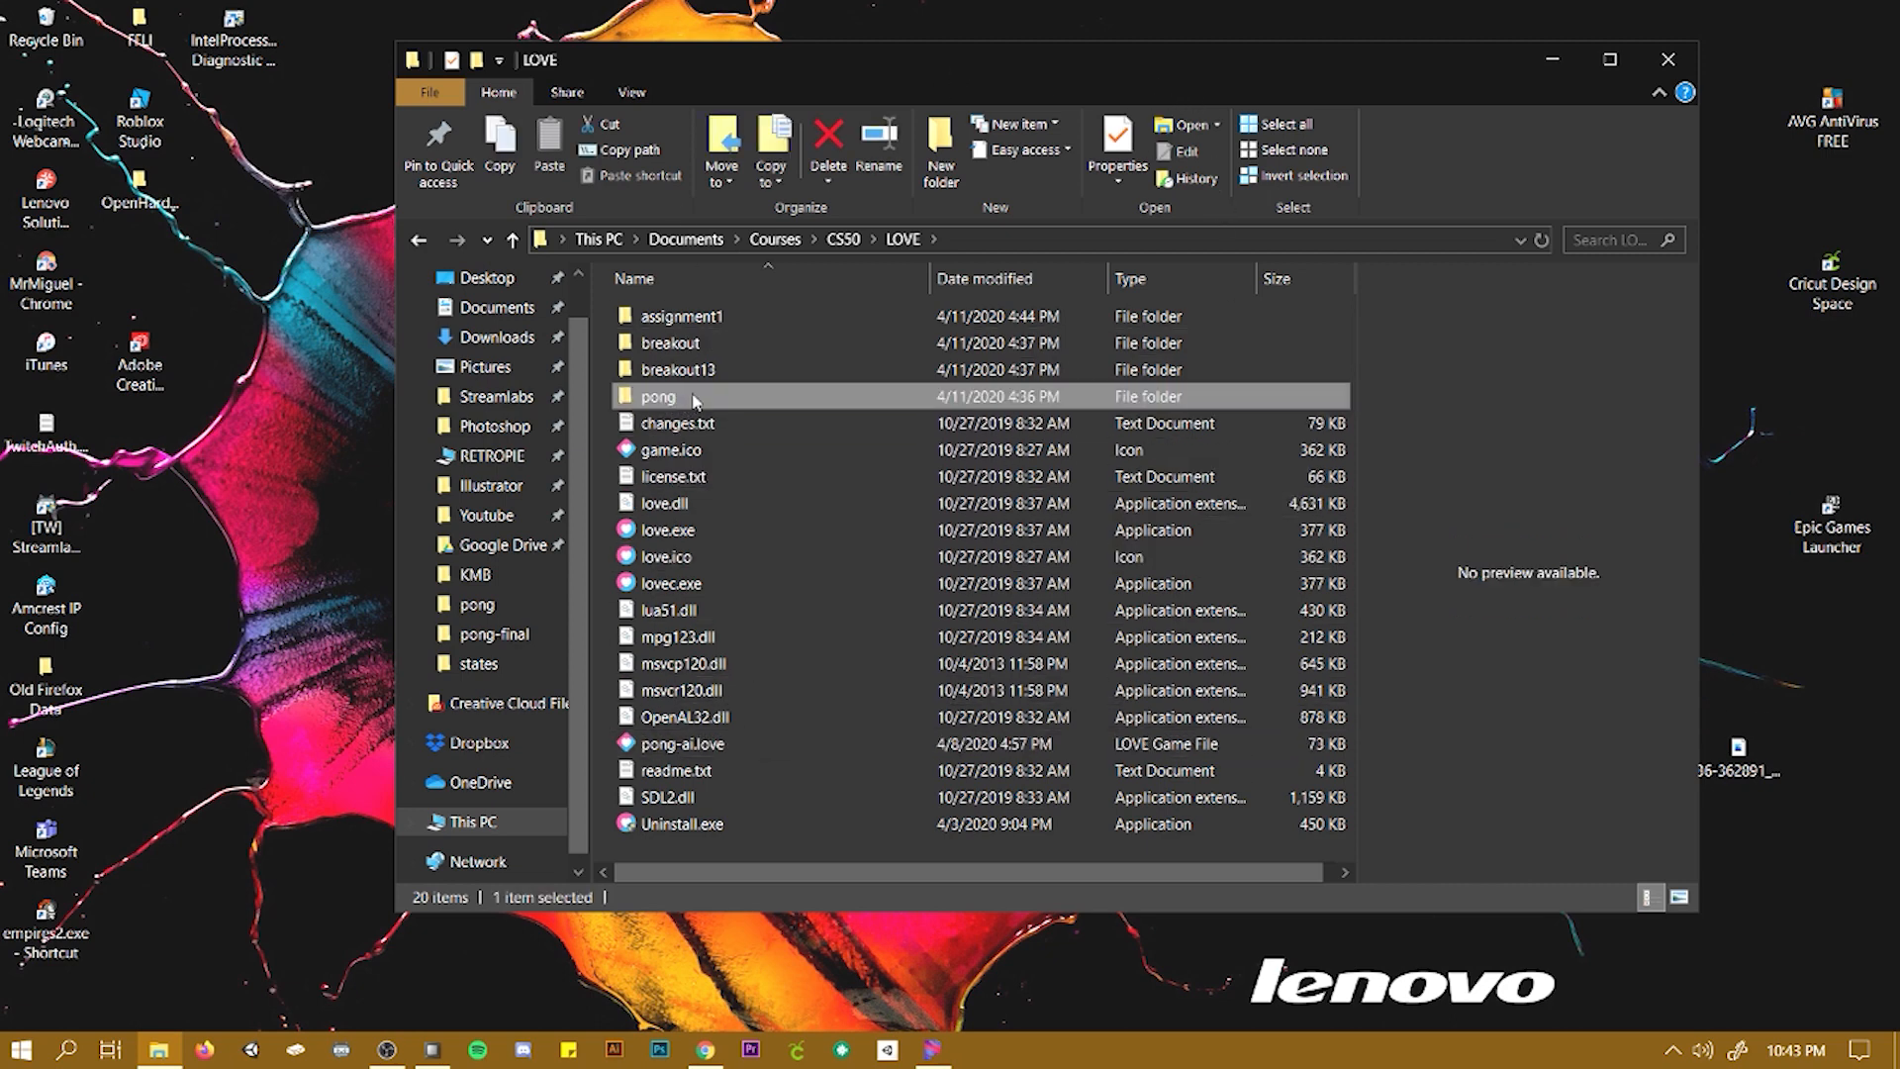
pyautogui.moveTo(1323, 337)
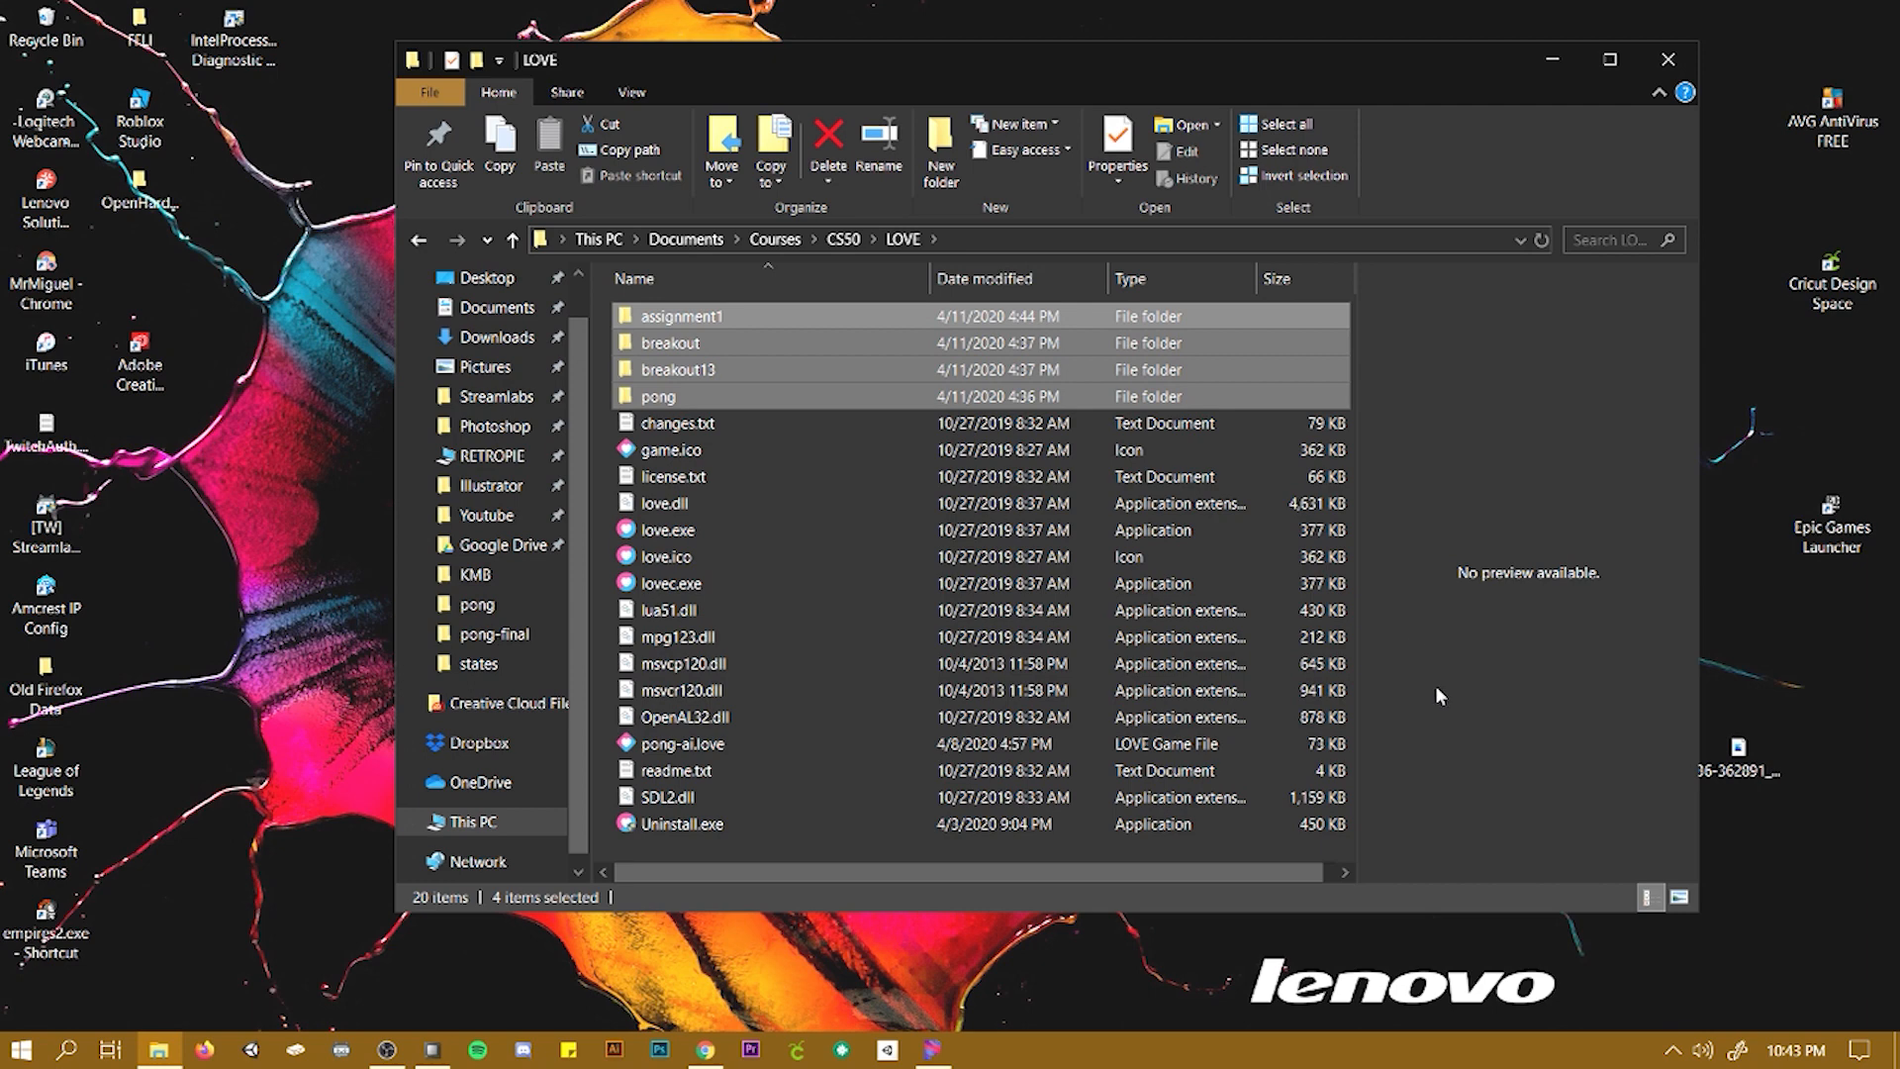
pyautogui.moveTo(1461, 707)
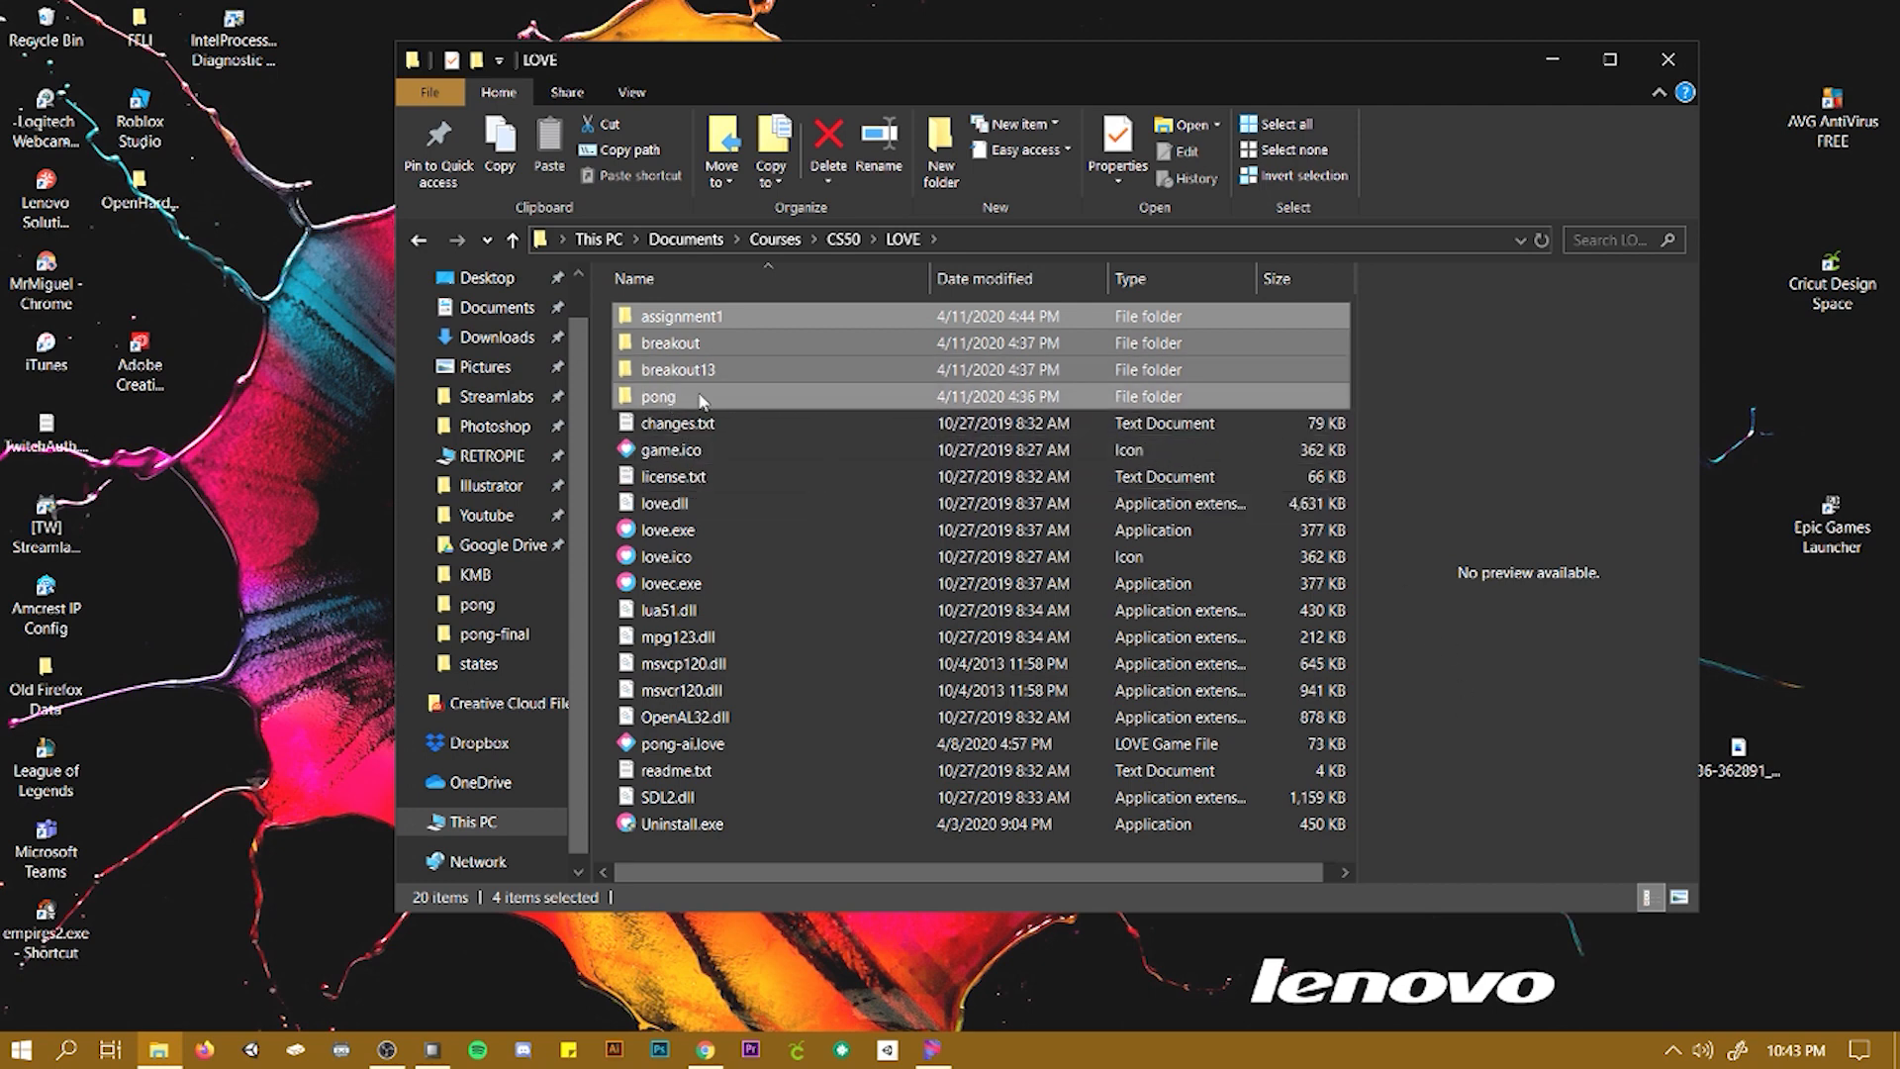
# Open the pong folder inside LOVE to list pong-0 through pong-final
pyautogui.click(659, 396)
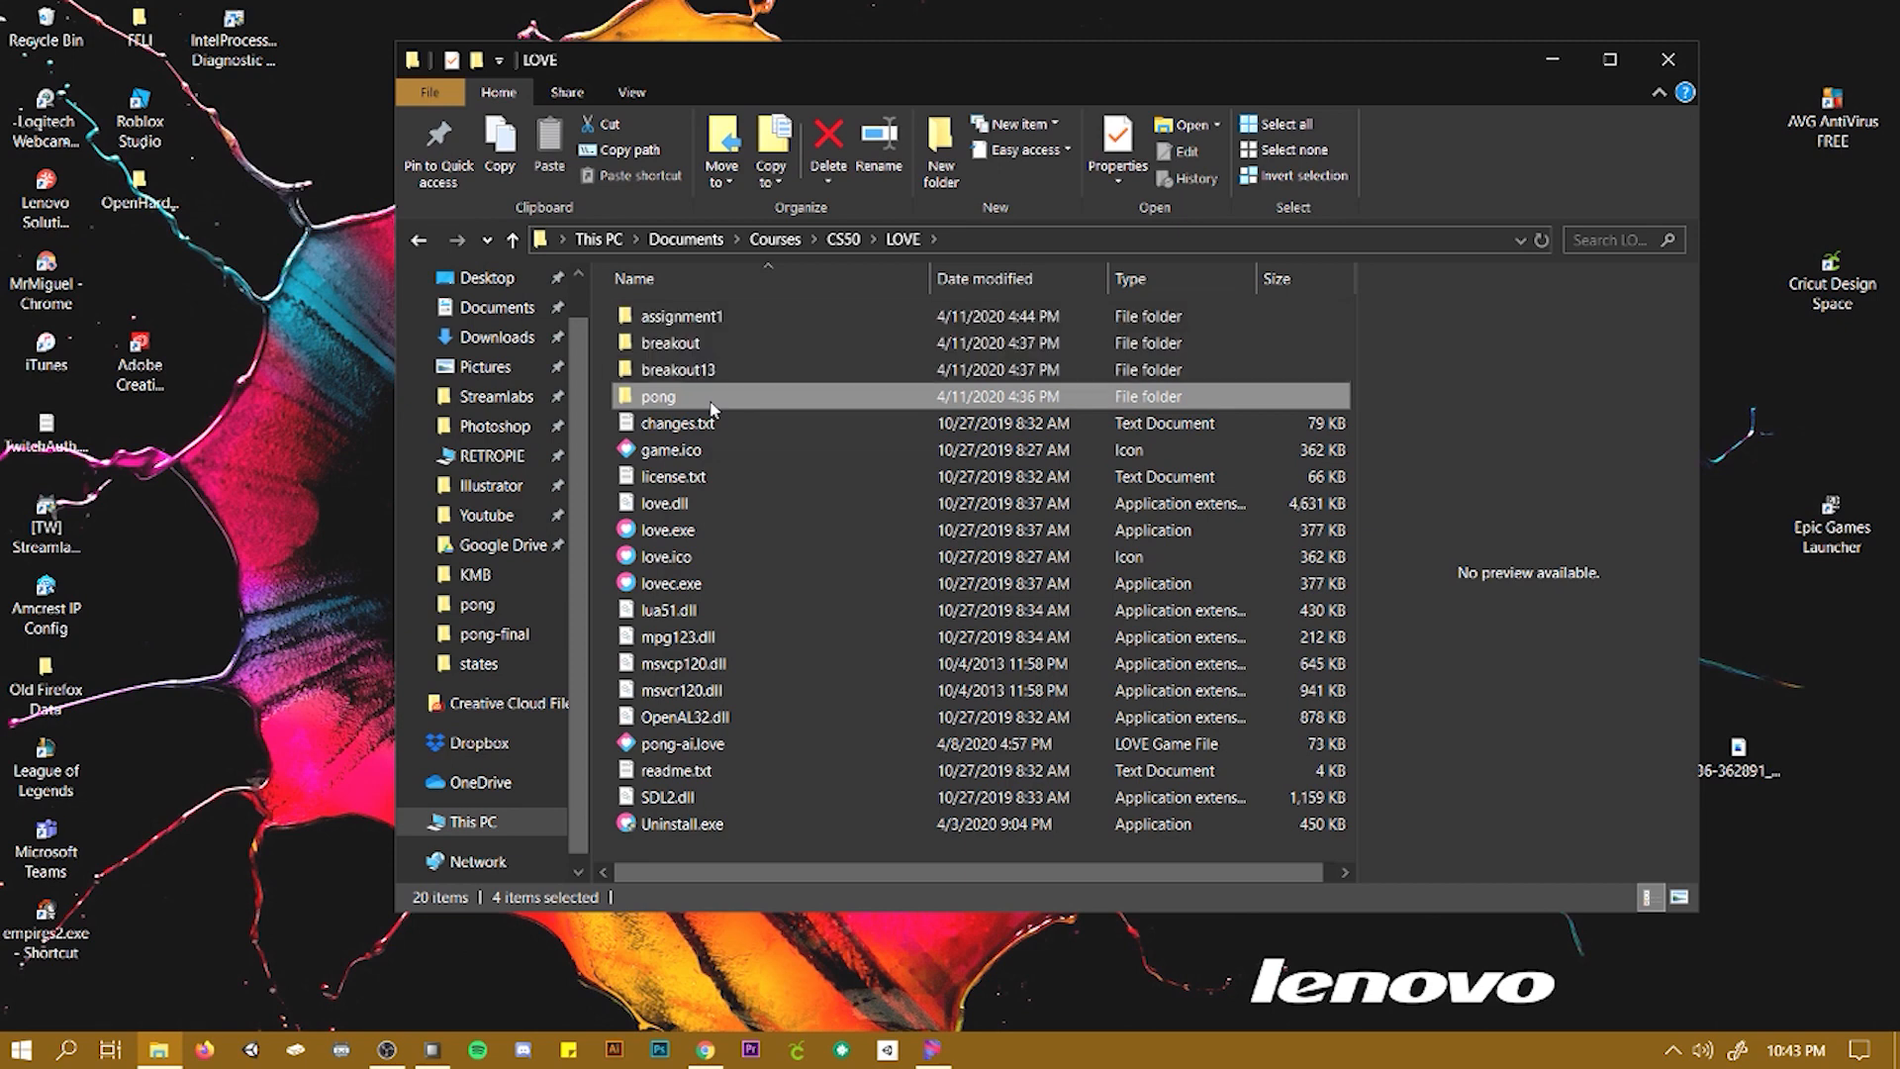
pyautogui.doubleClick(658, 395)
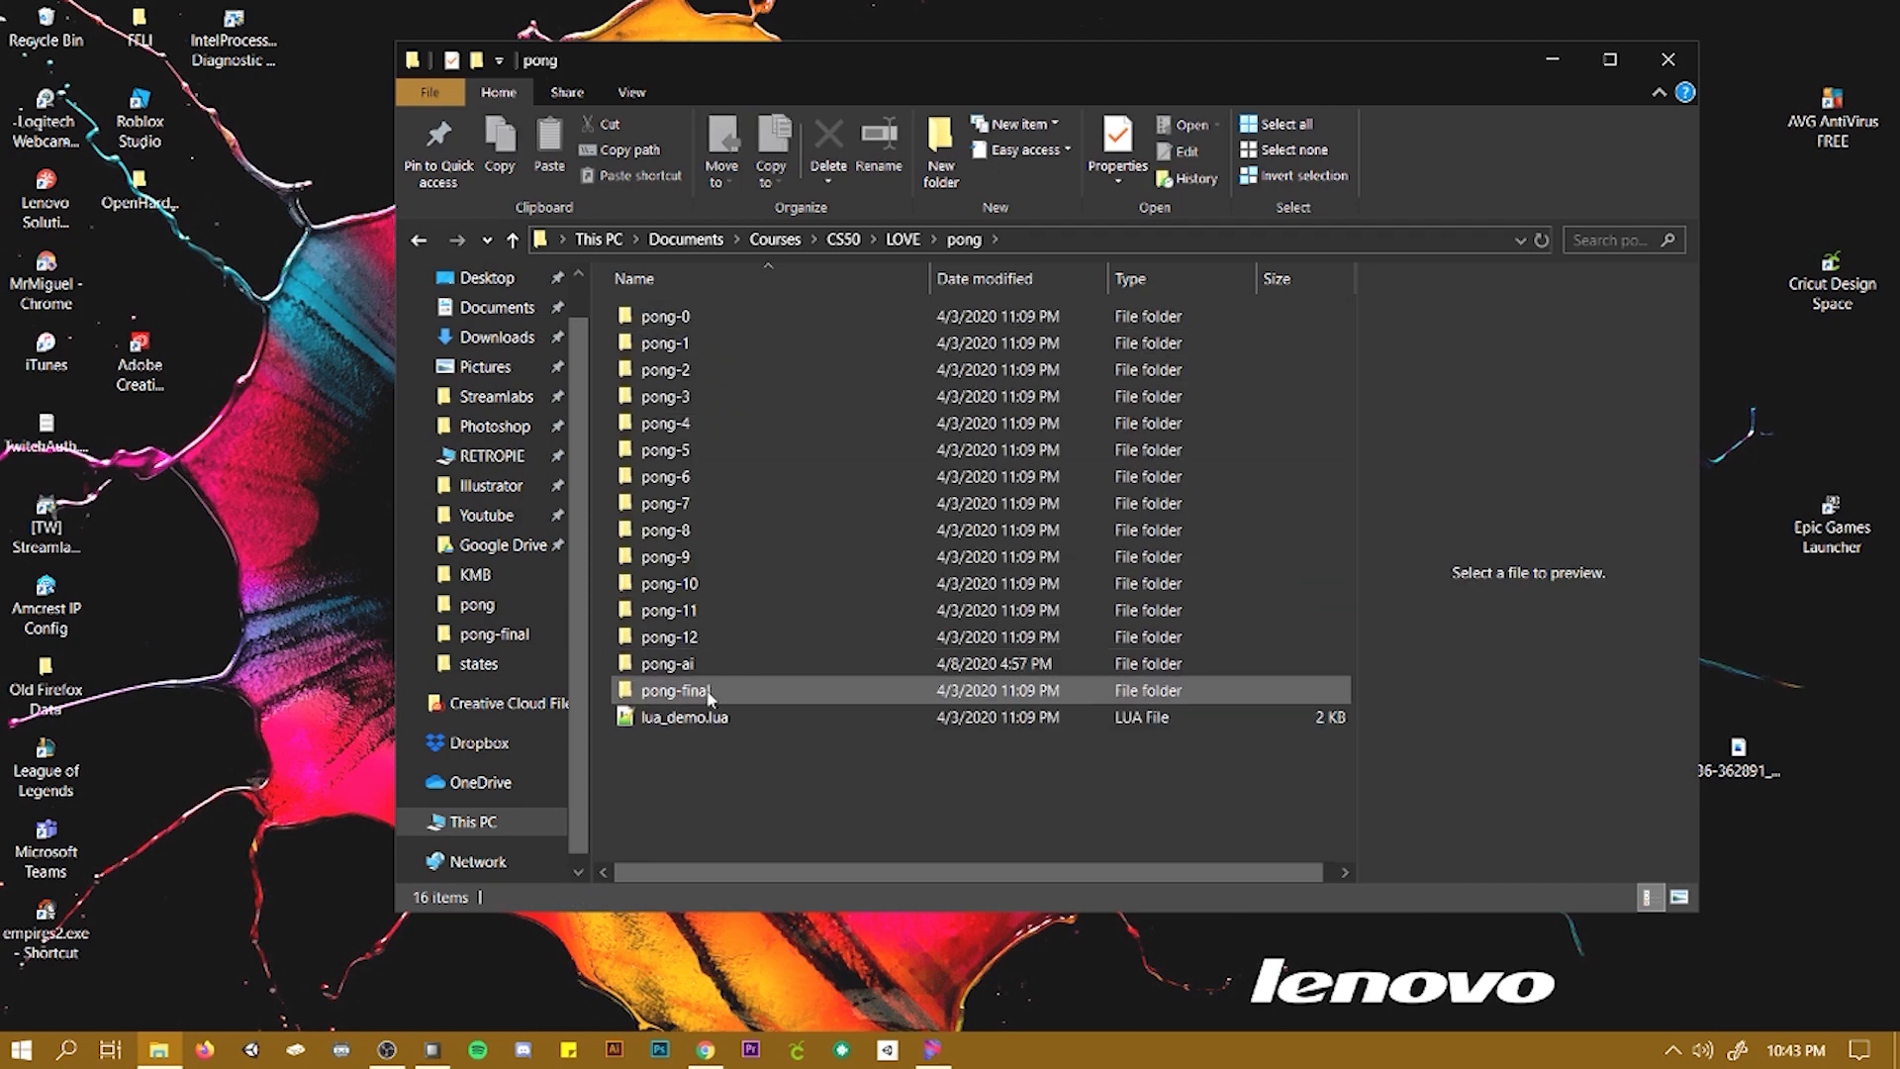
pyautogui.click(666, 663)
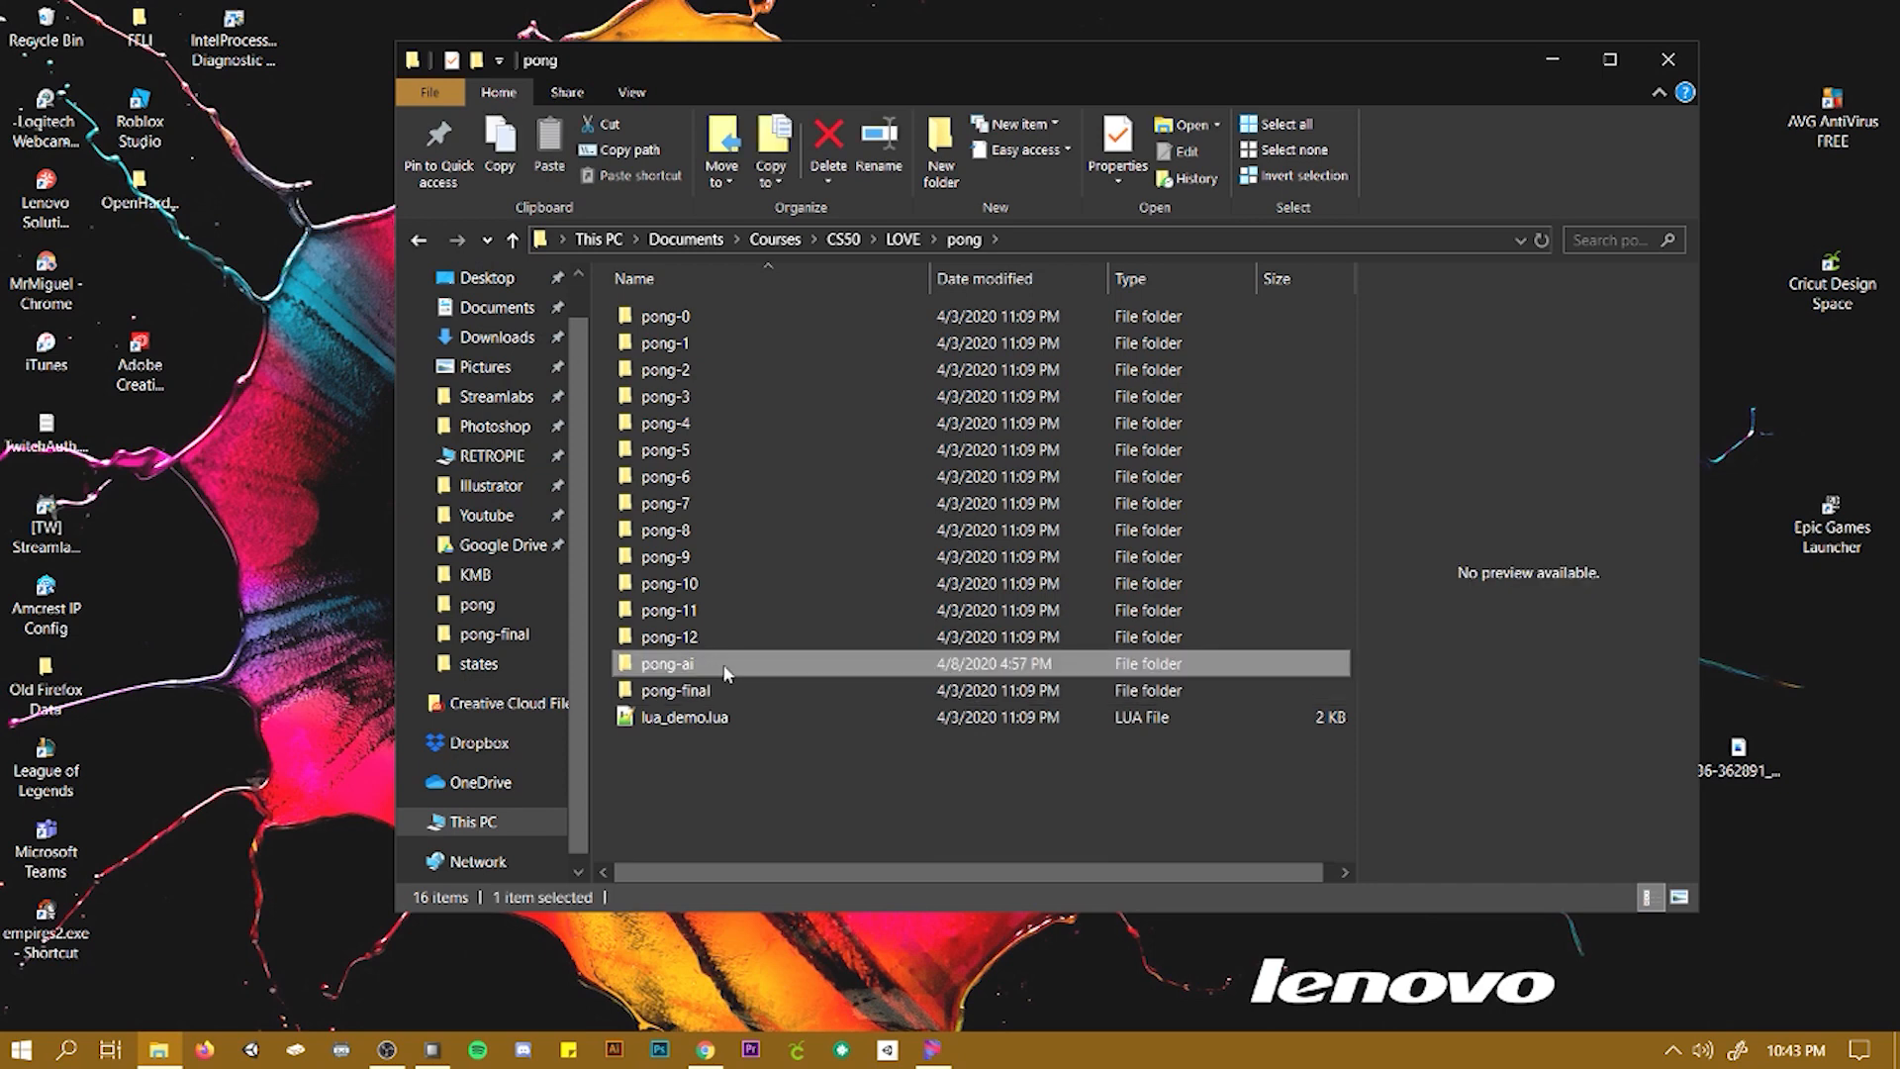
pyautogui.doubleClick(666, 663)
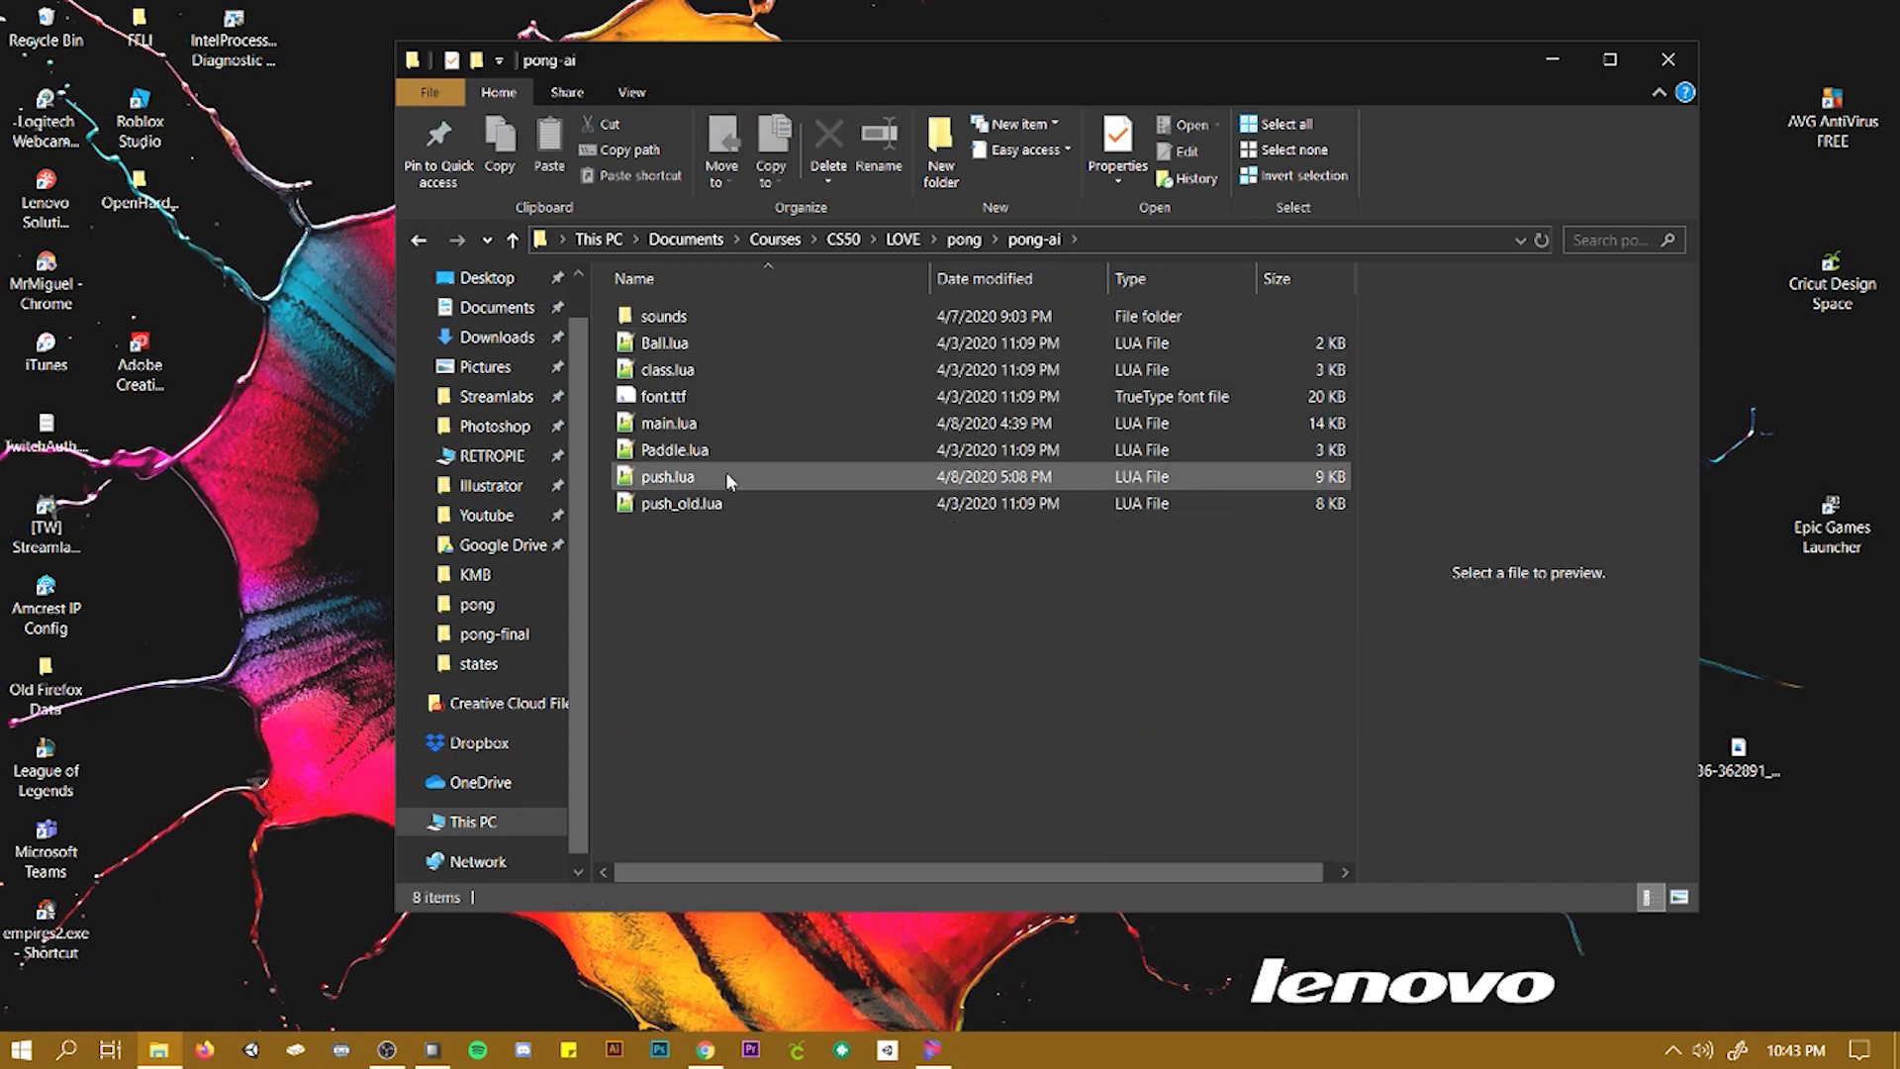
pyautogui.click(668, 422)
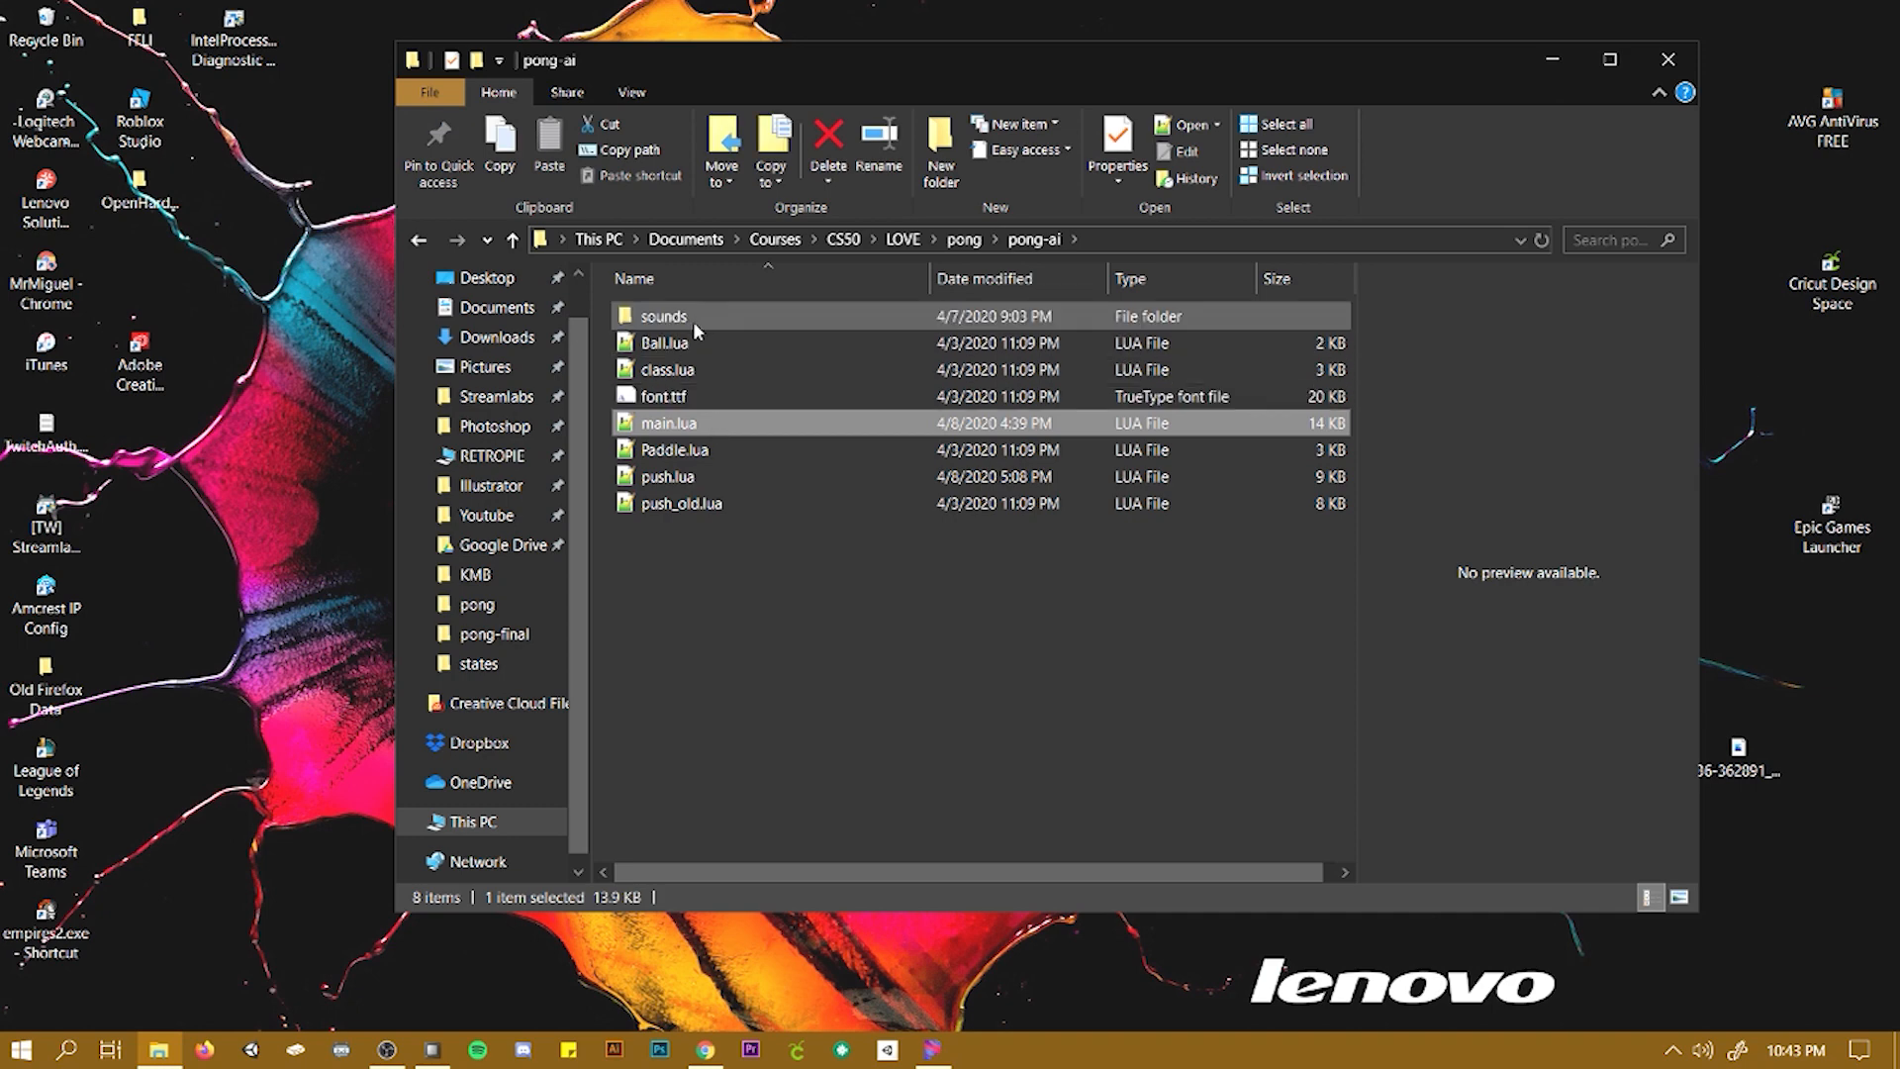
pyautogui.press('ctrl+a')
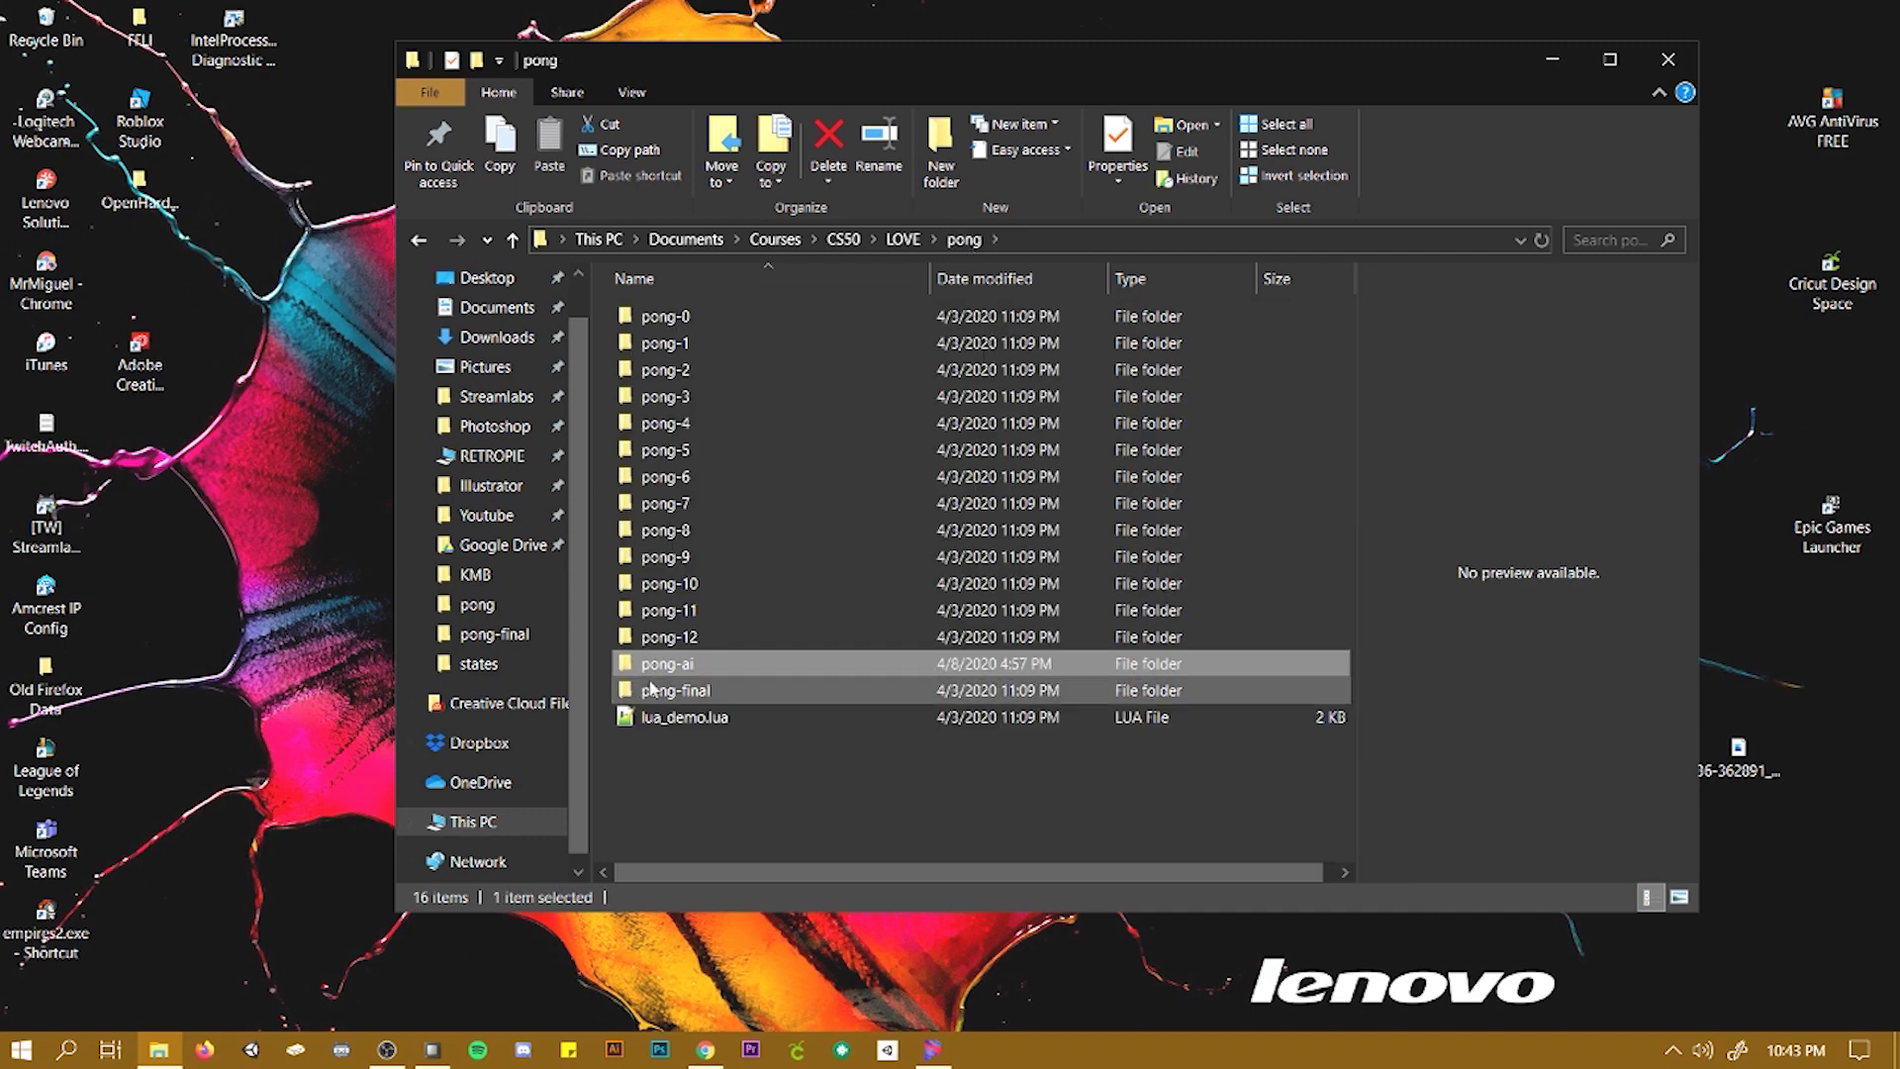
pyautogui.doubleClick(664, 663)
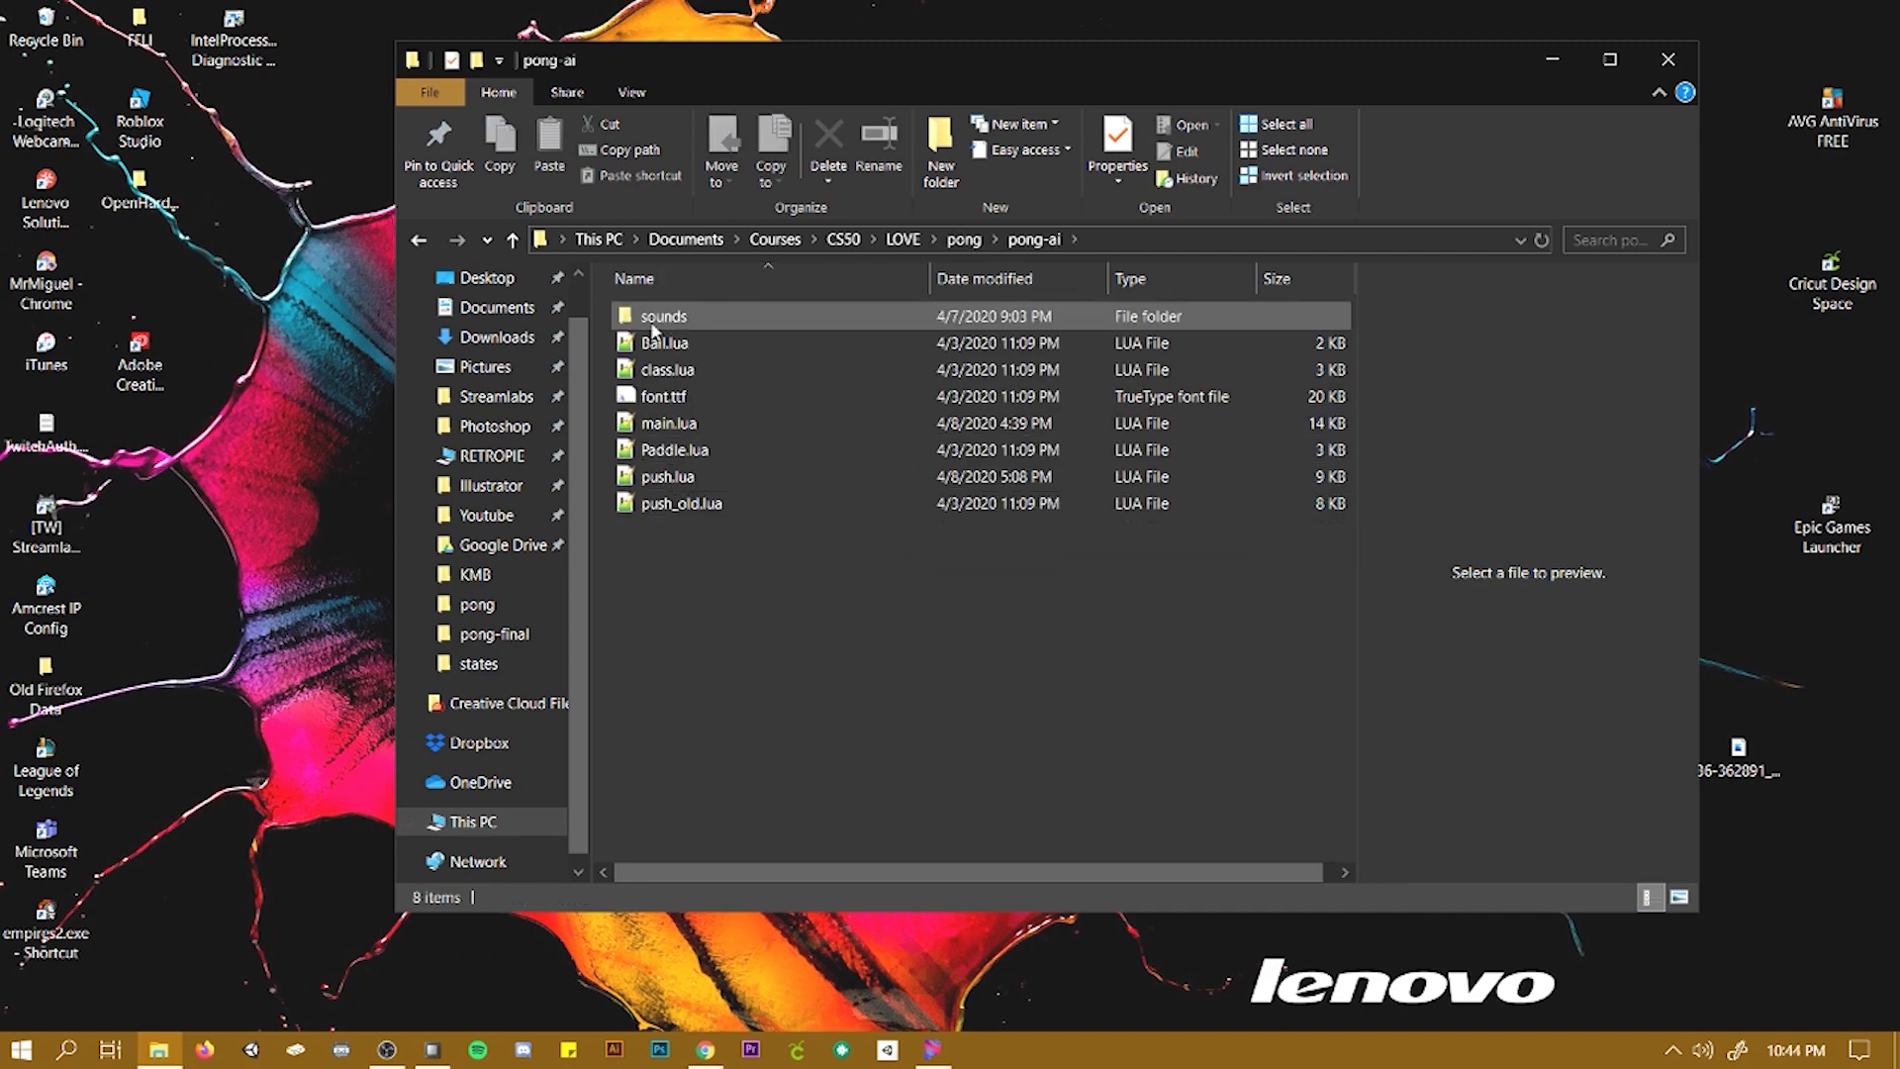
pyautogui.click(668, 422)
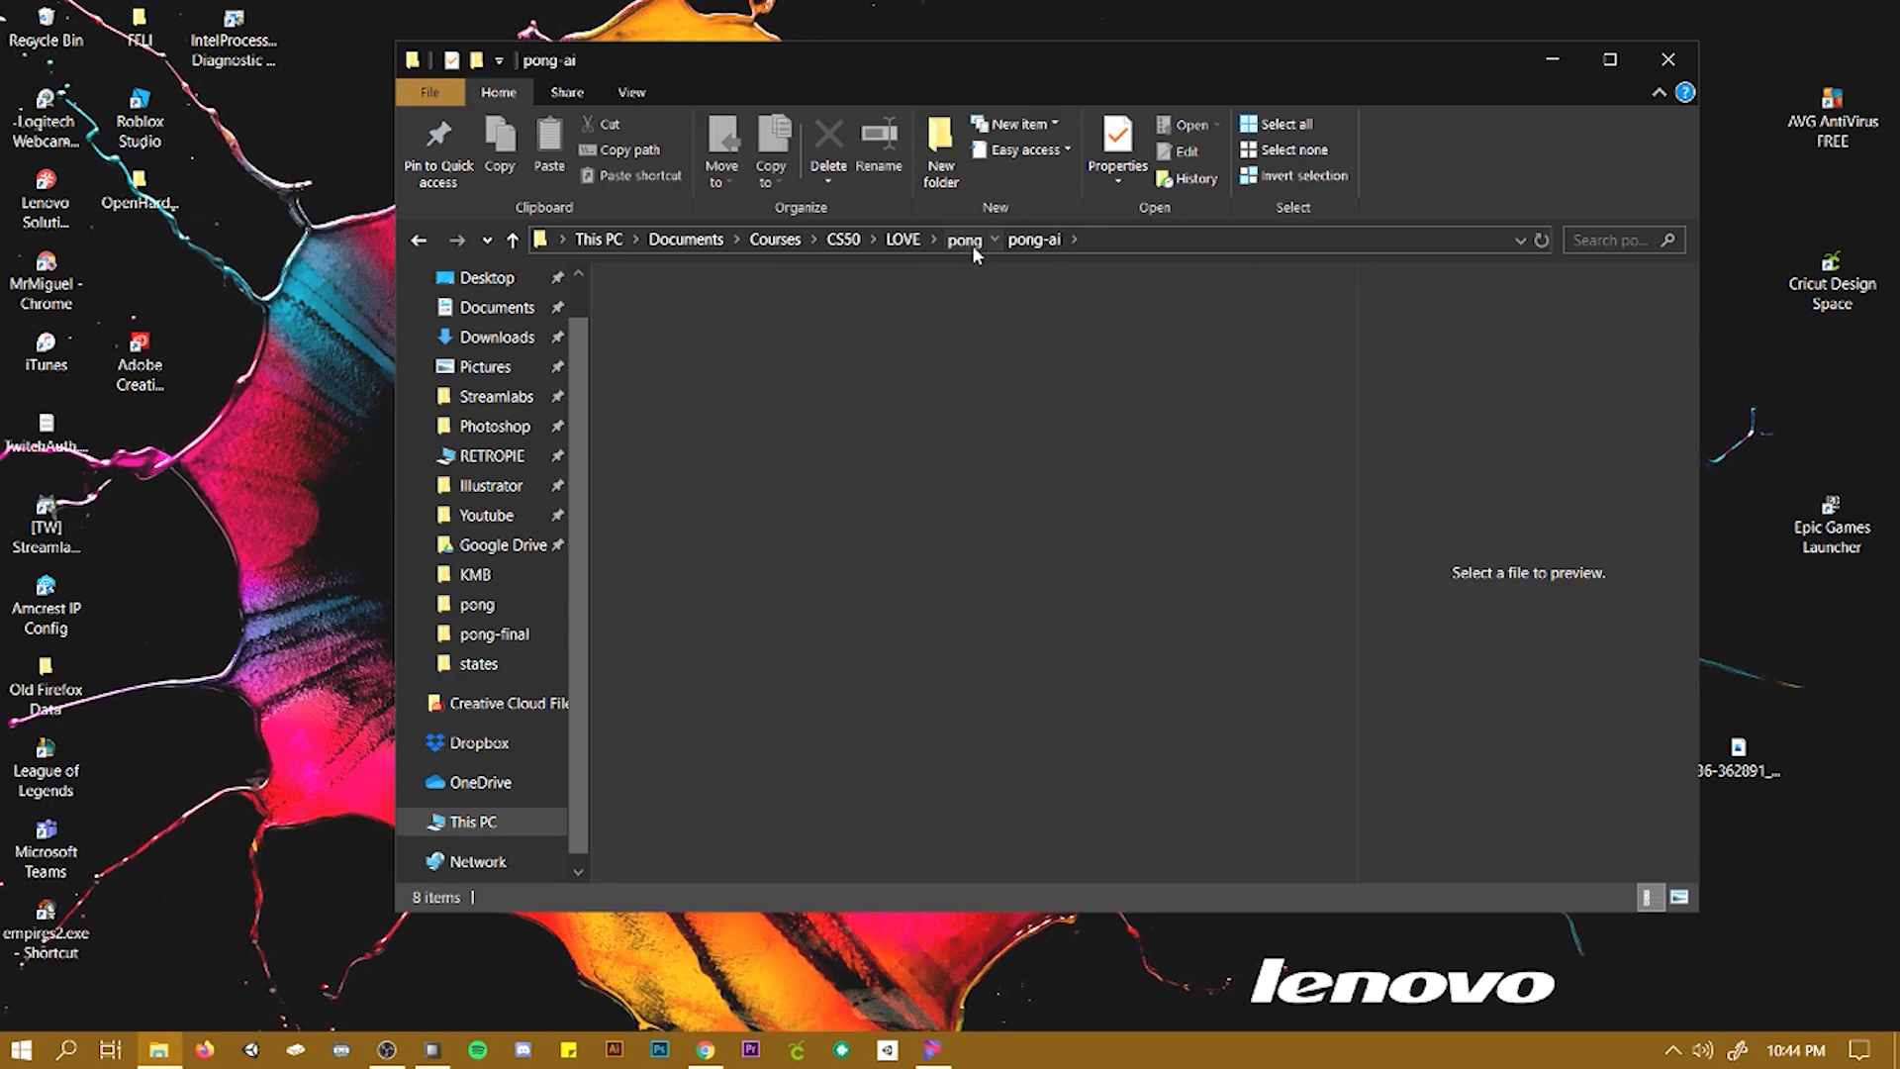
pyautogui.click(963, 239)
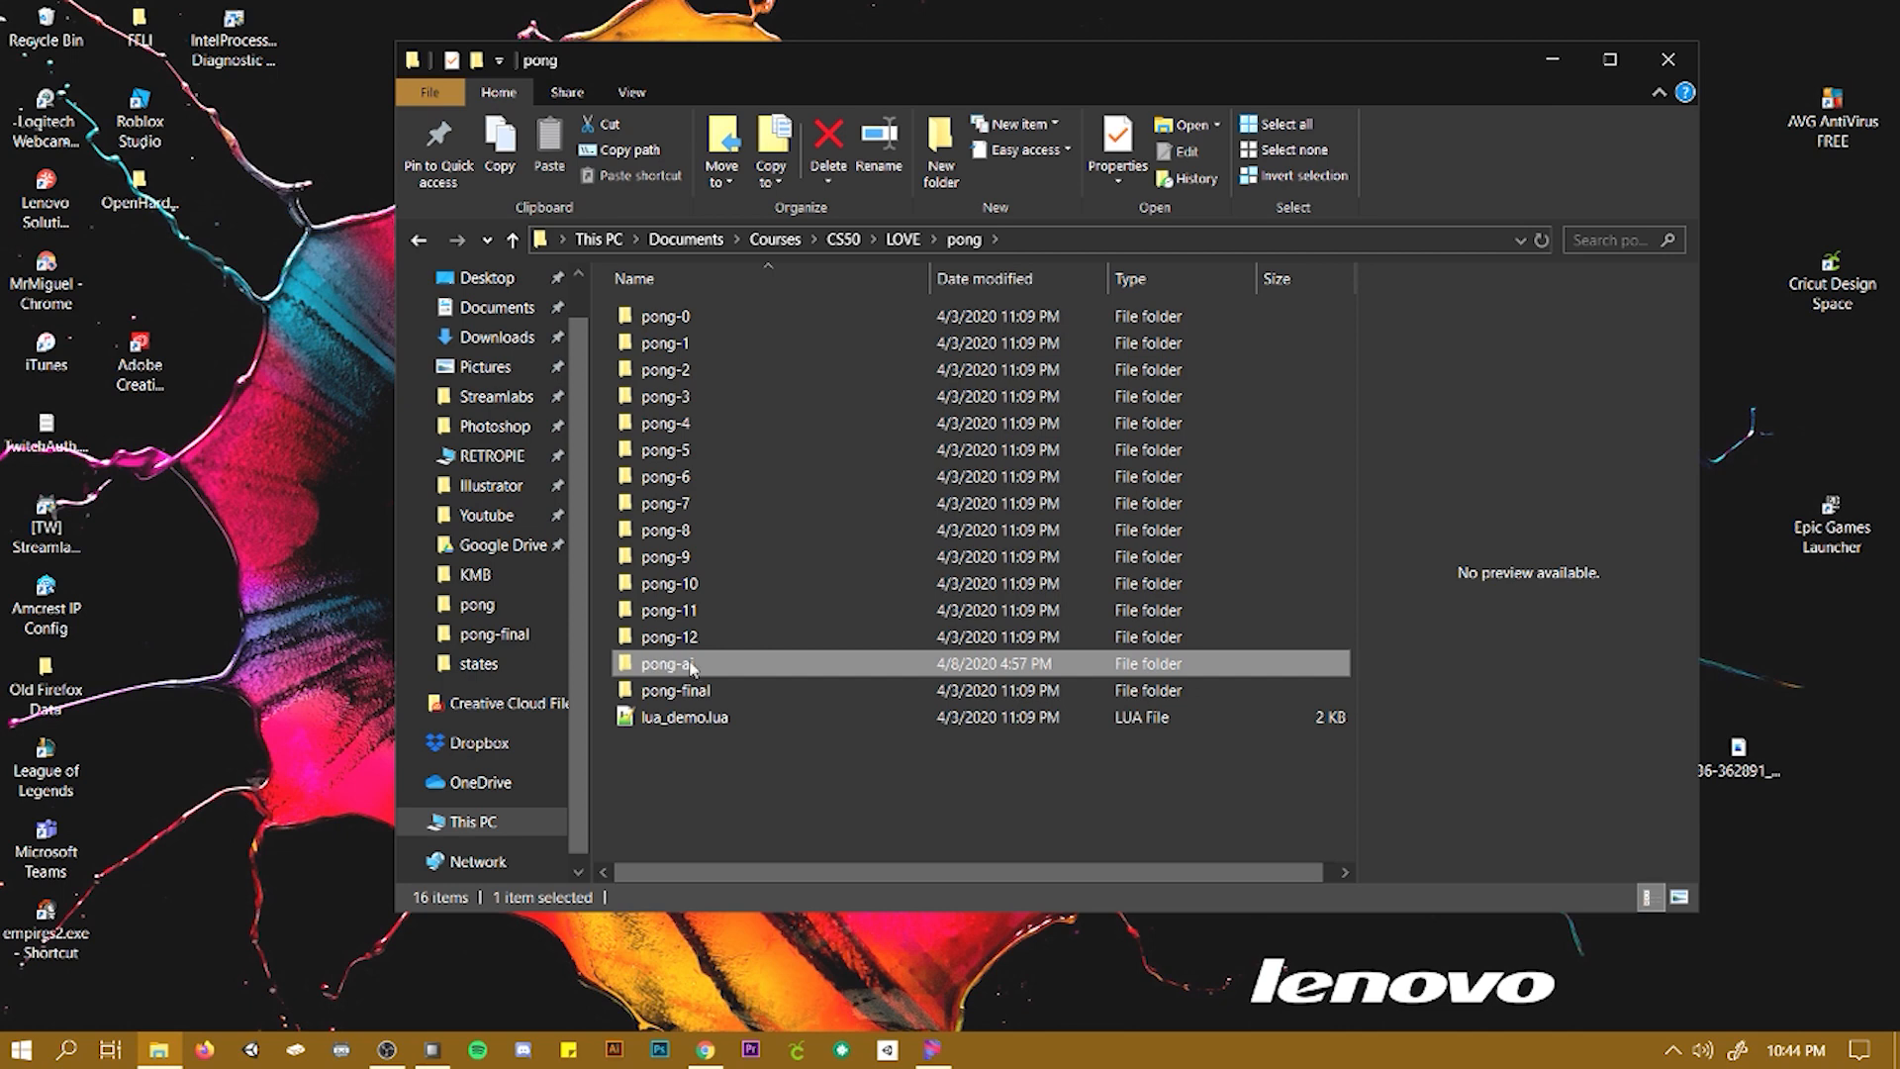
pyautogui.moveTo(157, 1047)
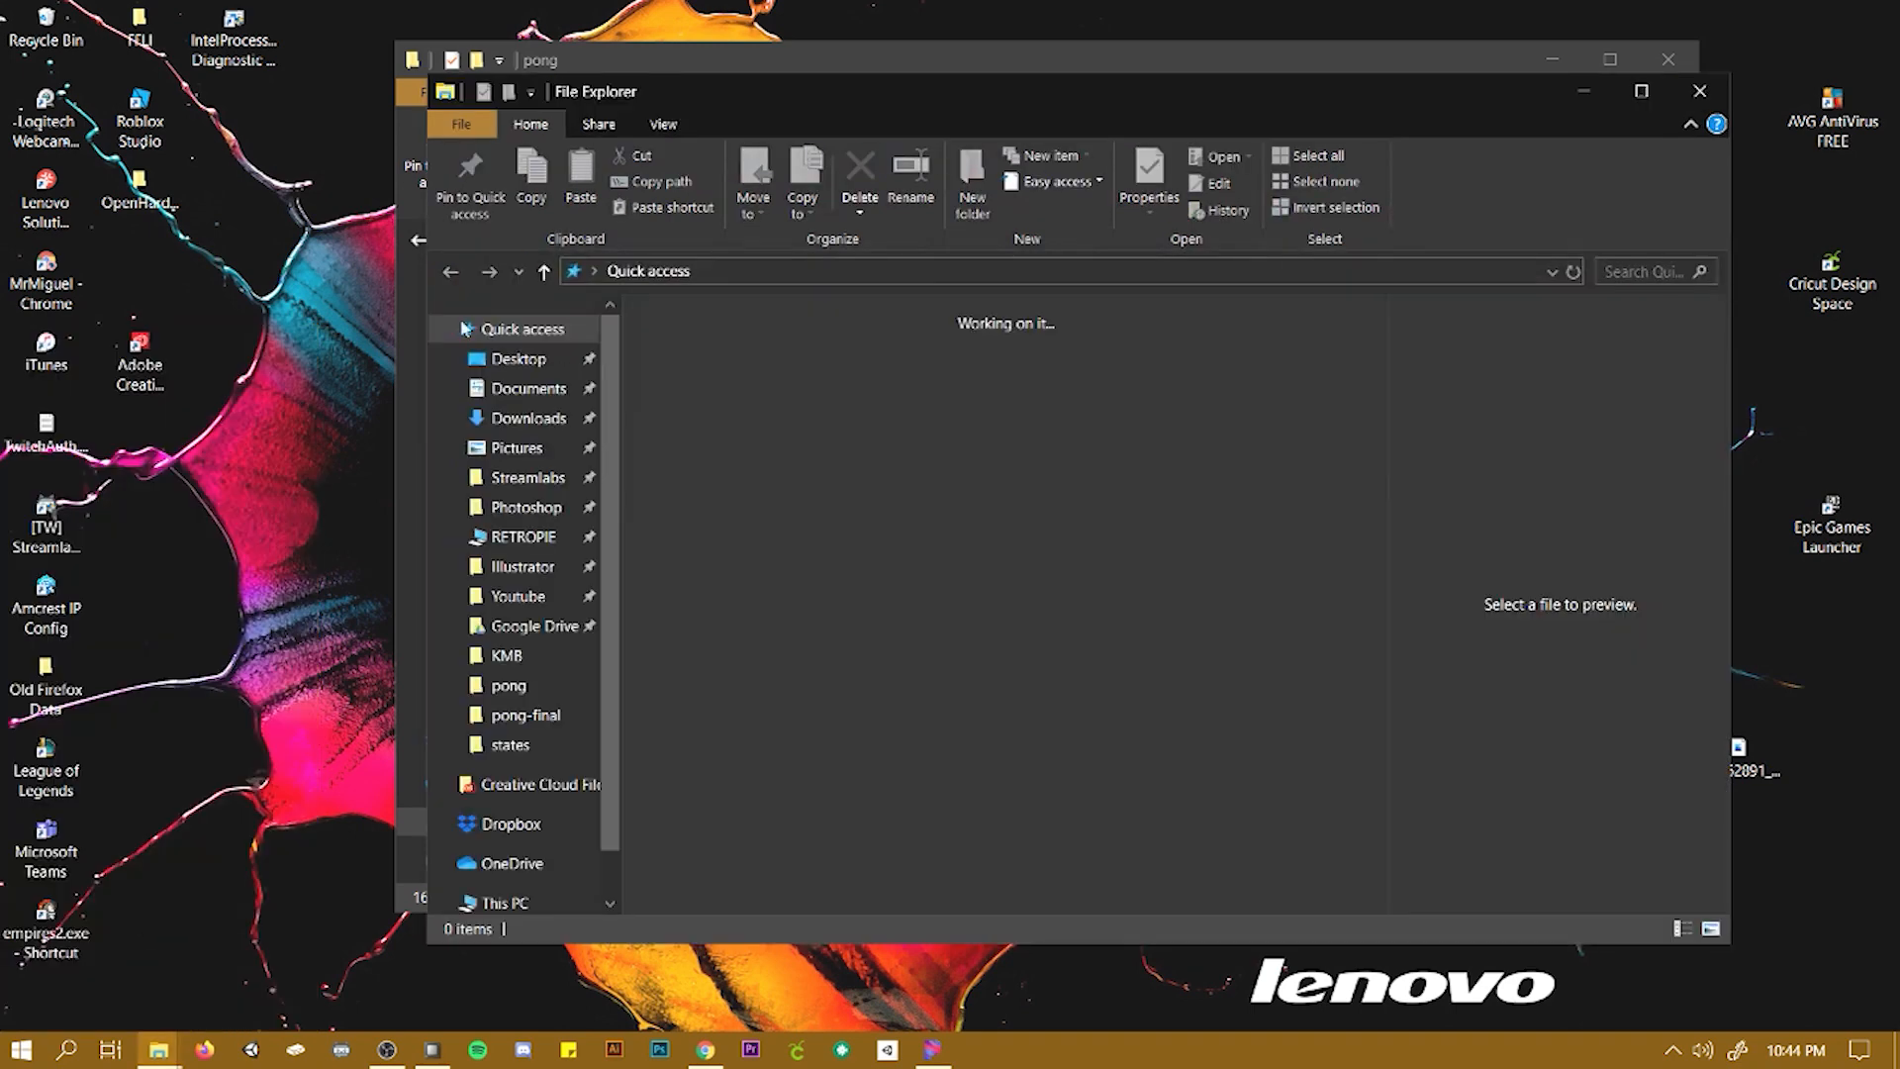
# Show the LOVE folder in a second Explorer window beside the pong folder
pyautogui.click(508, 685)
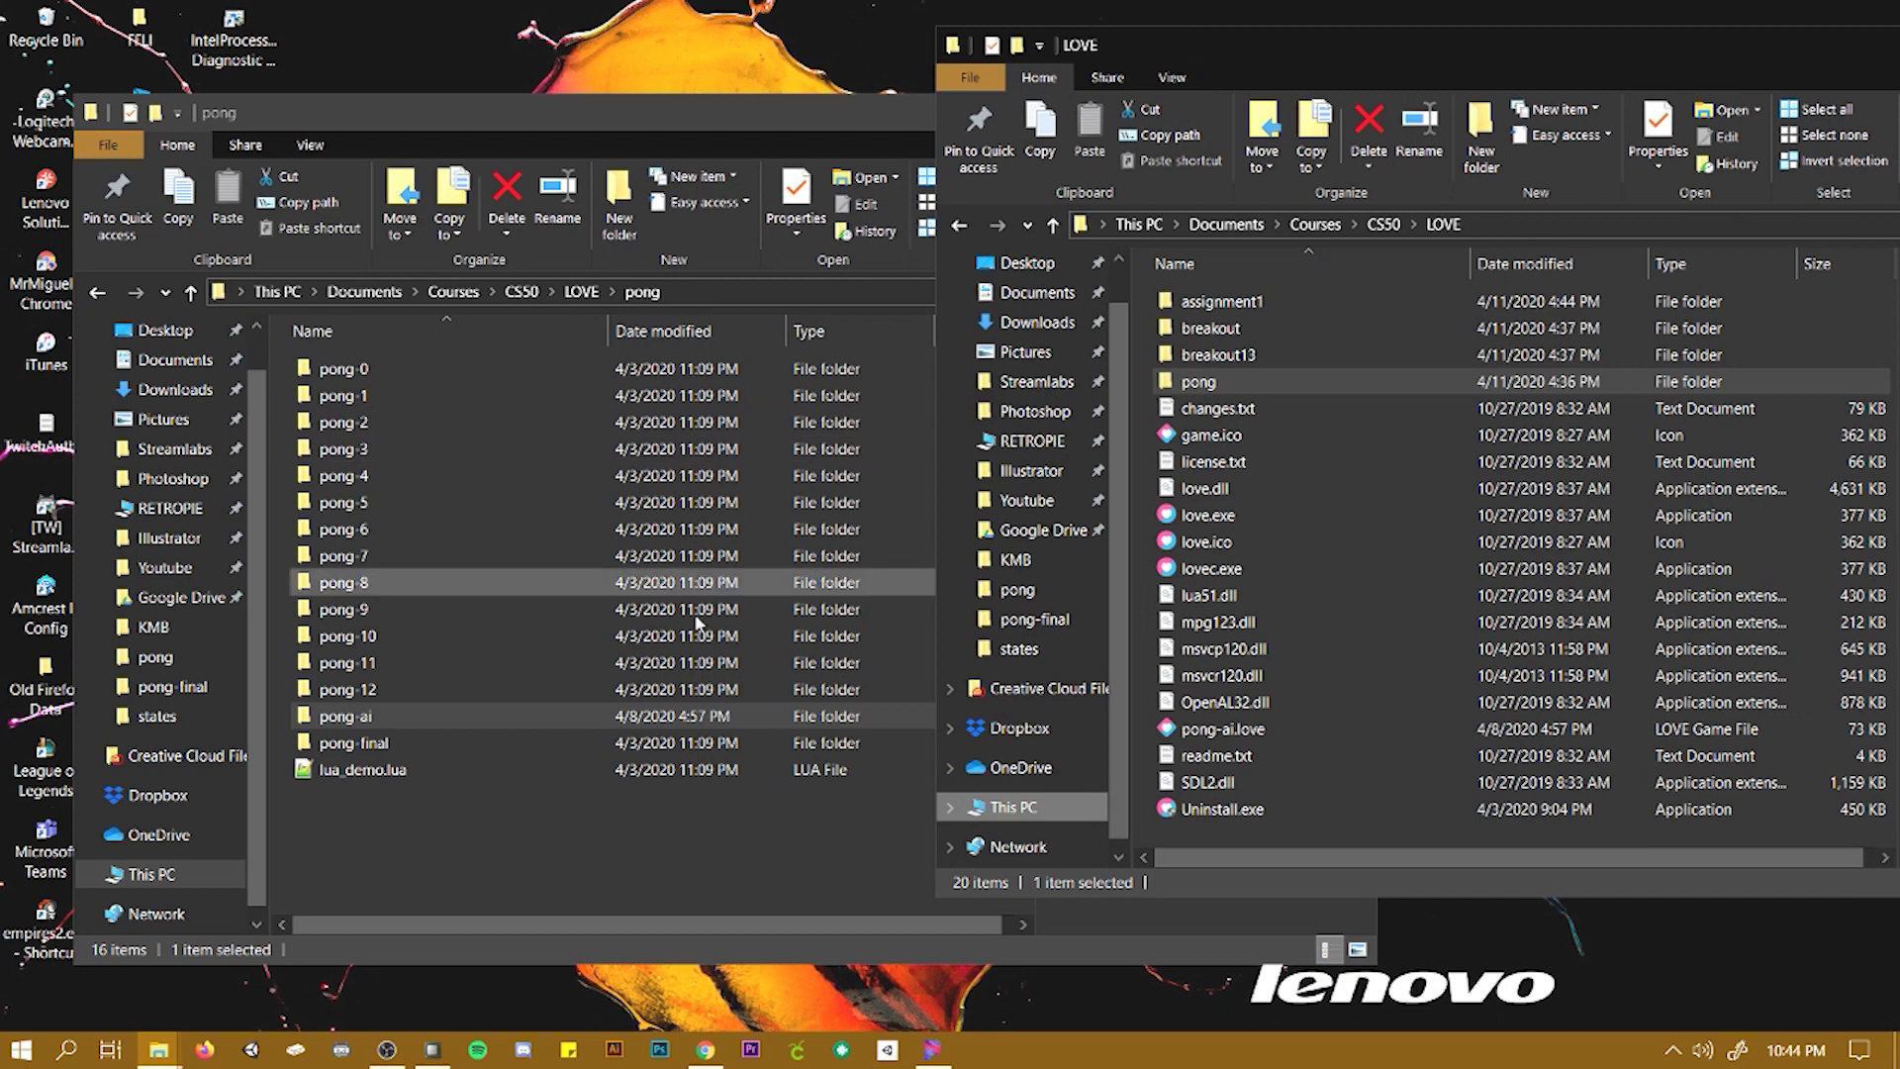
pyautogui.click(344, 716)
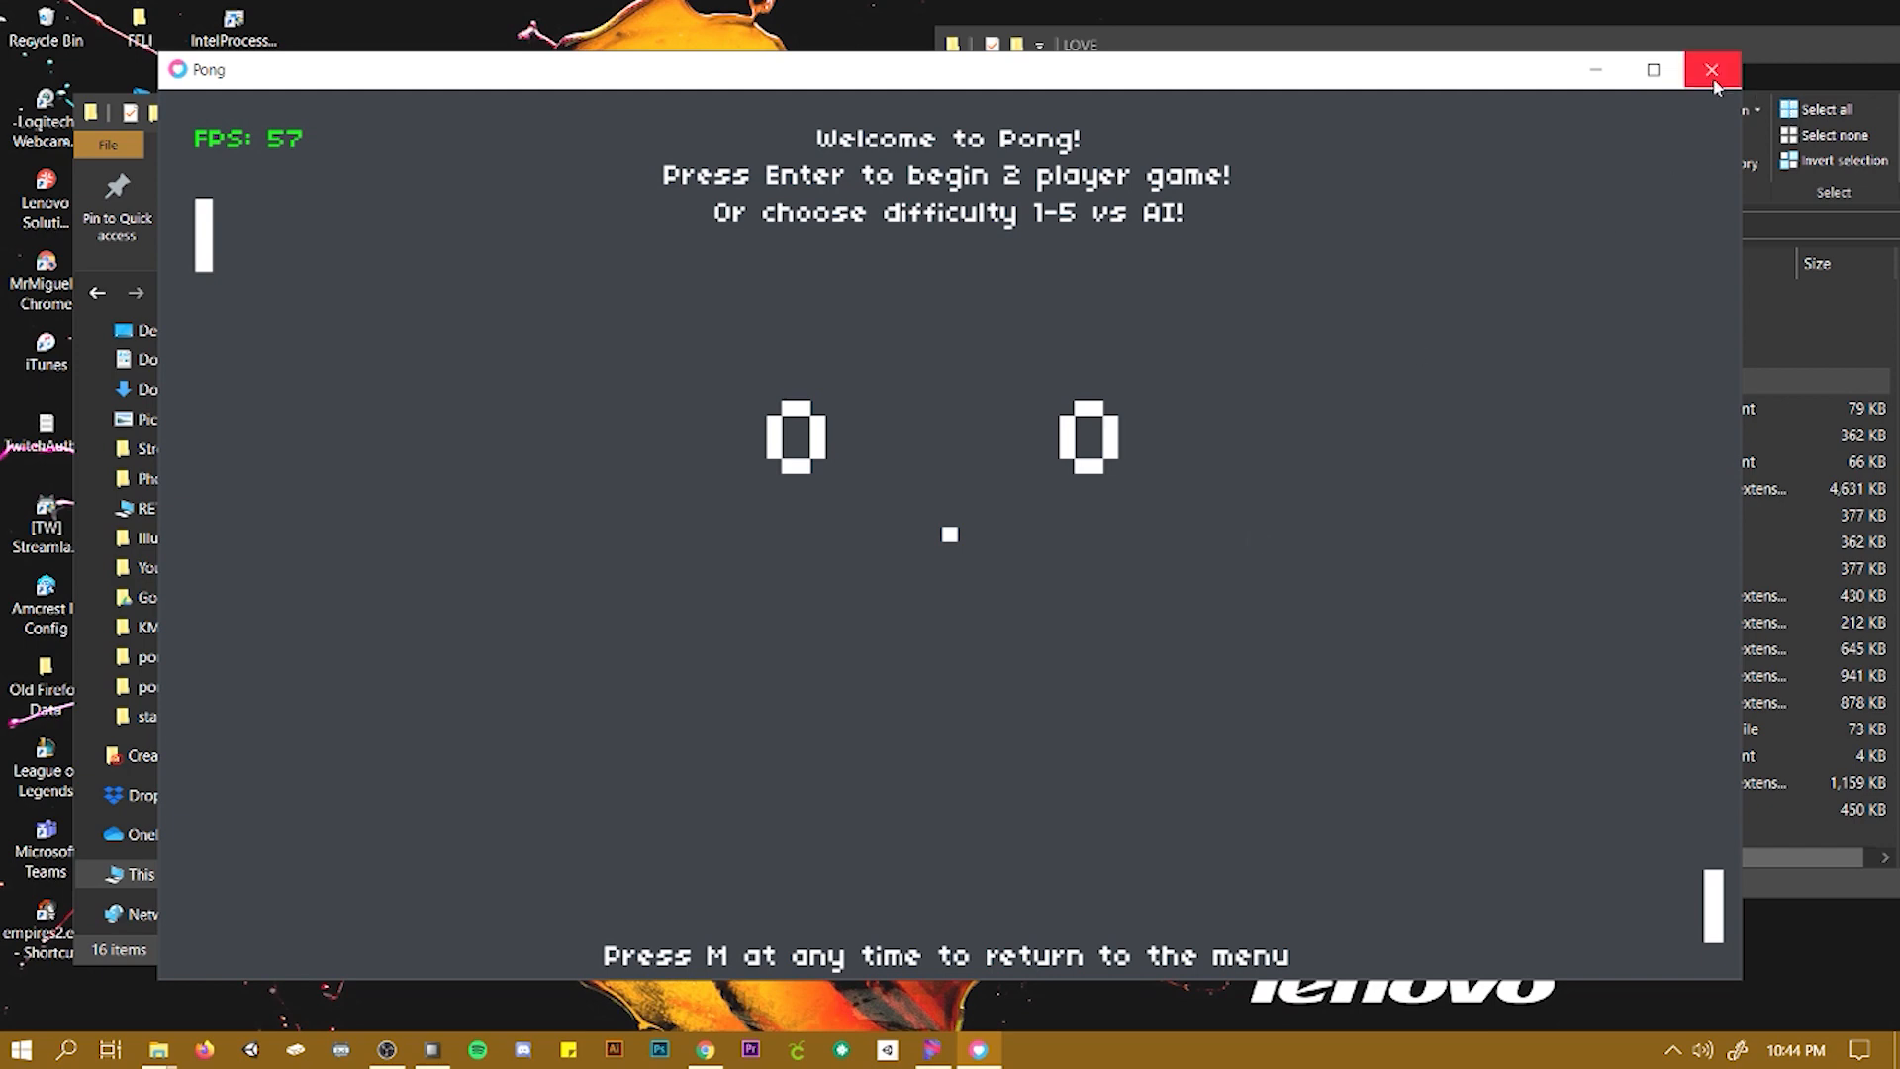
# Close the Pong game, open the pong-ai folder and select main.lua
pyautogui.click(1711, 69)
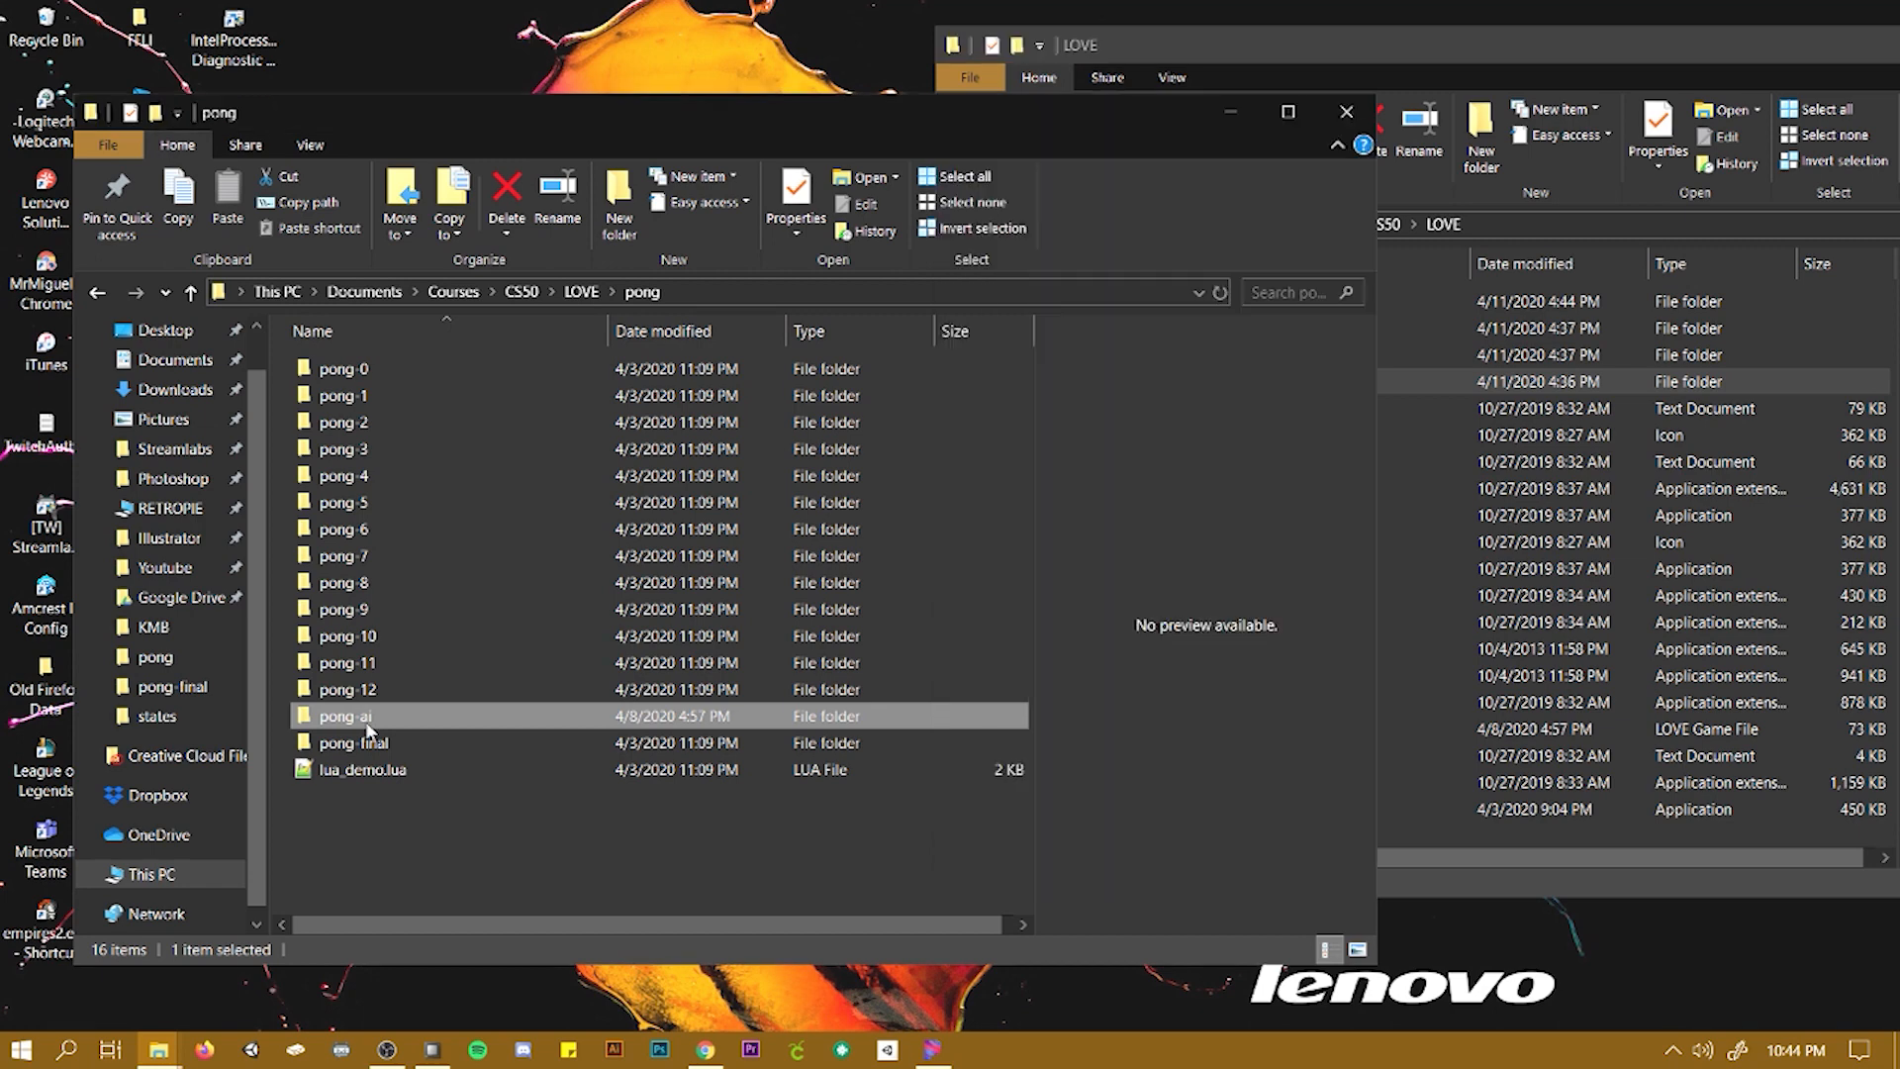
pyautogui.doubleClick(345, 715)
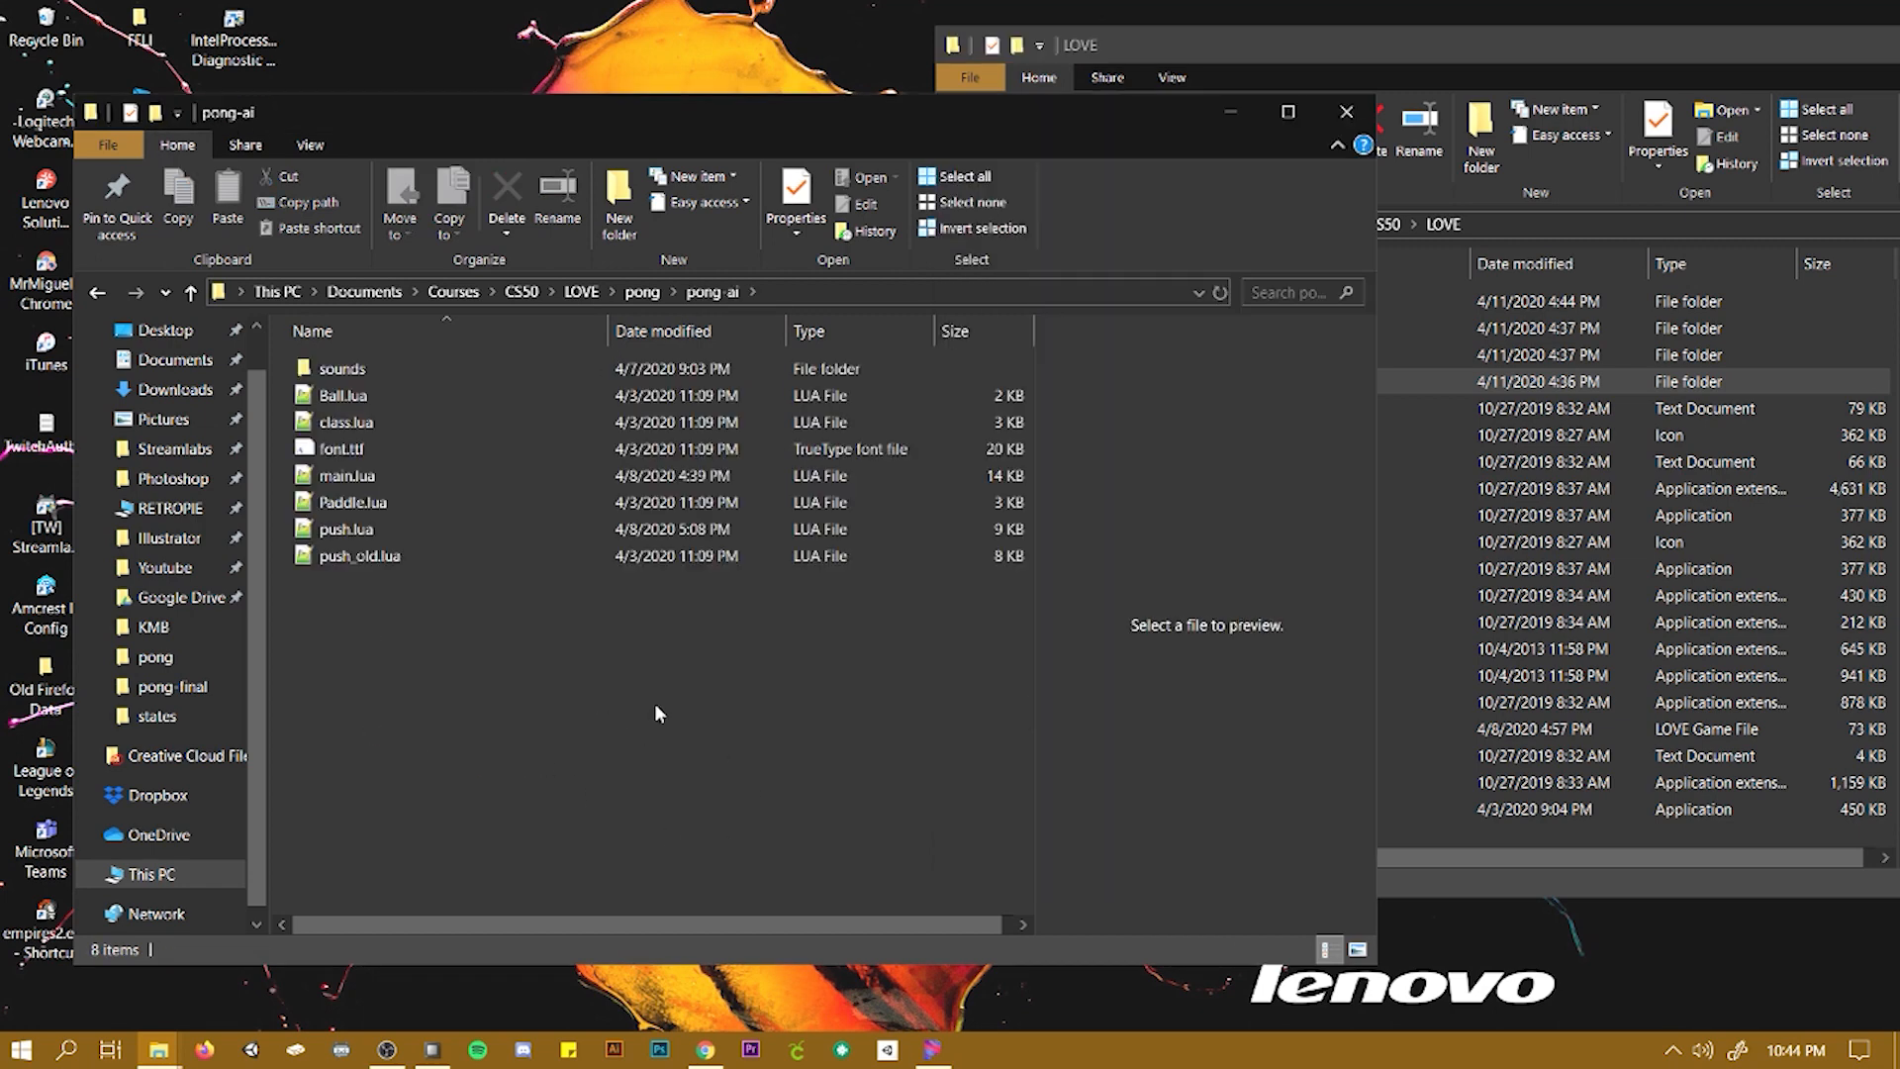
pyautogui.moveTo(657, 709)
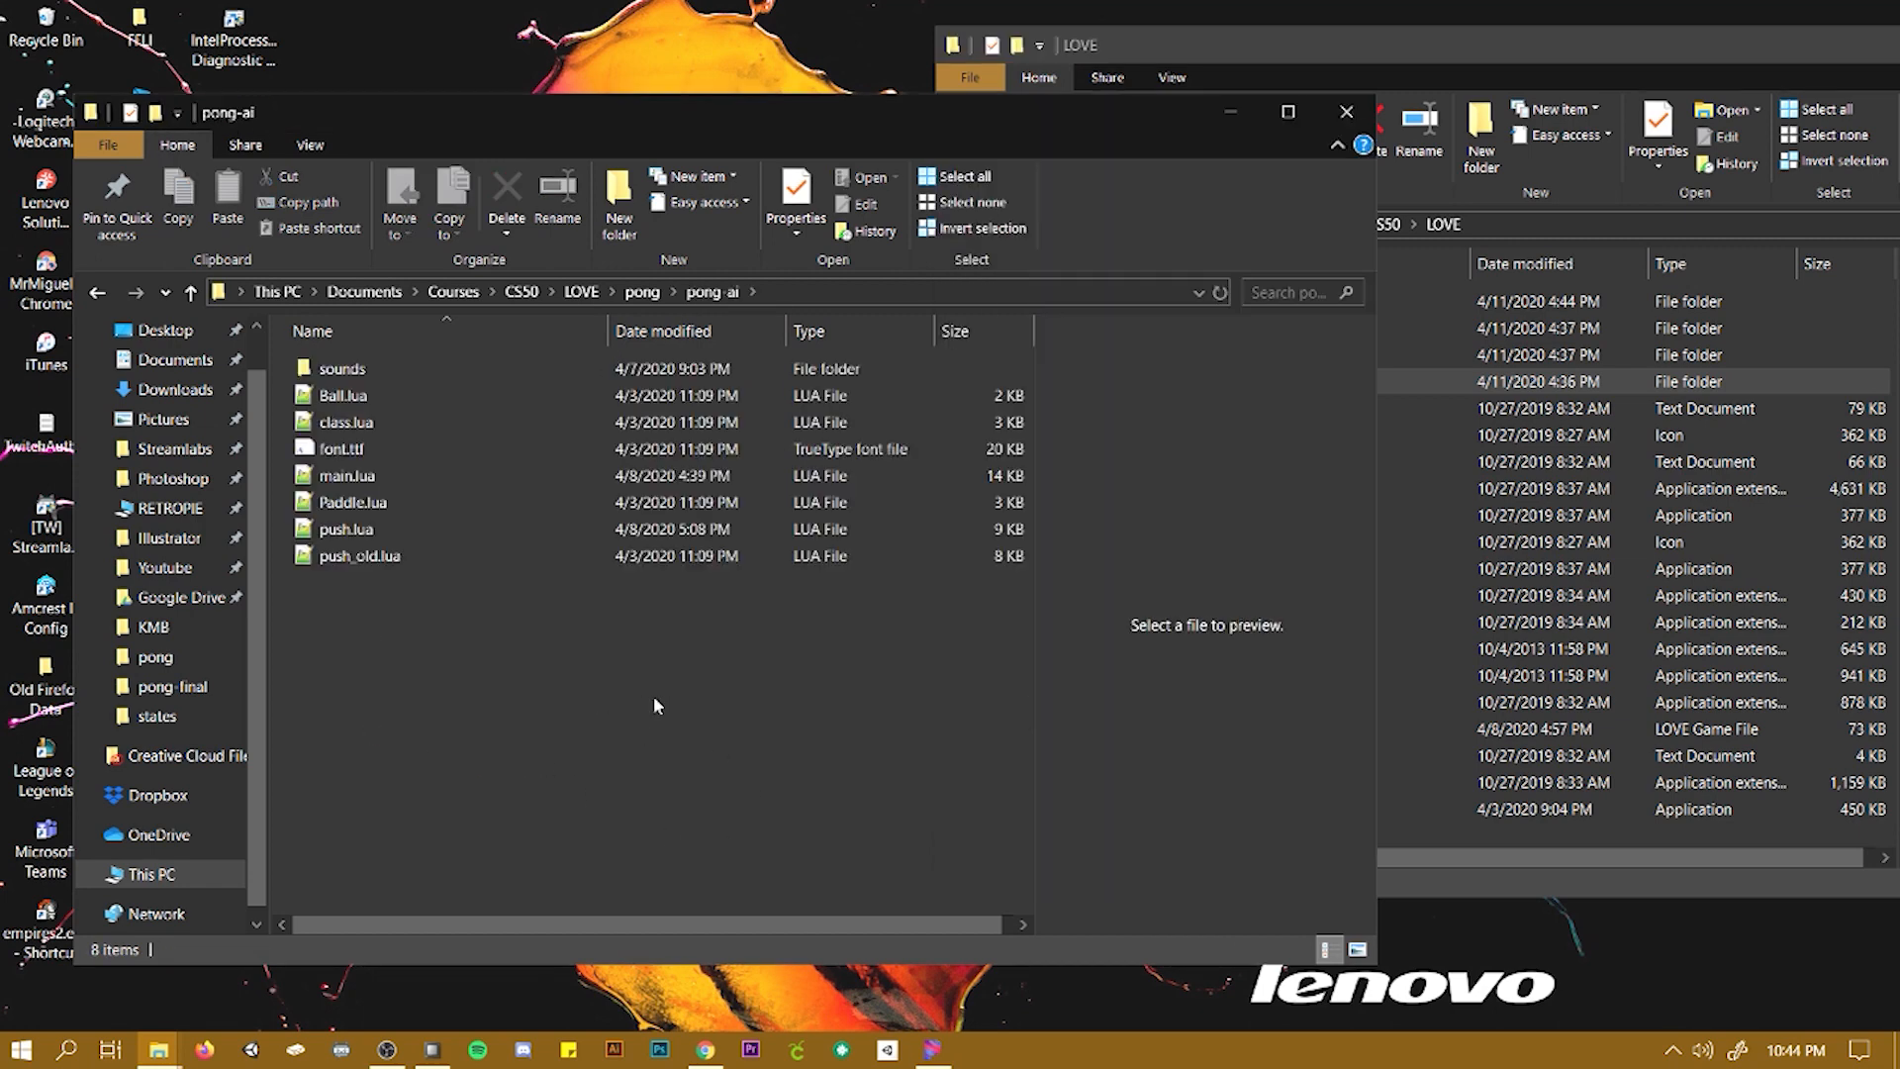
pyautogui.click(341, 449)
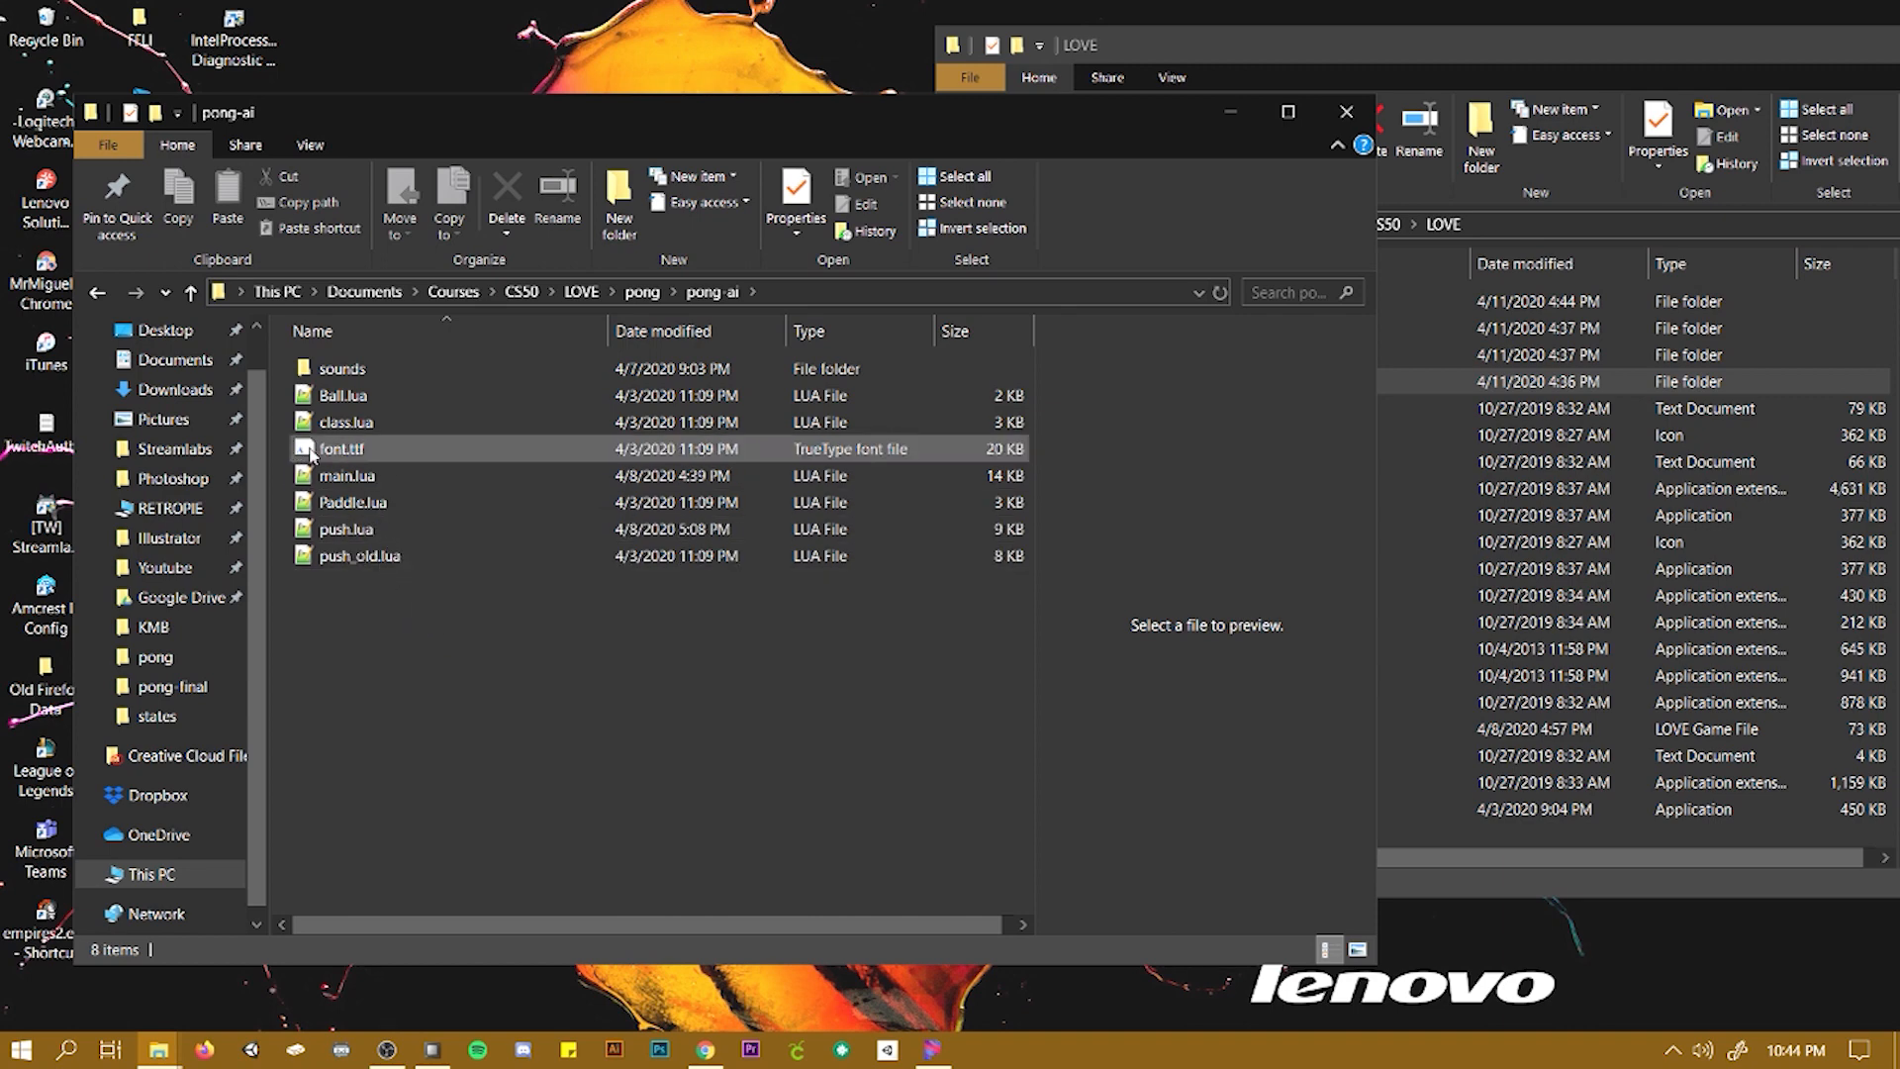
pyautogui.click(348, 475)
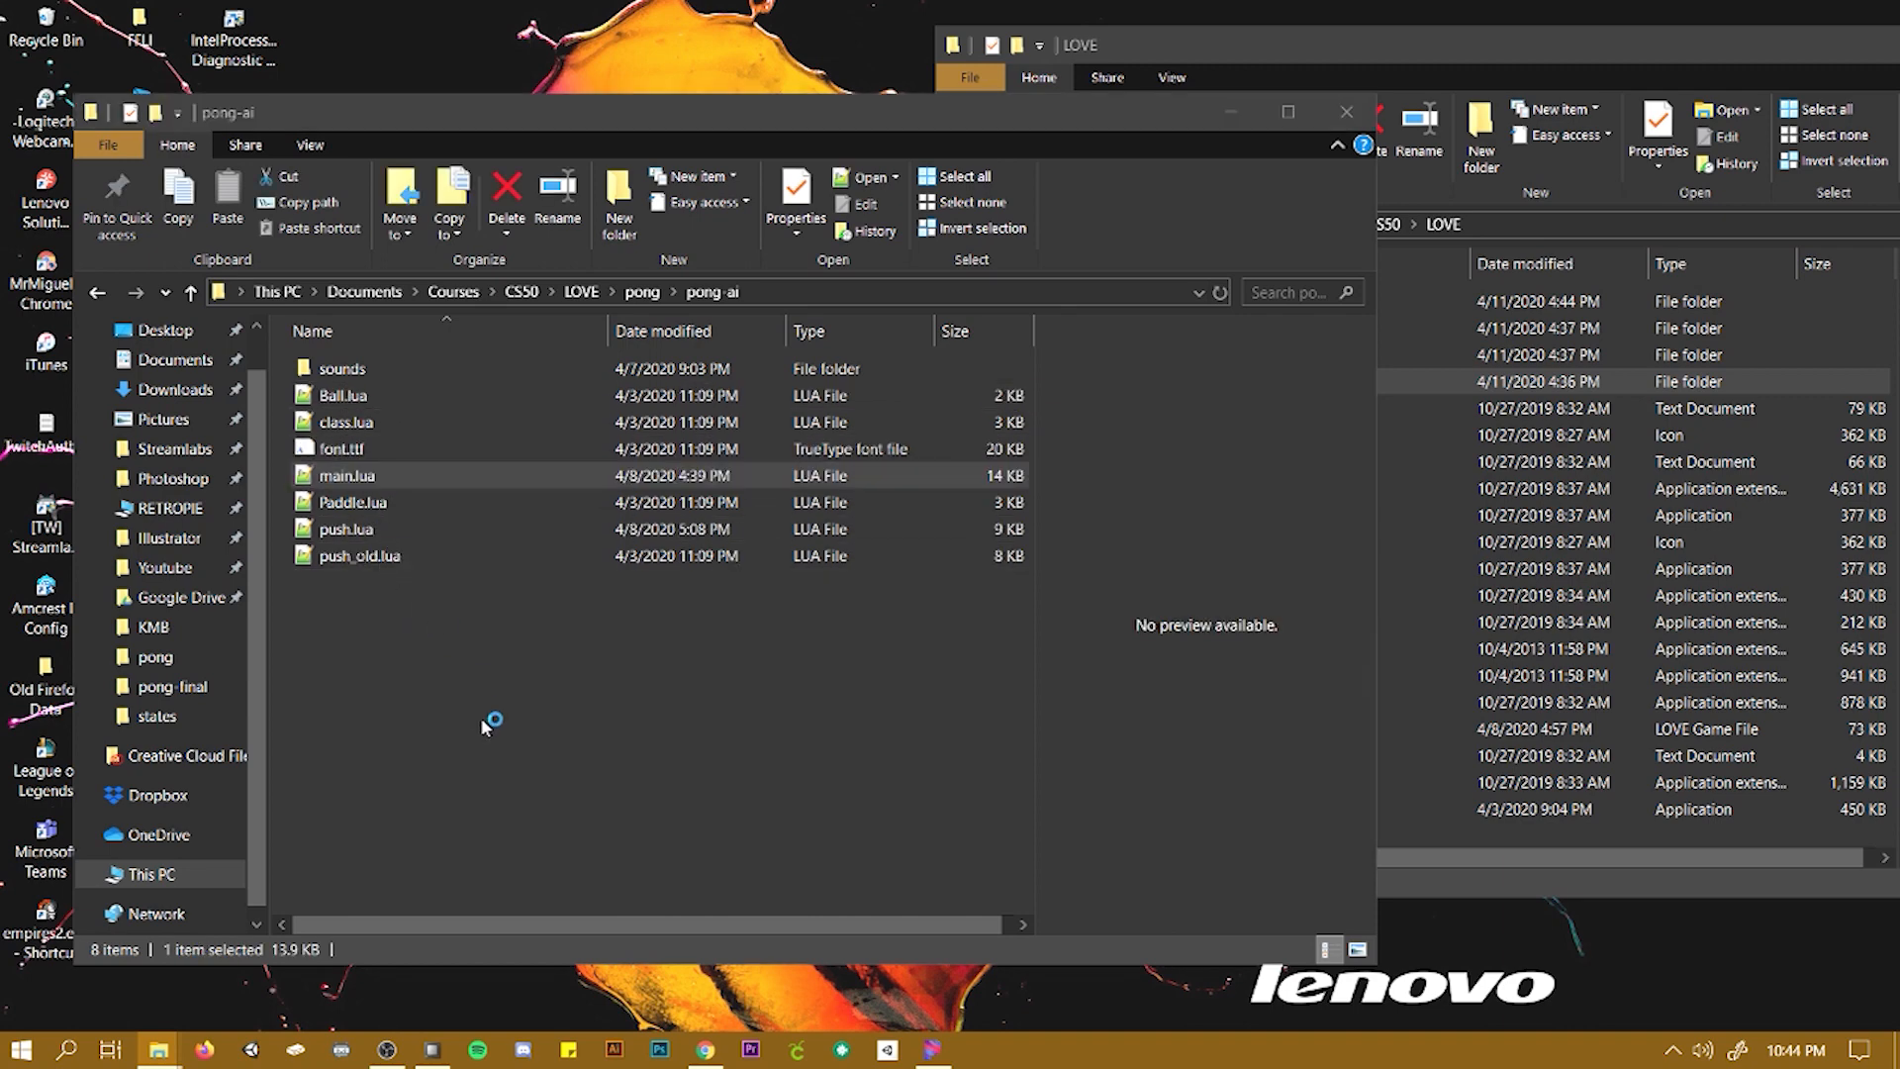
# Open main.lua in Notepad++ and check its Location in the Properties dialog
pyautogui.doubleClick(347, 475)
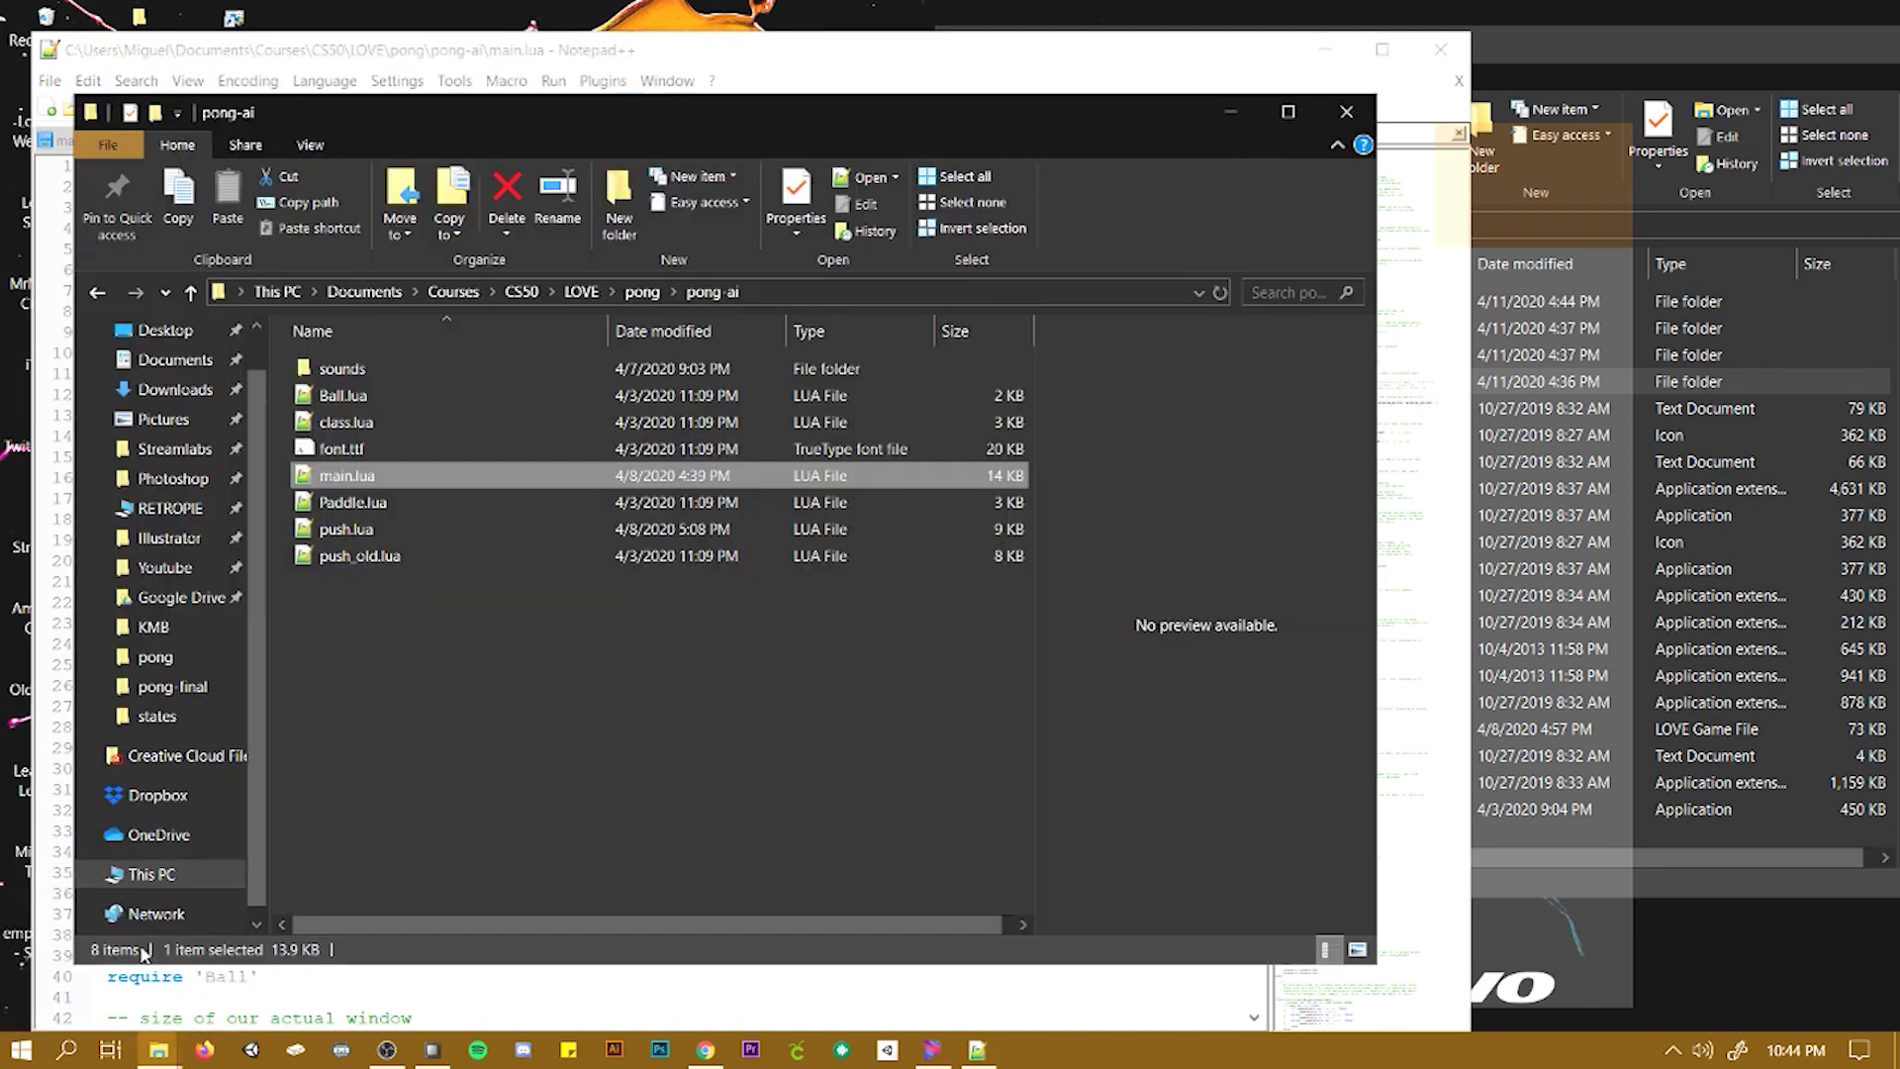
pyautogui.rightClick(345, 474)
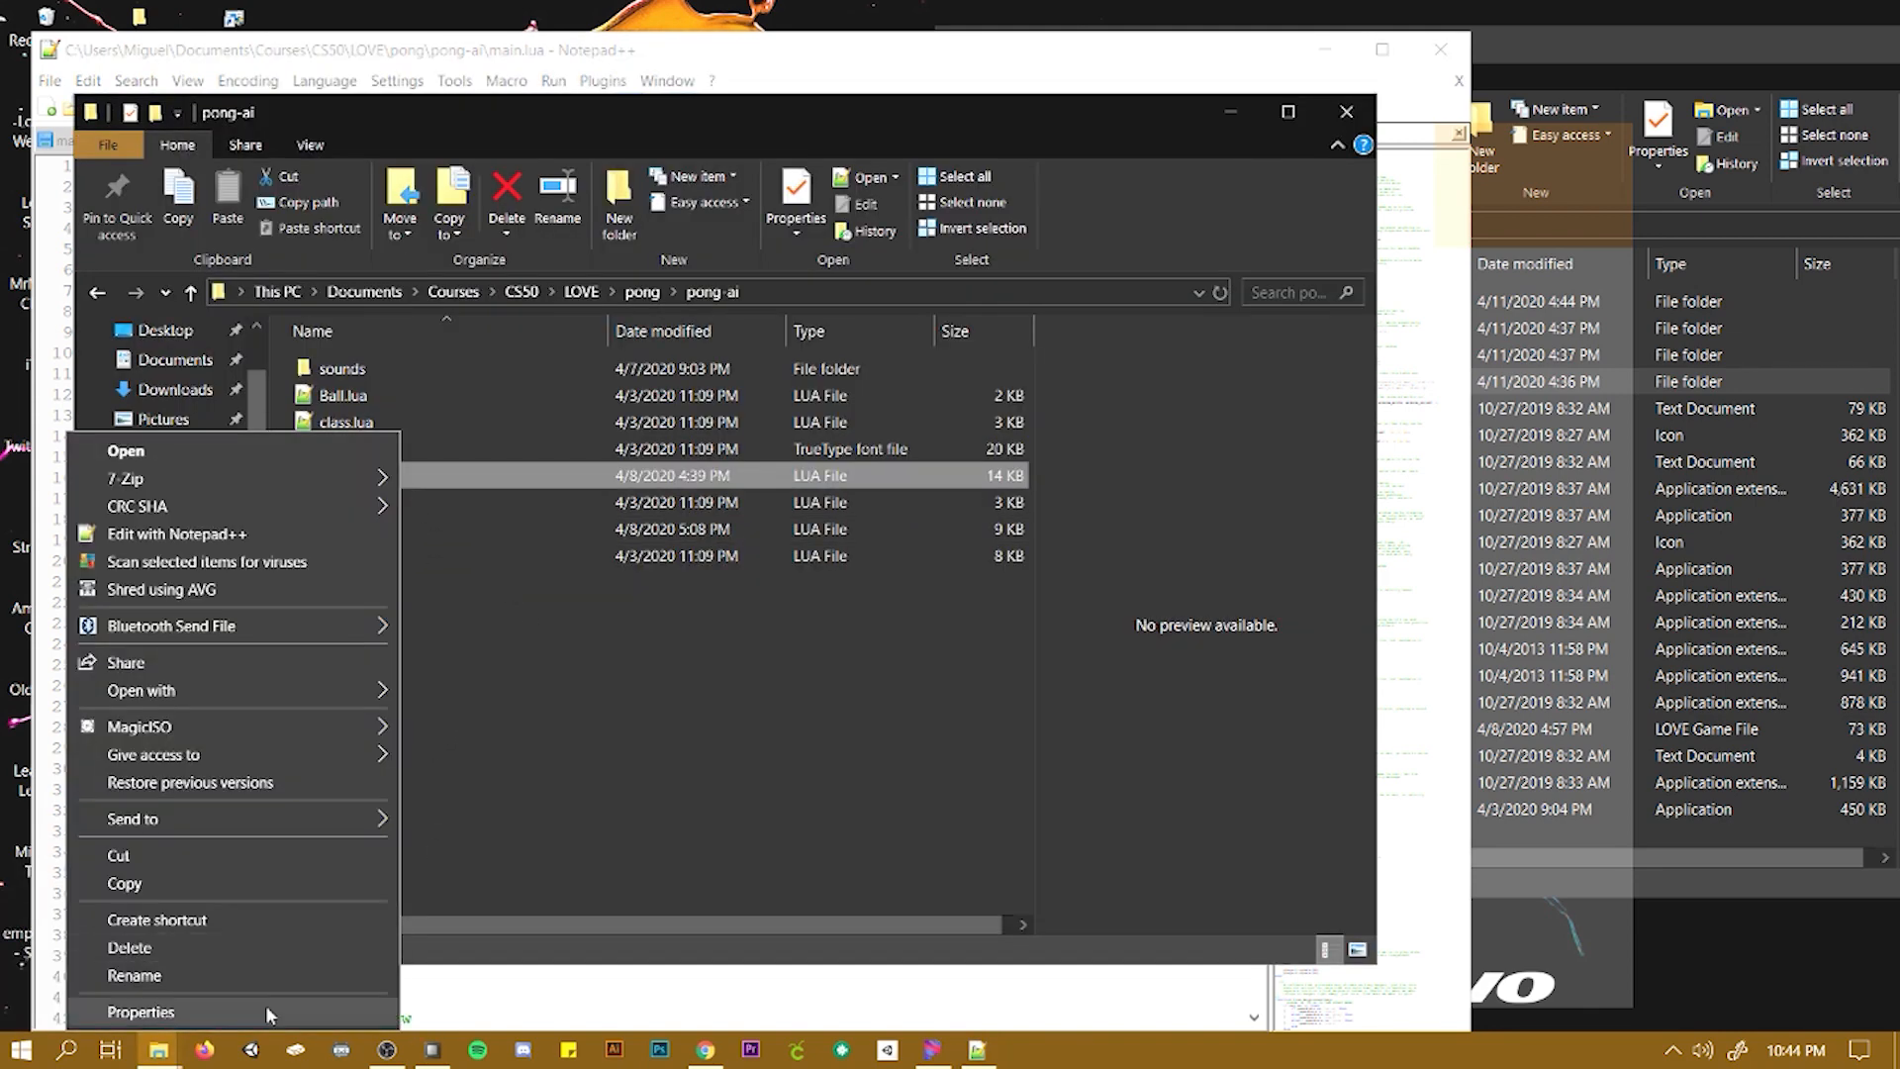
pyautogui.click(141, 1010)
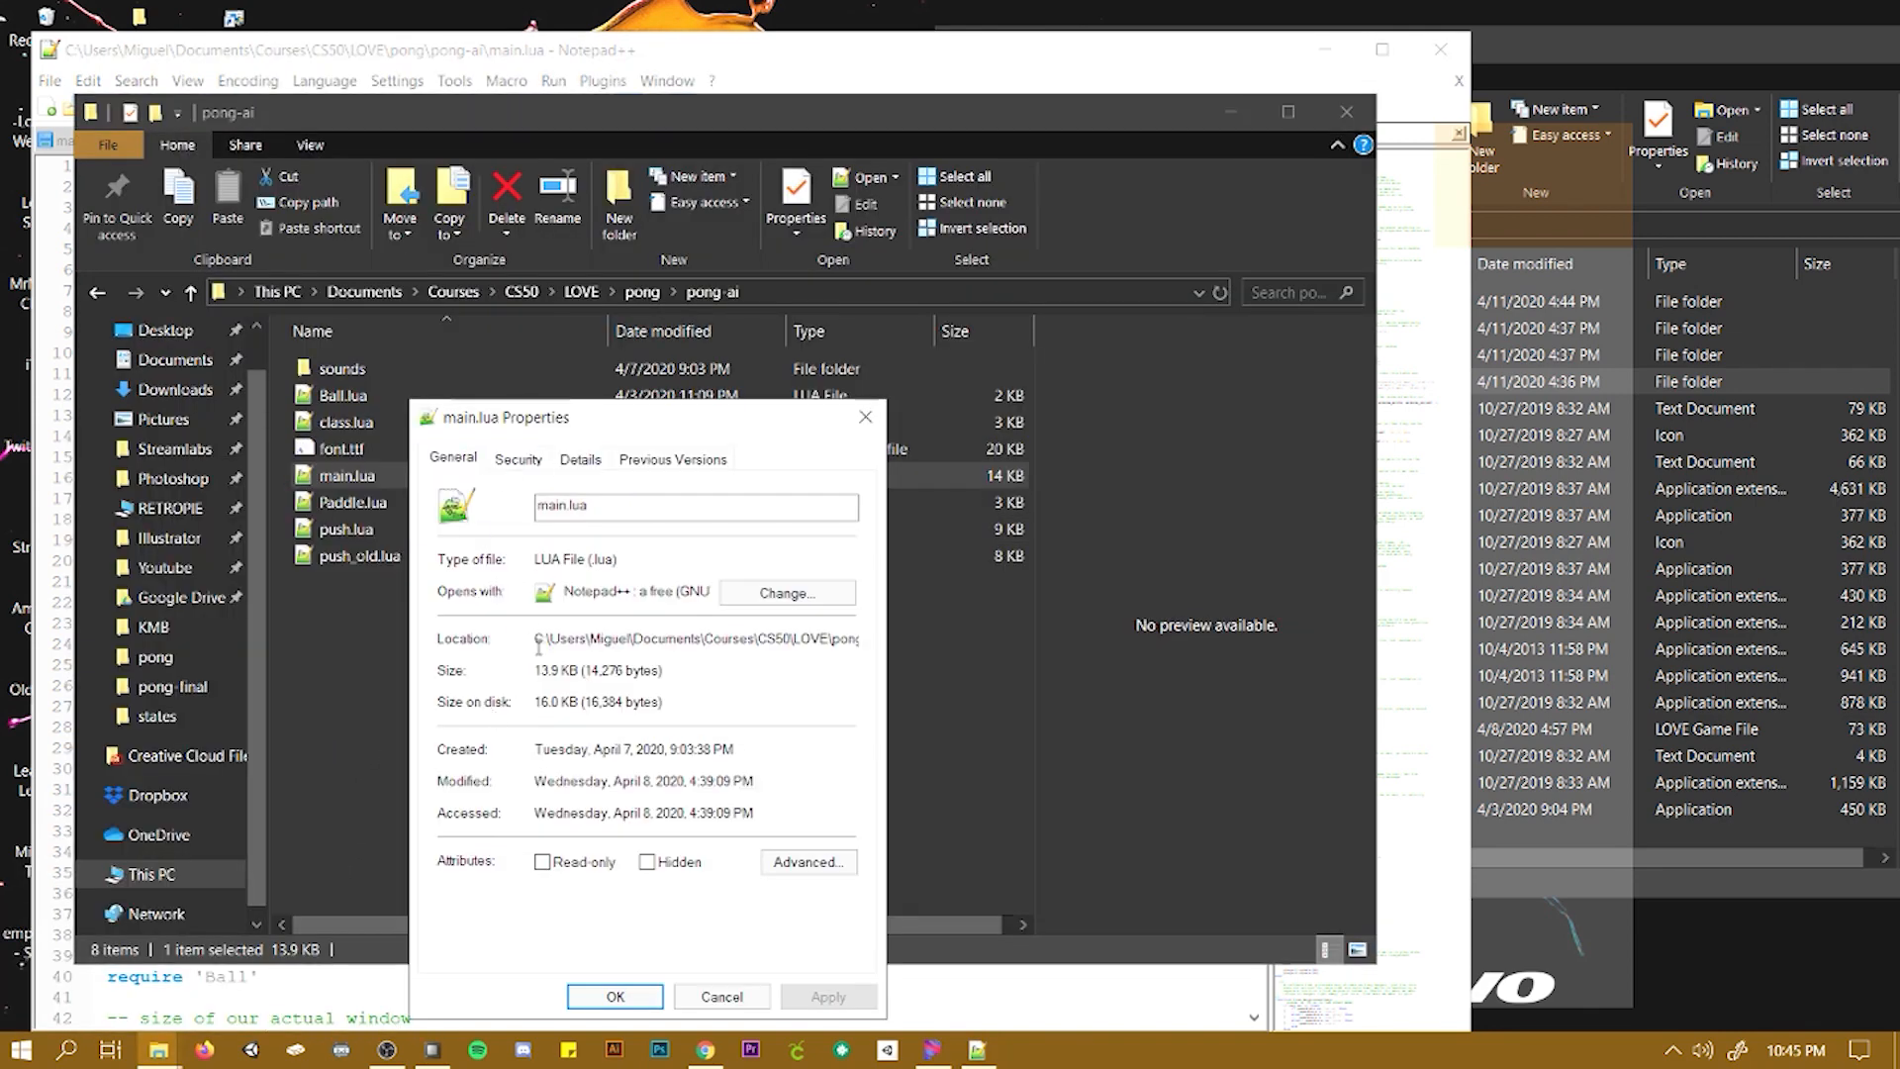
pyautogui.rightClick(695, 638)
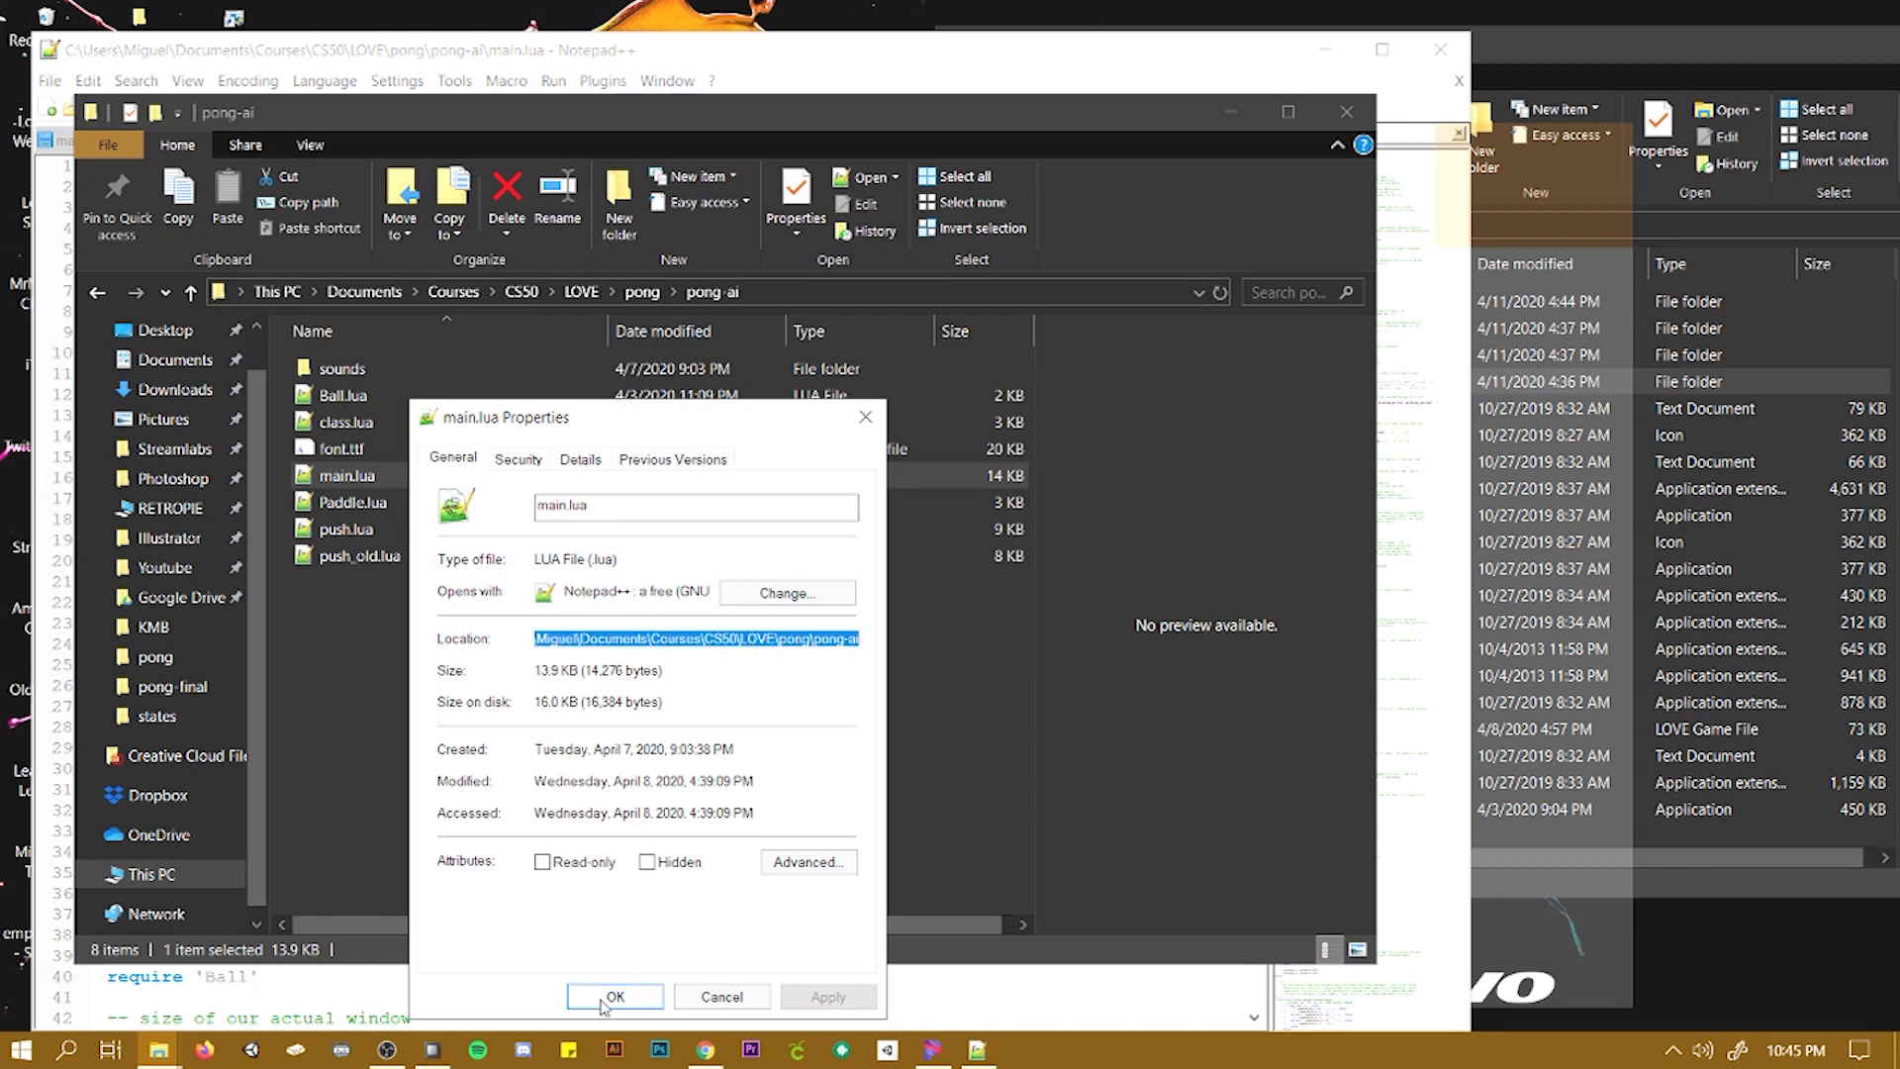
pyautogui.click(614, 997)
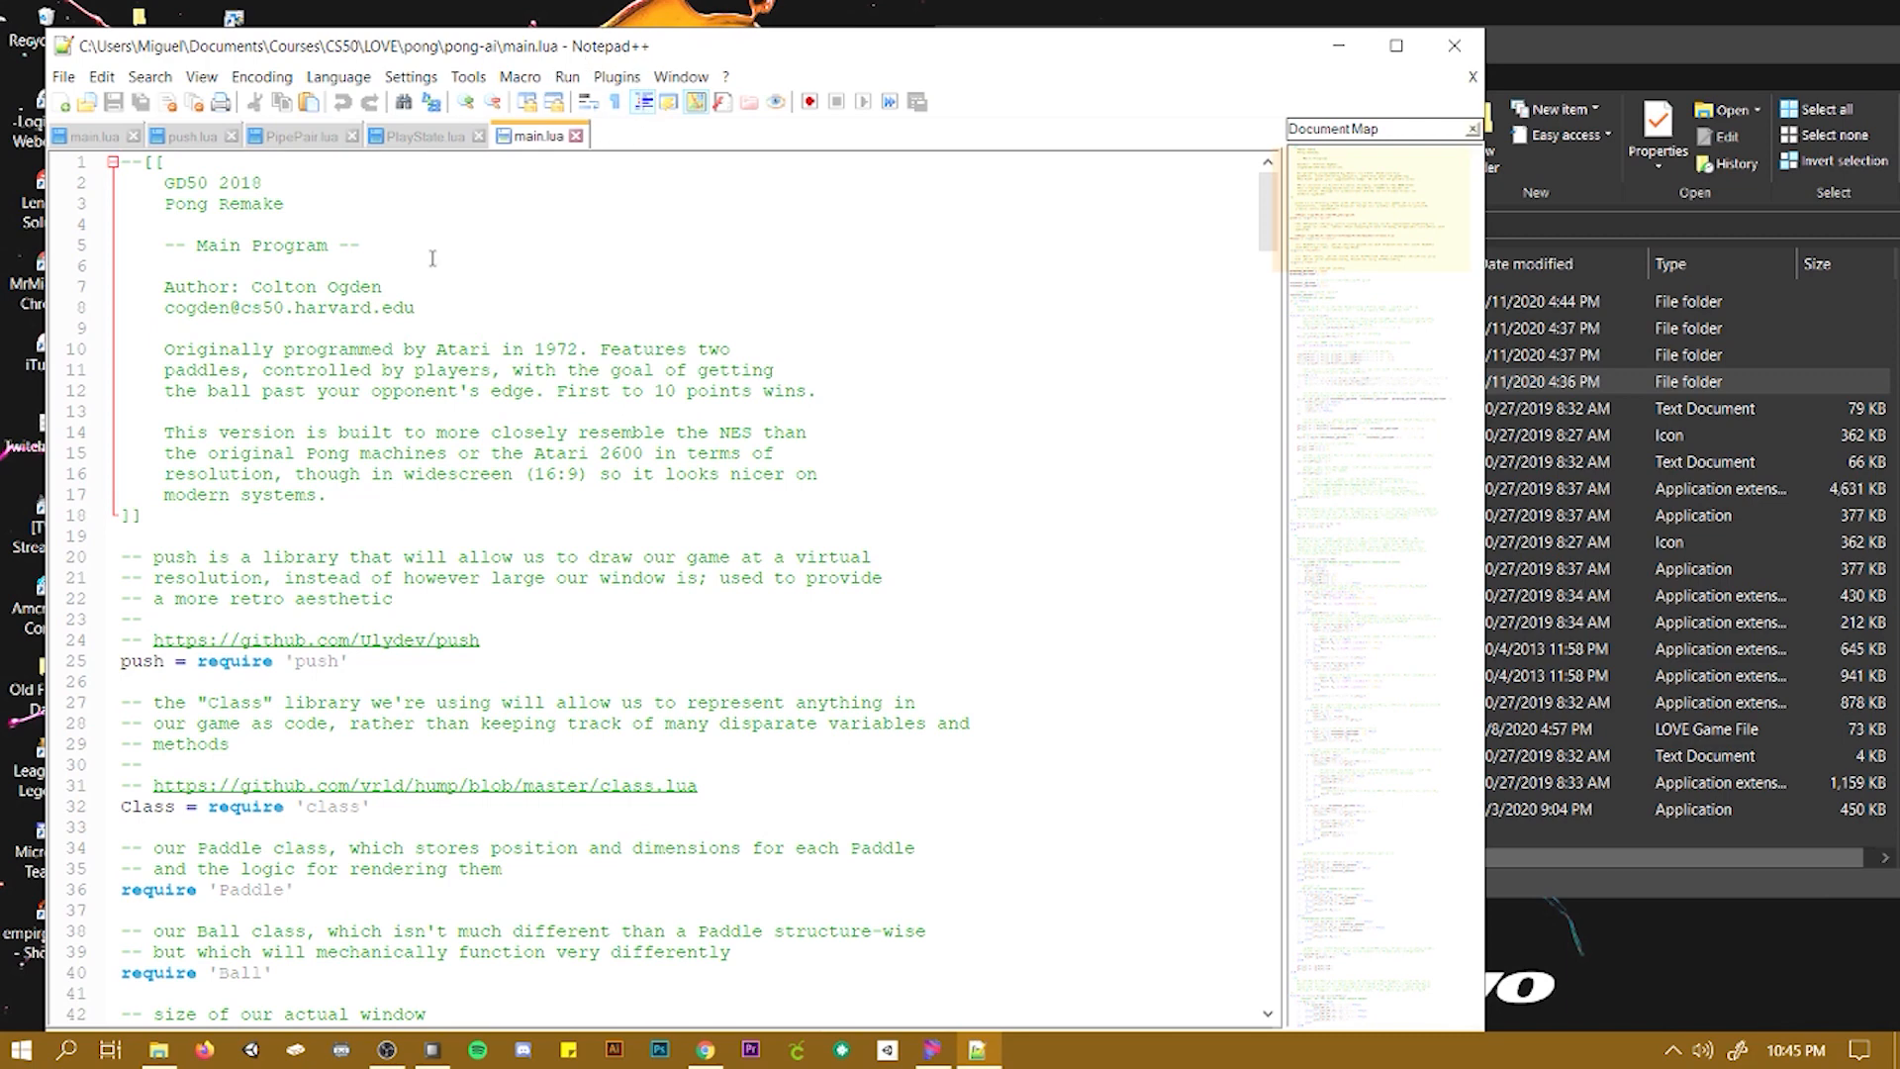
pyautogui.moveTo(479, 652)
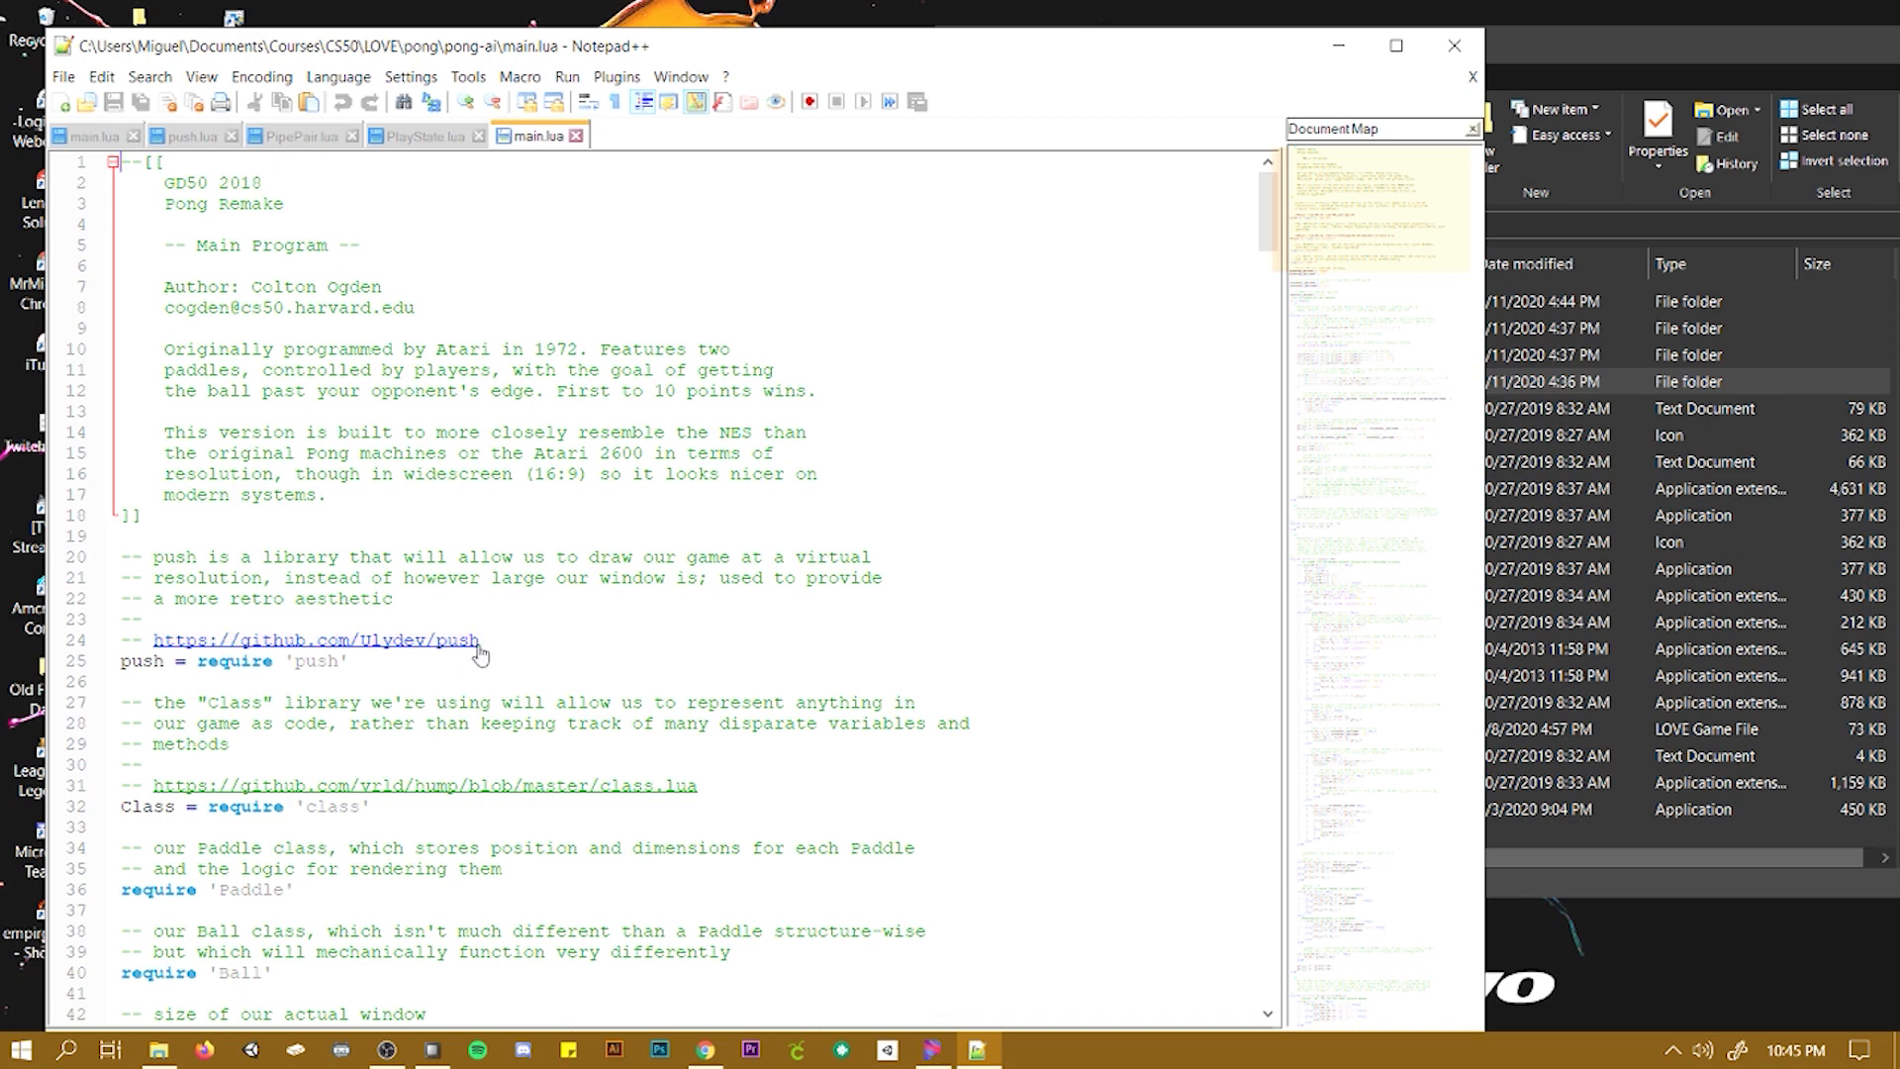
pyautogui.moveTo(611, 60)
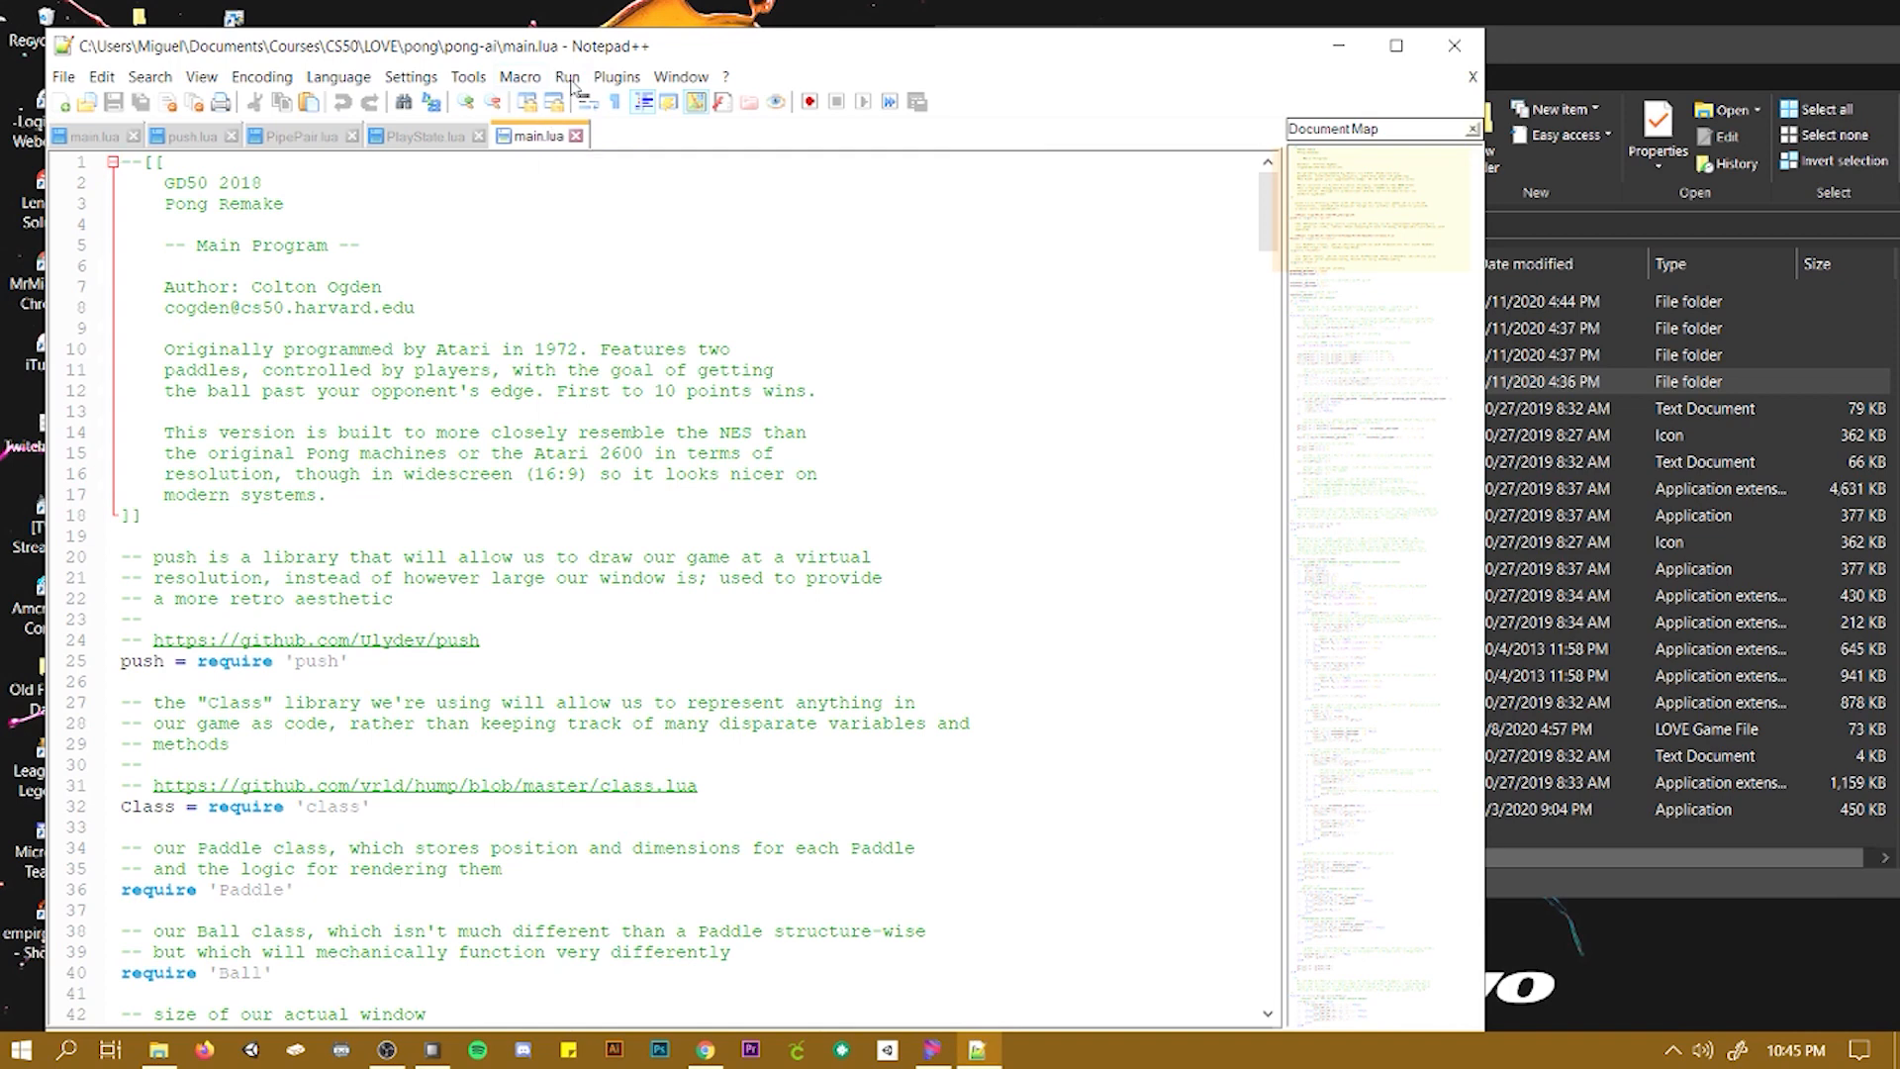
# Set love.exe from the LOVE folder as Notepad++'s Run program to launch Pong
pyautogui.click(566, 77)
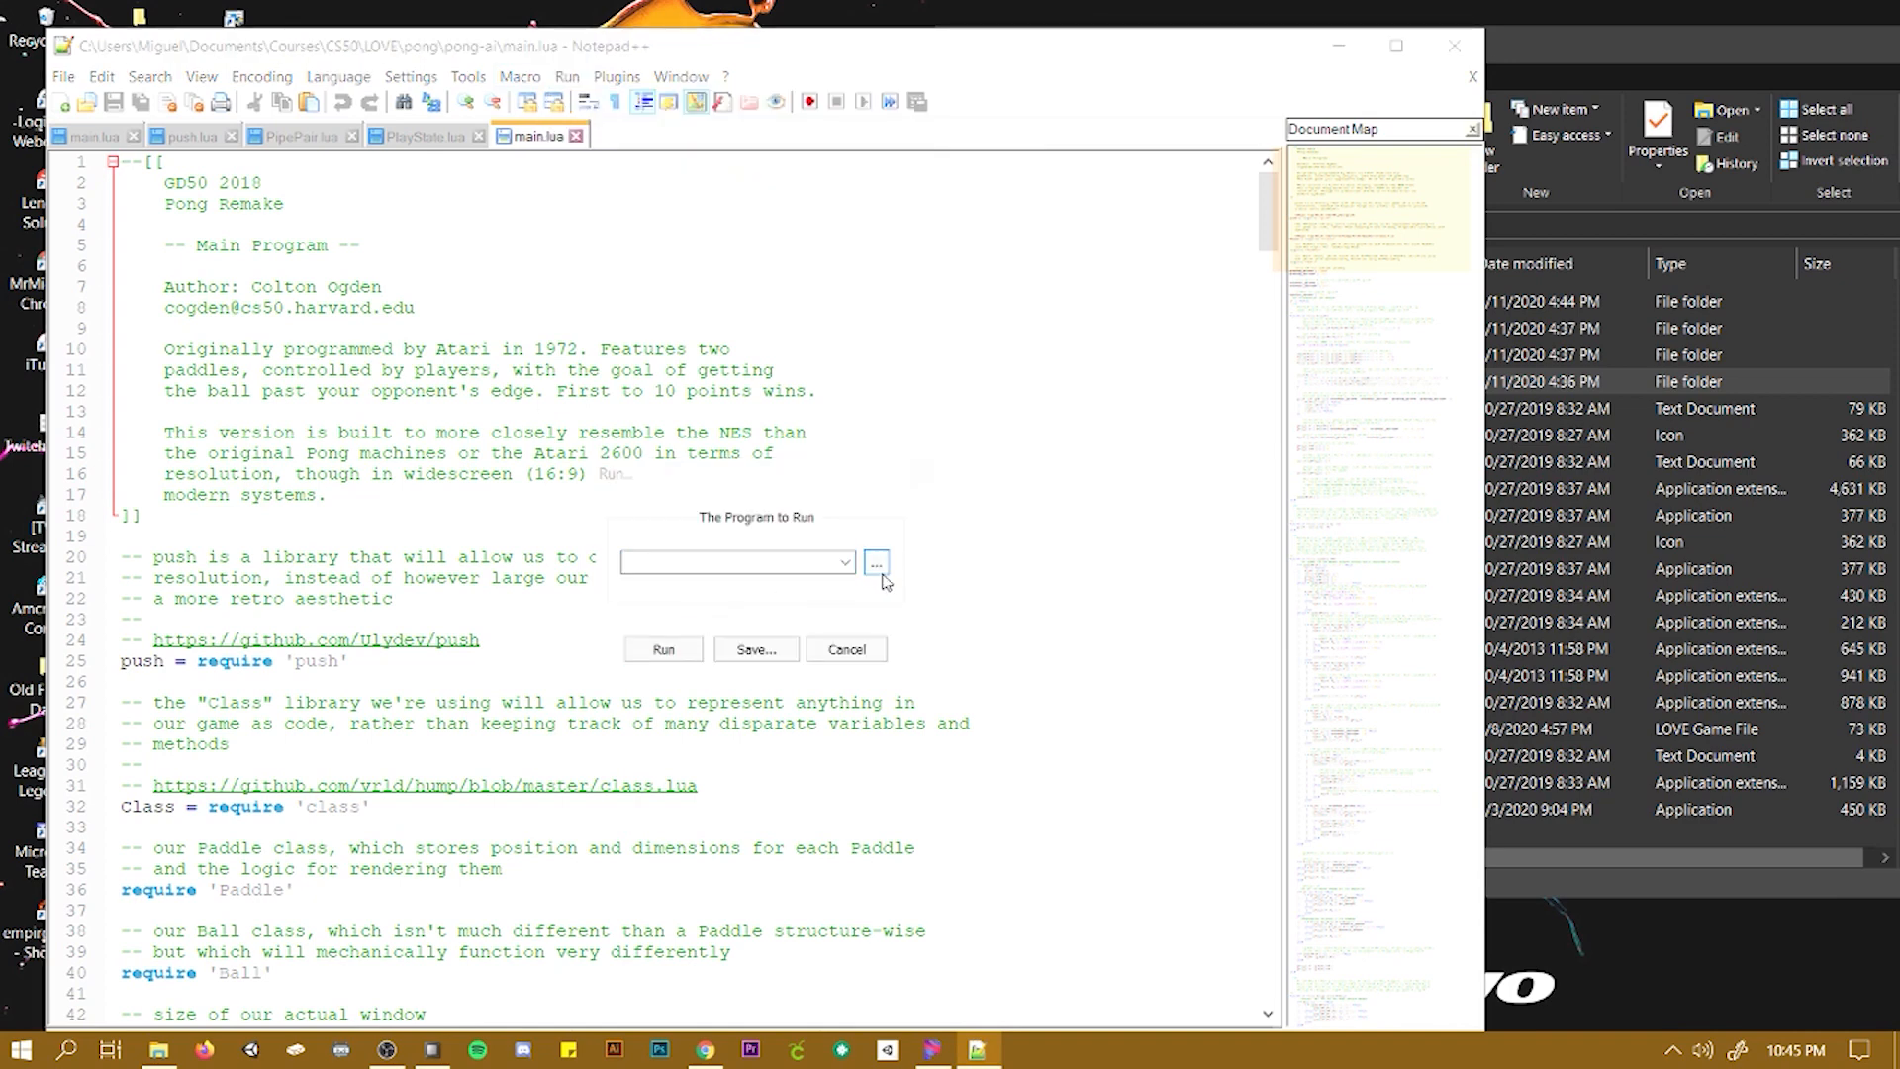
pyautogui.click(876, 562)
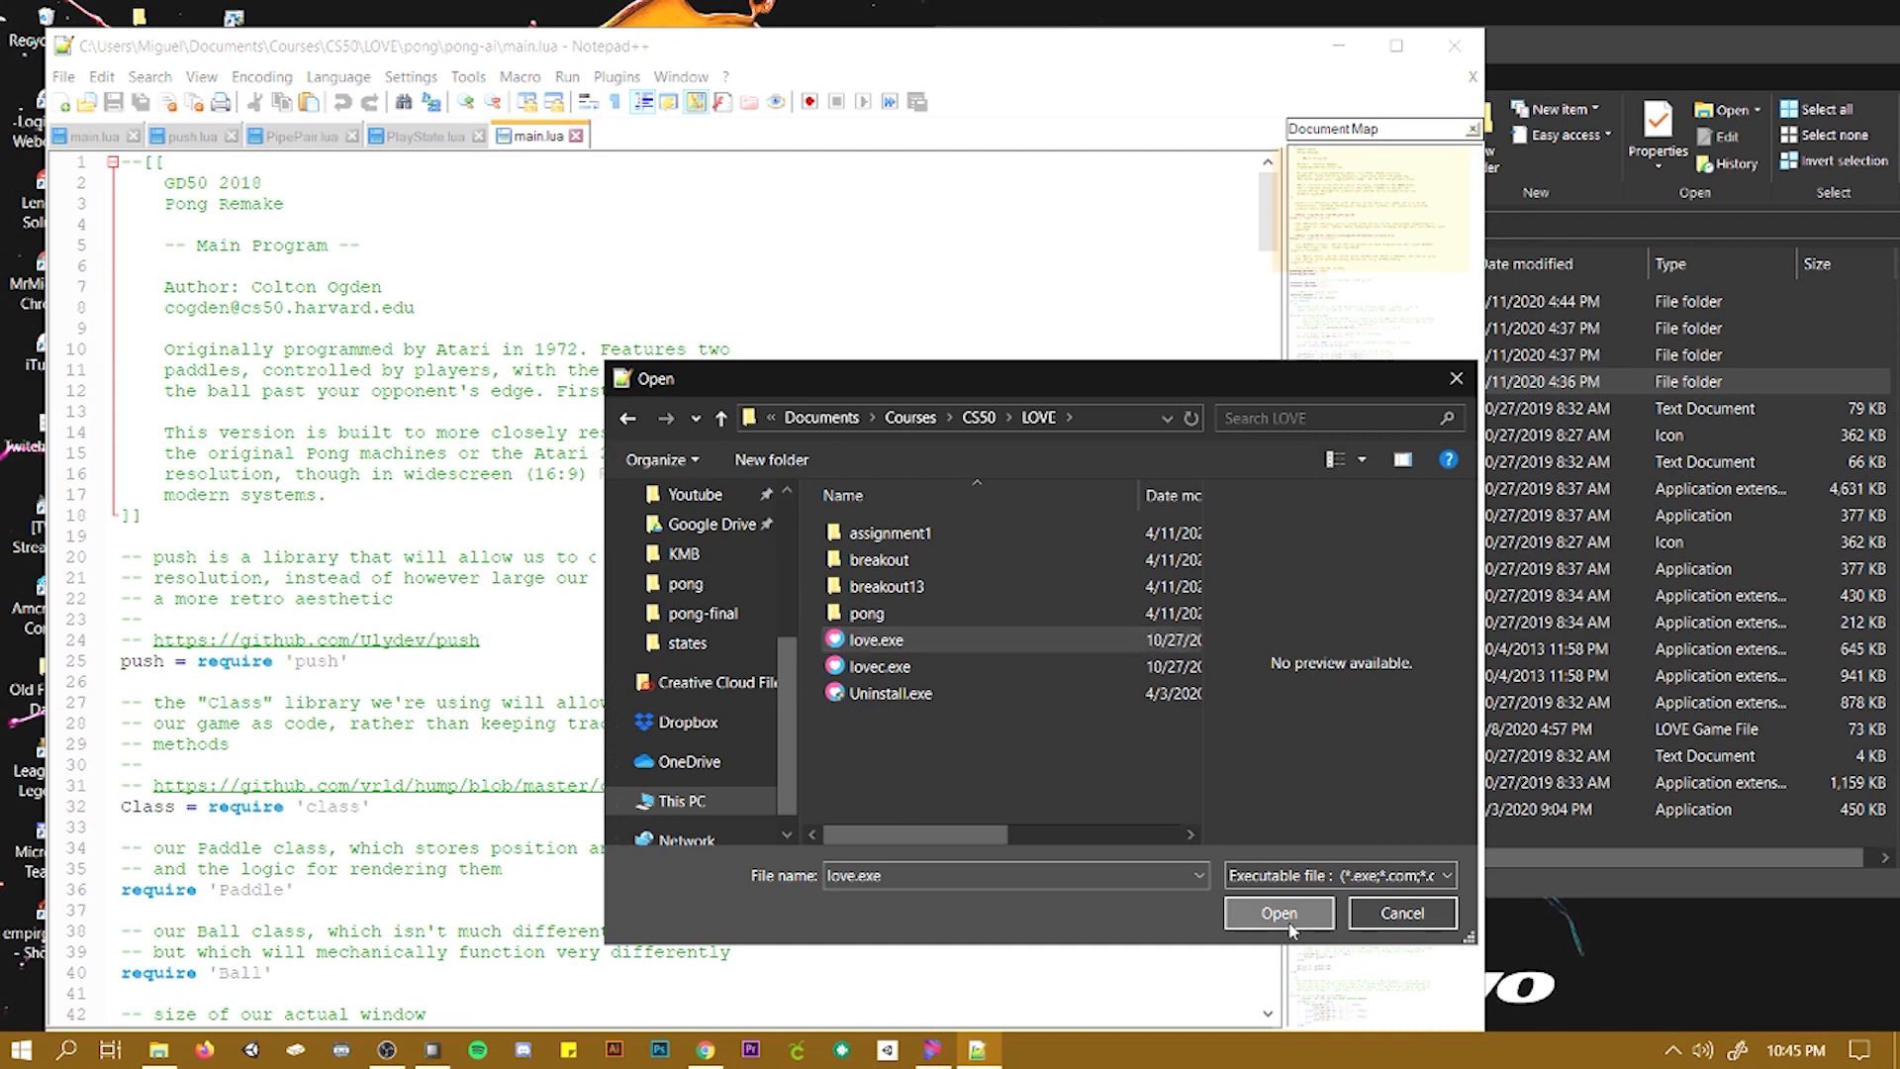
pyautogui.click(1276, 913)
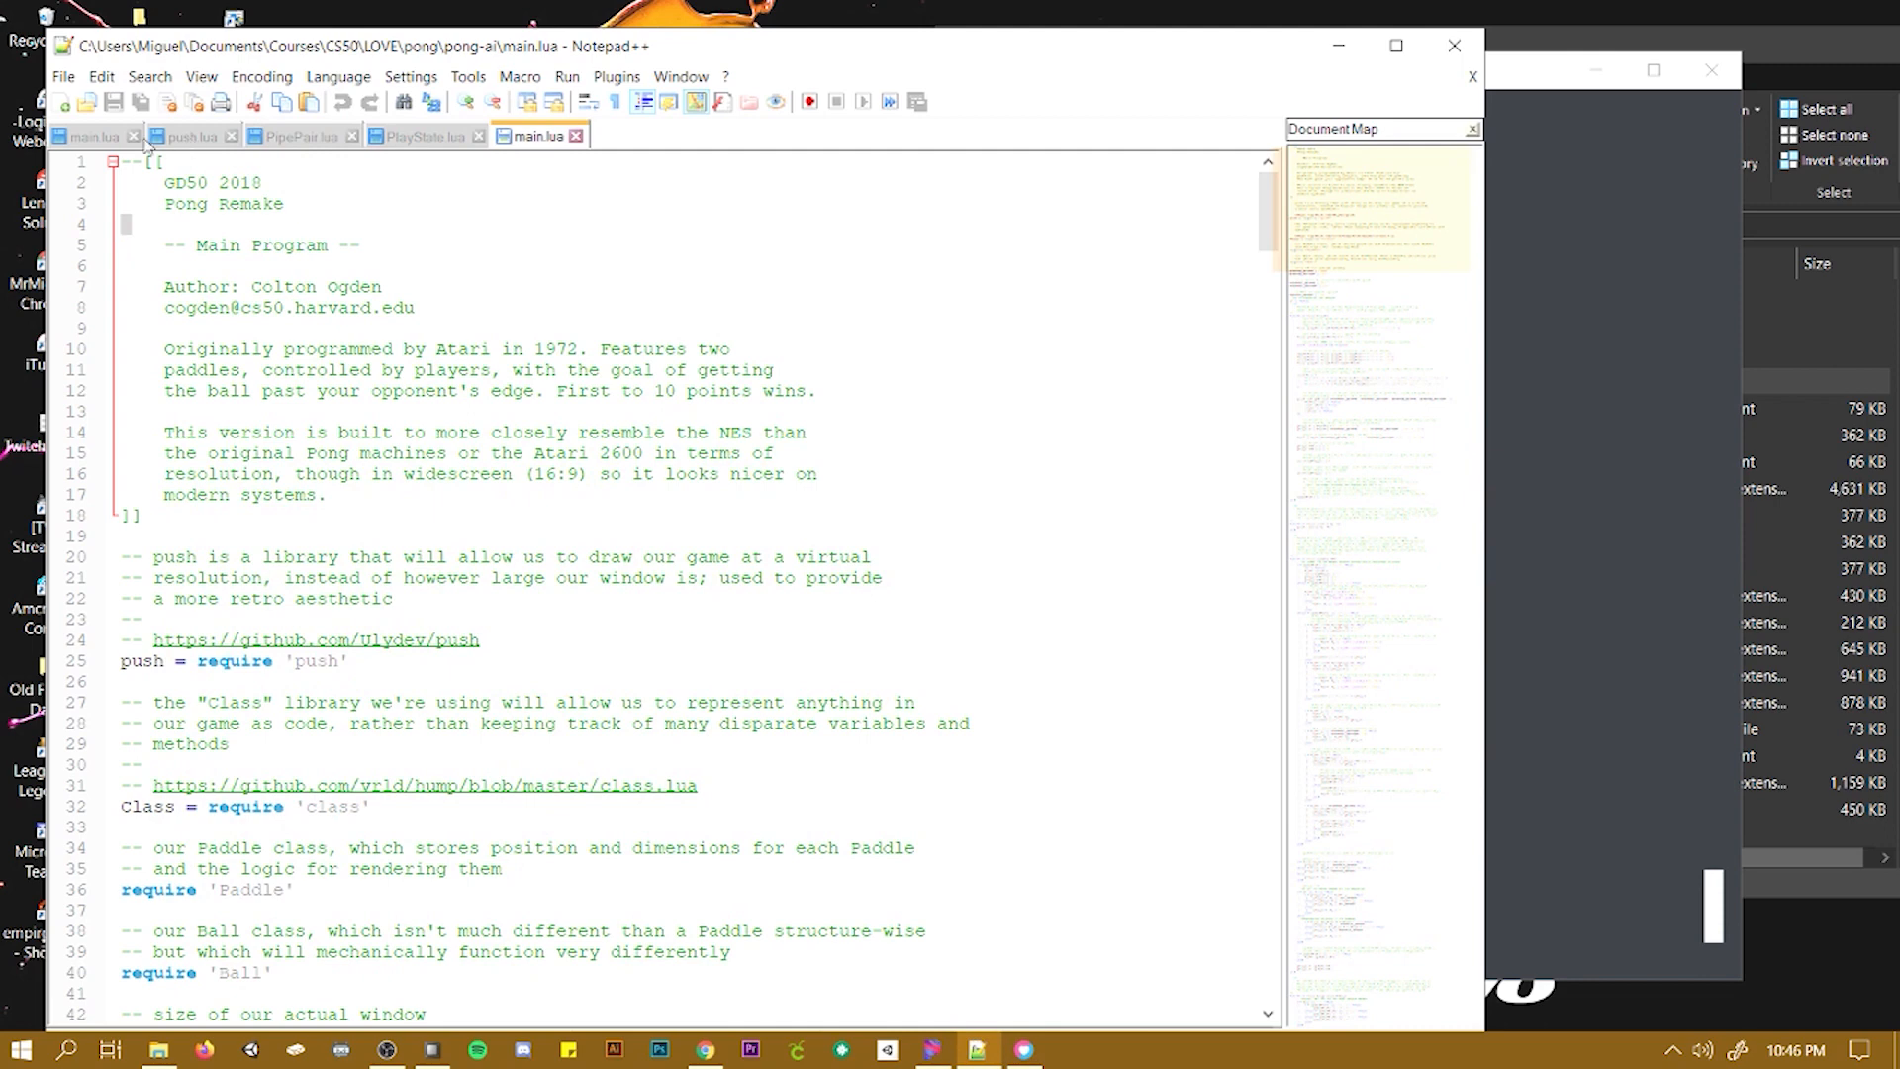
# Close the extra tabs and add a '--blahblah' comment under main.lua's header
pyautogui.click(131, 136)
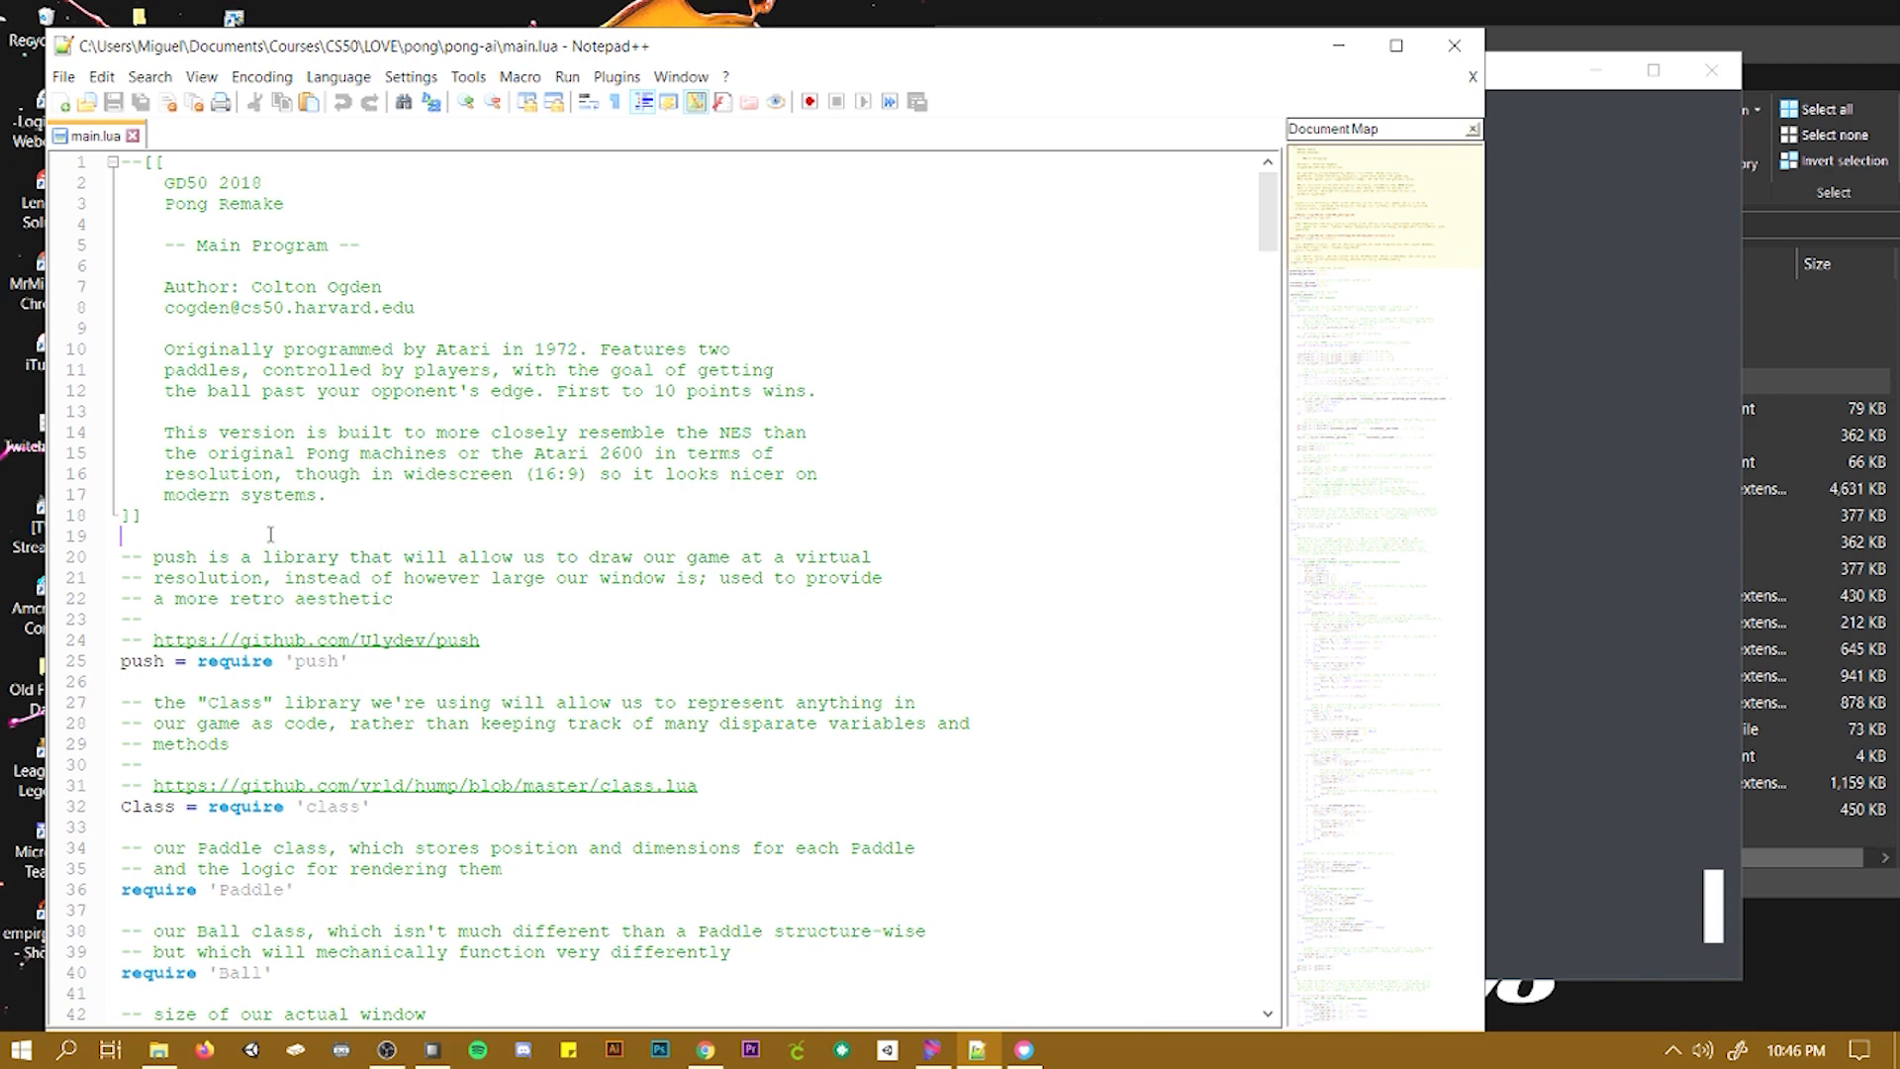
pyautogui.moveTo(295, 517)
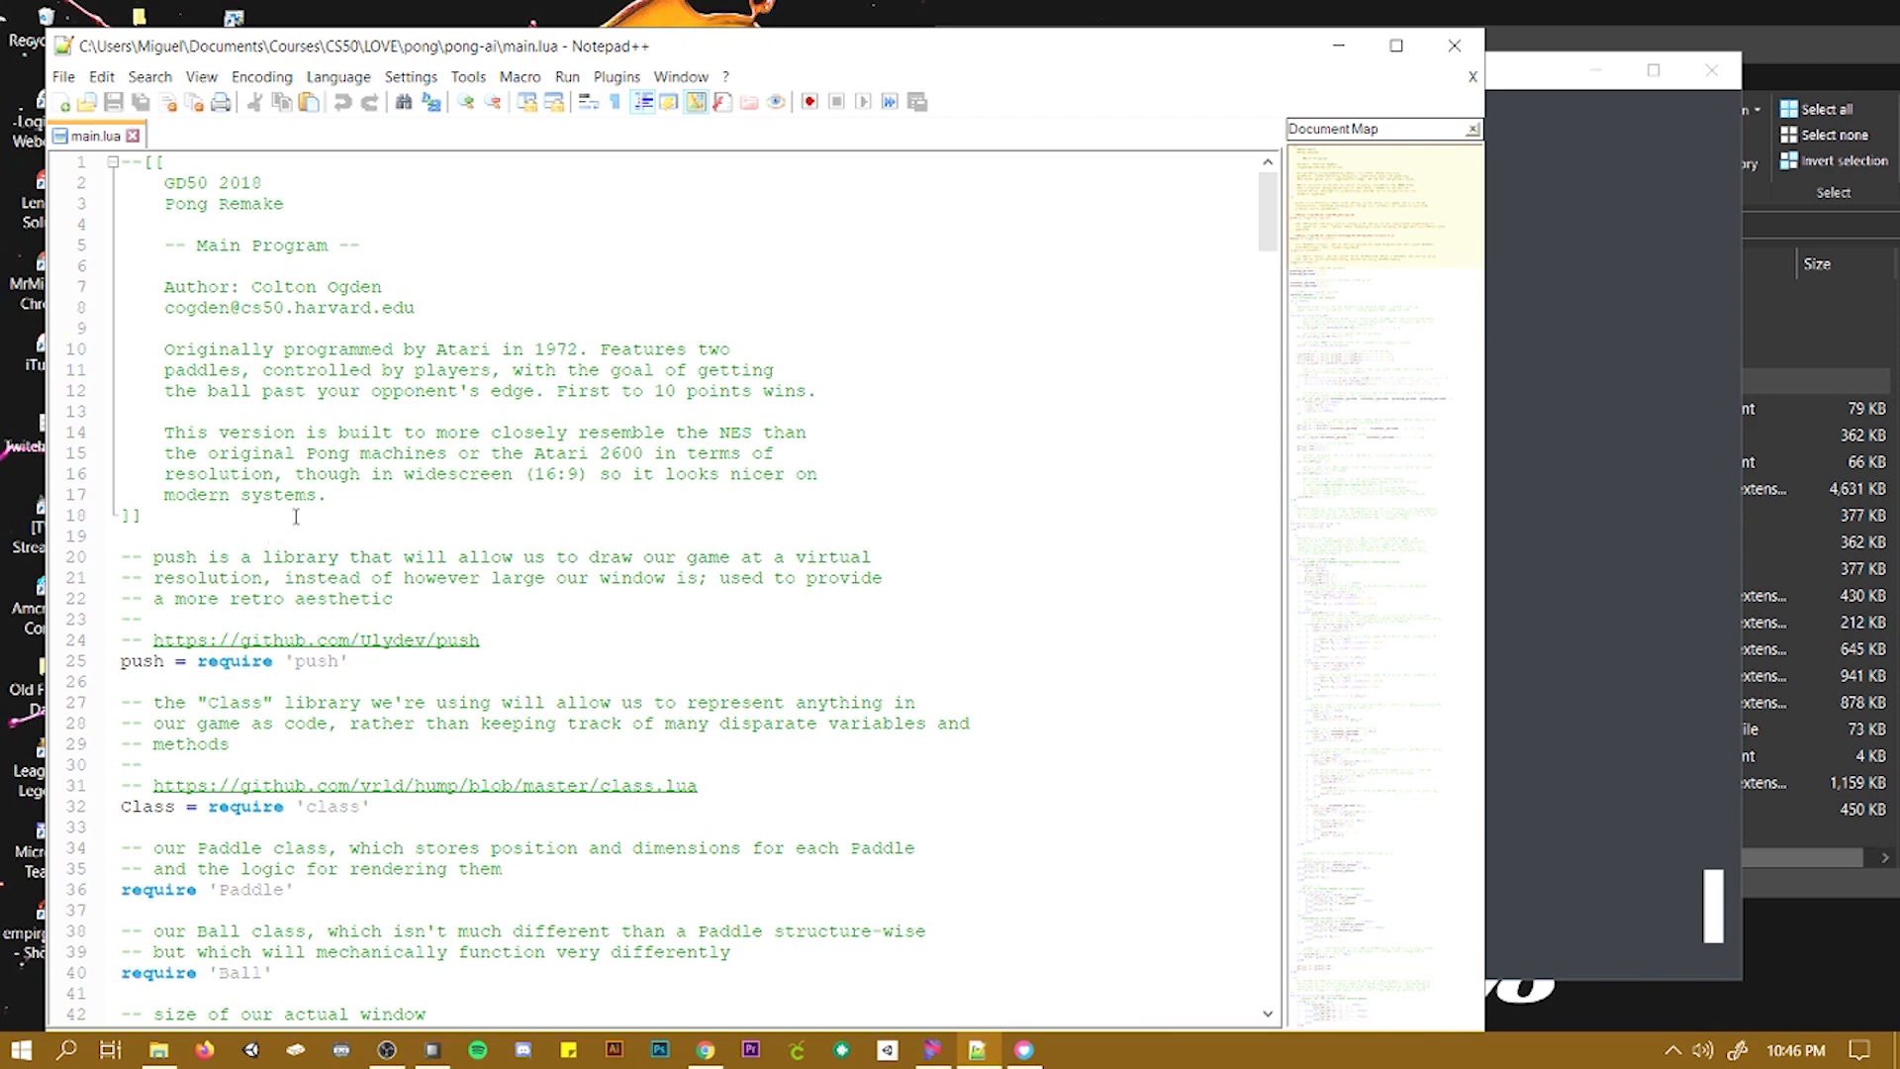
pyautogui.write('--')
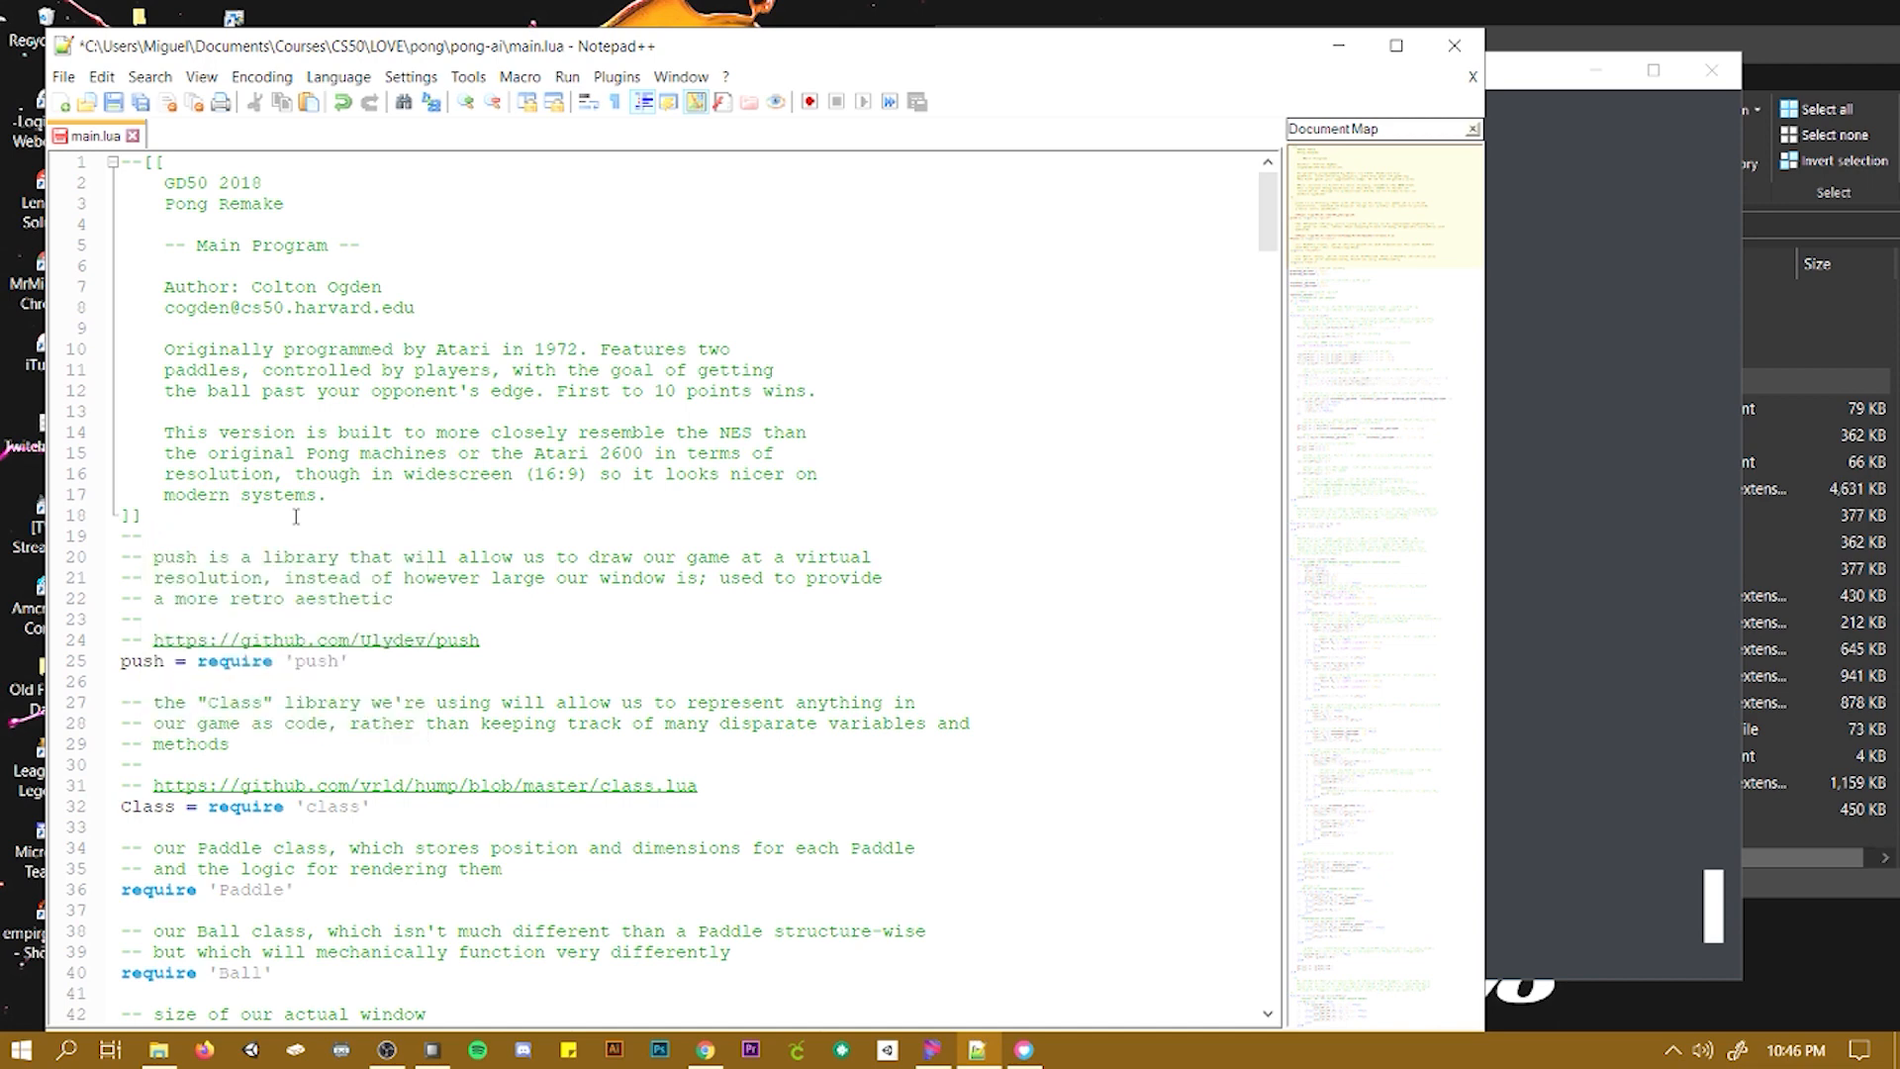
pyautogui.write('blahh')
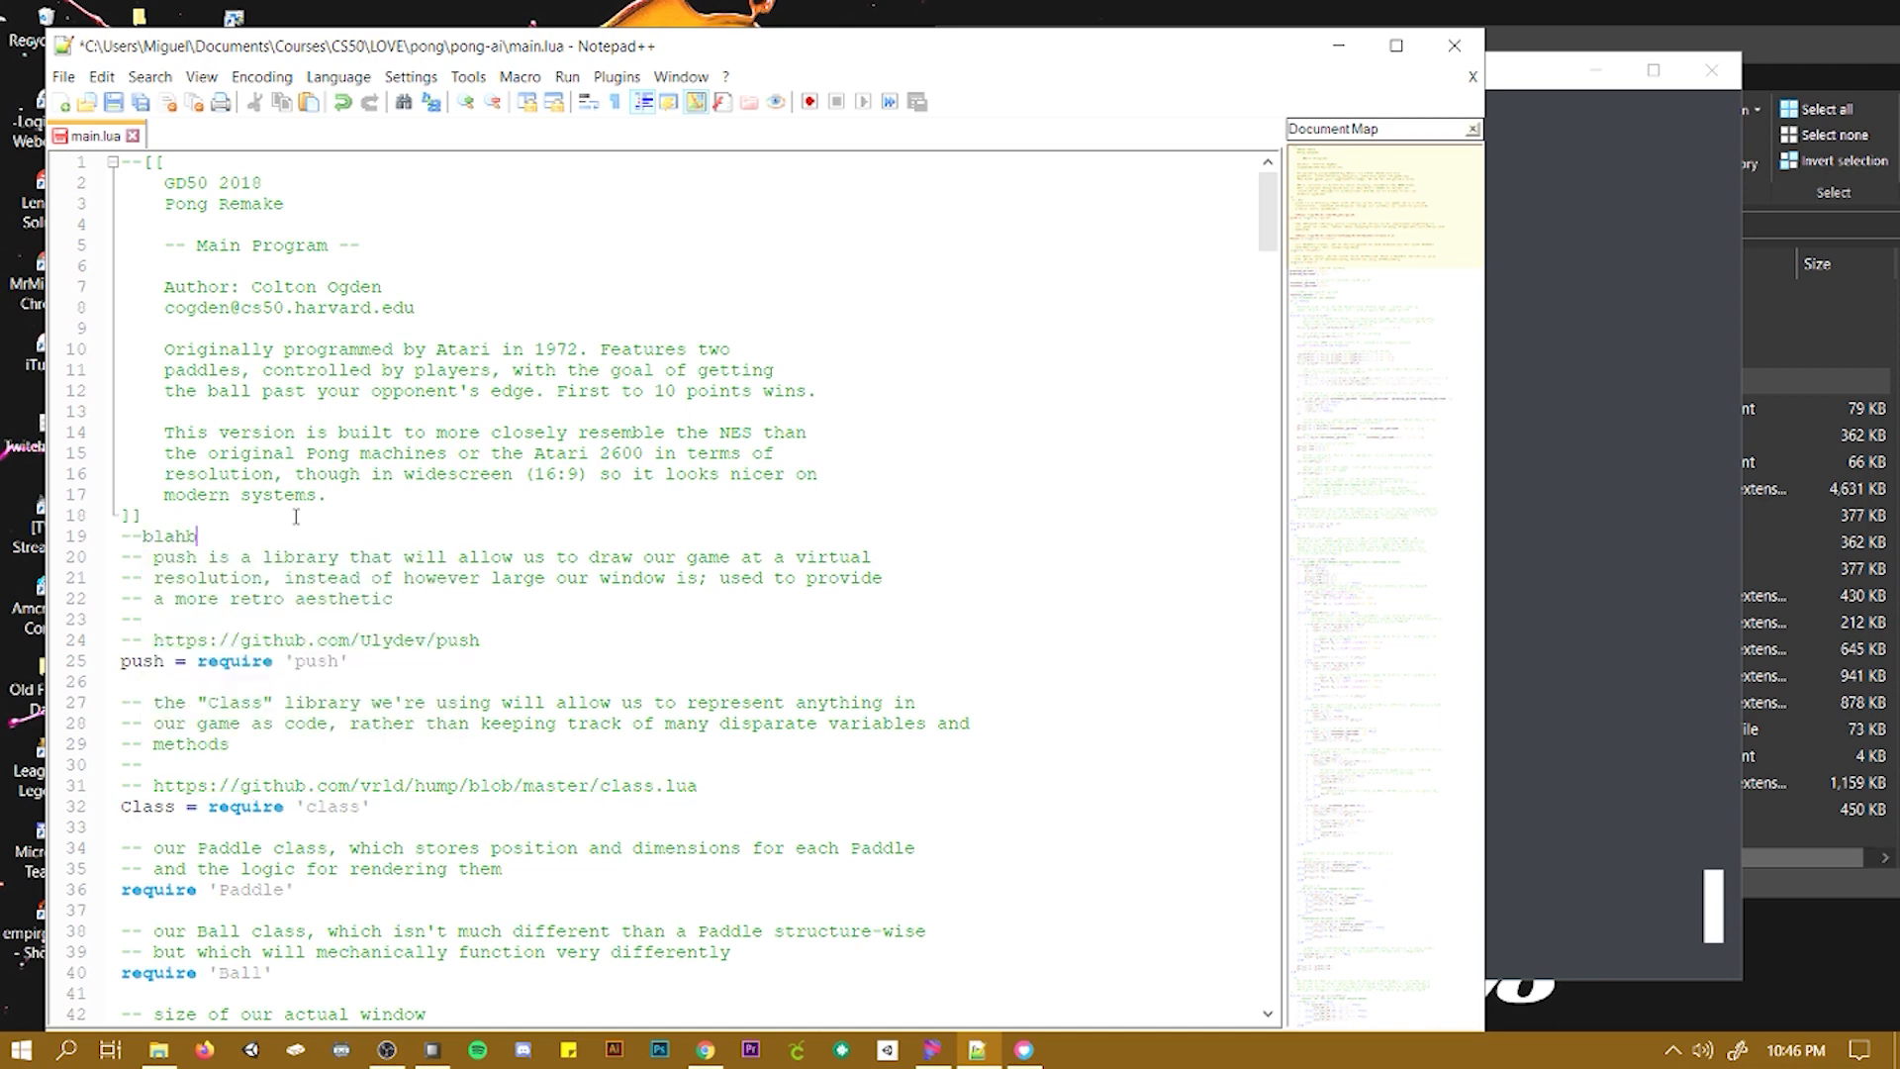
pyautogui.write('blha')
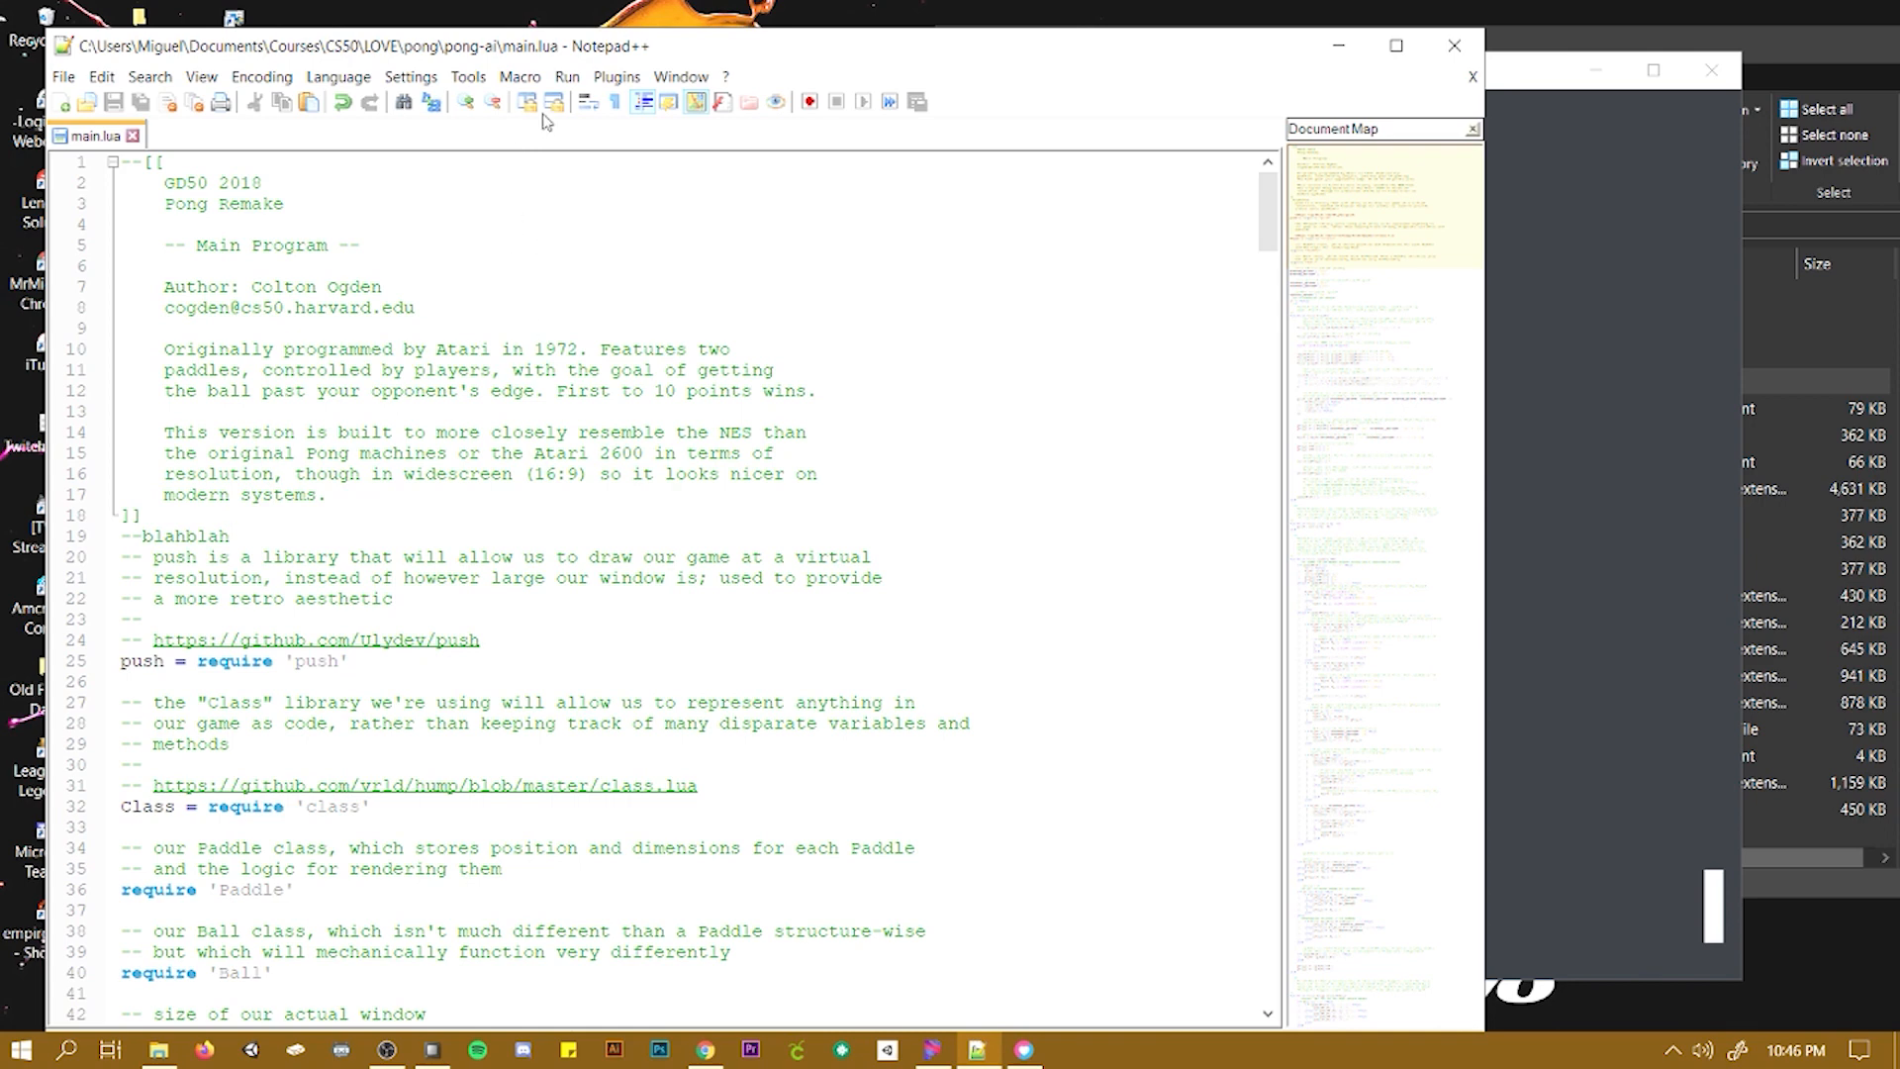
pyautogui.click(566, 76)
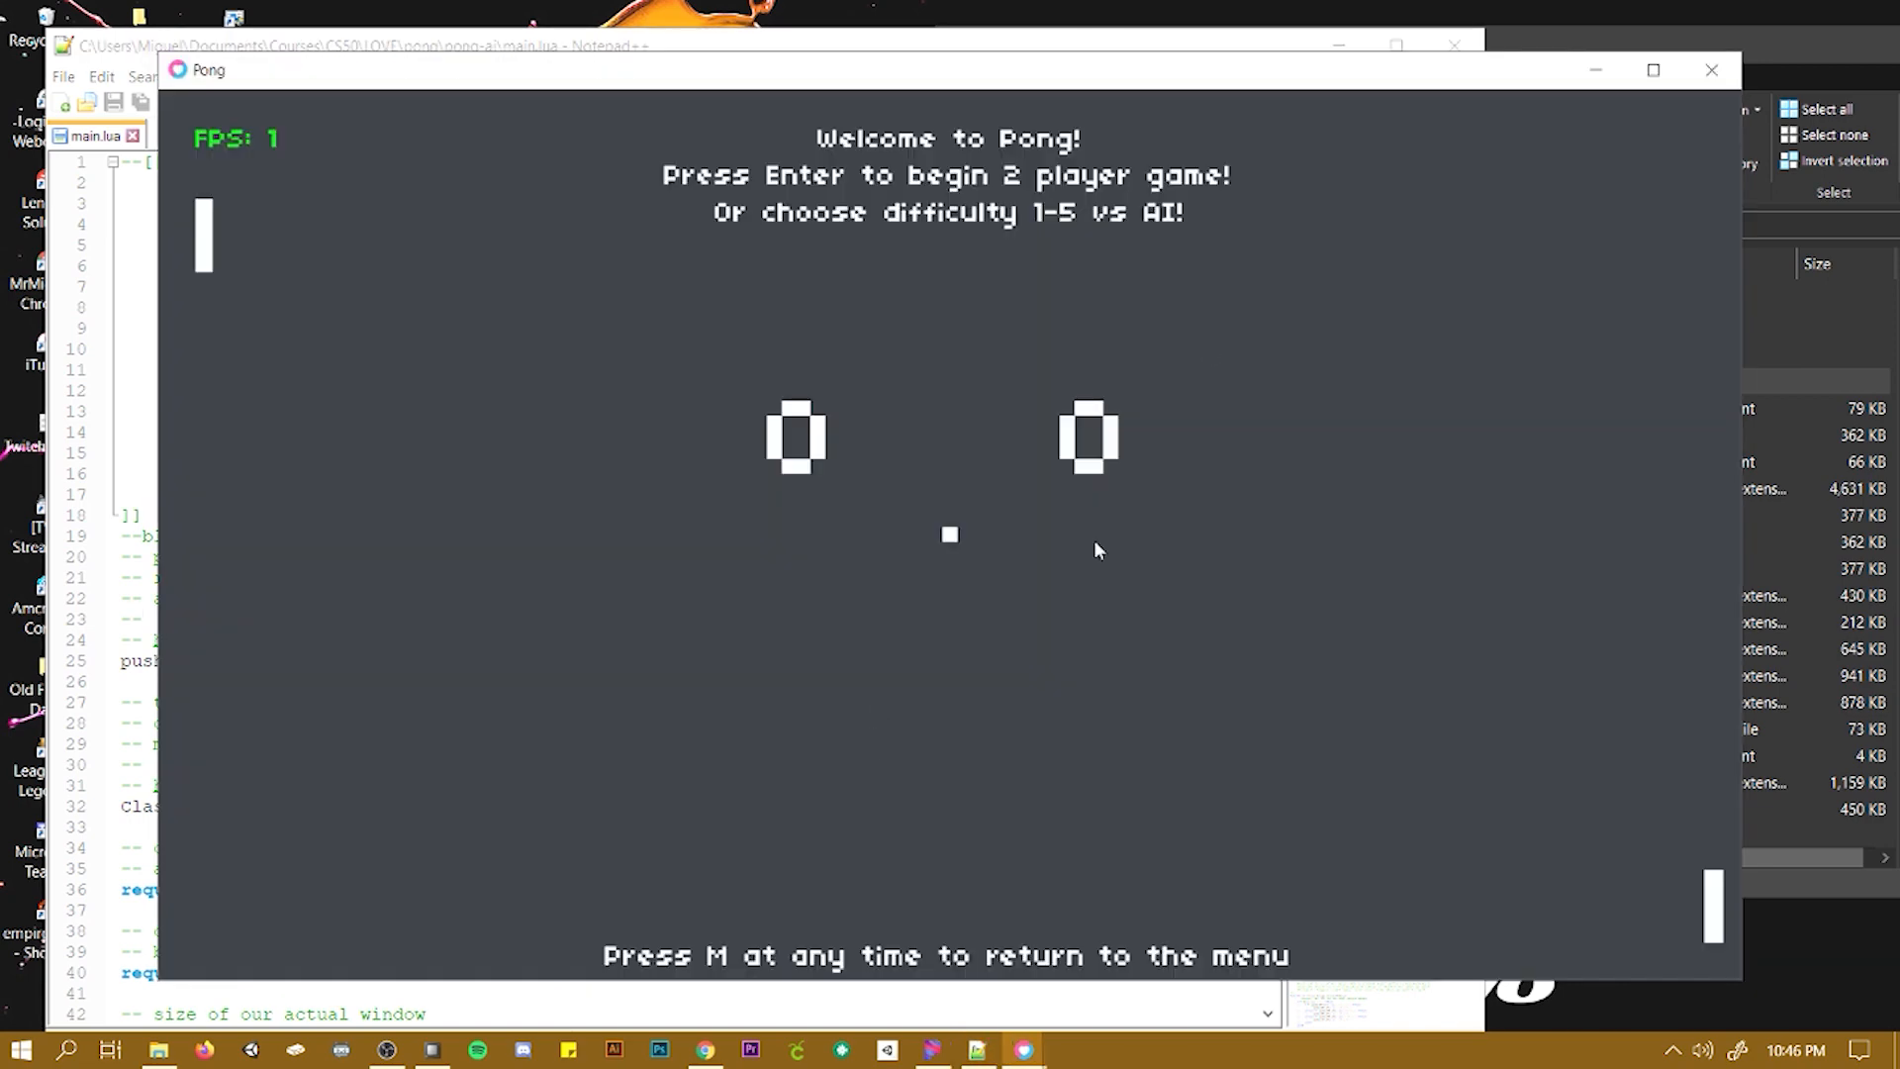
pyautogui.moveTo(1711, 69)
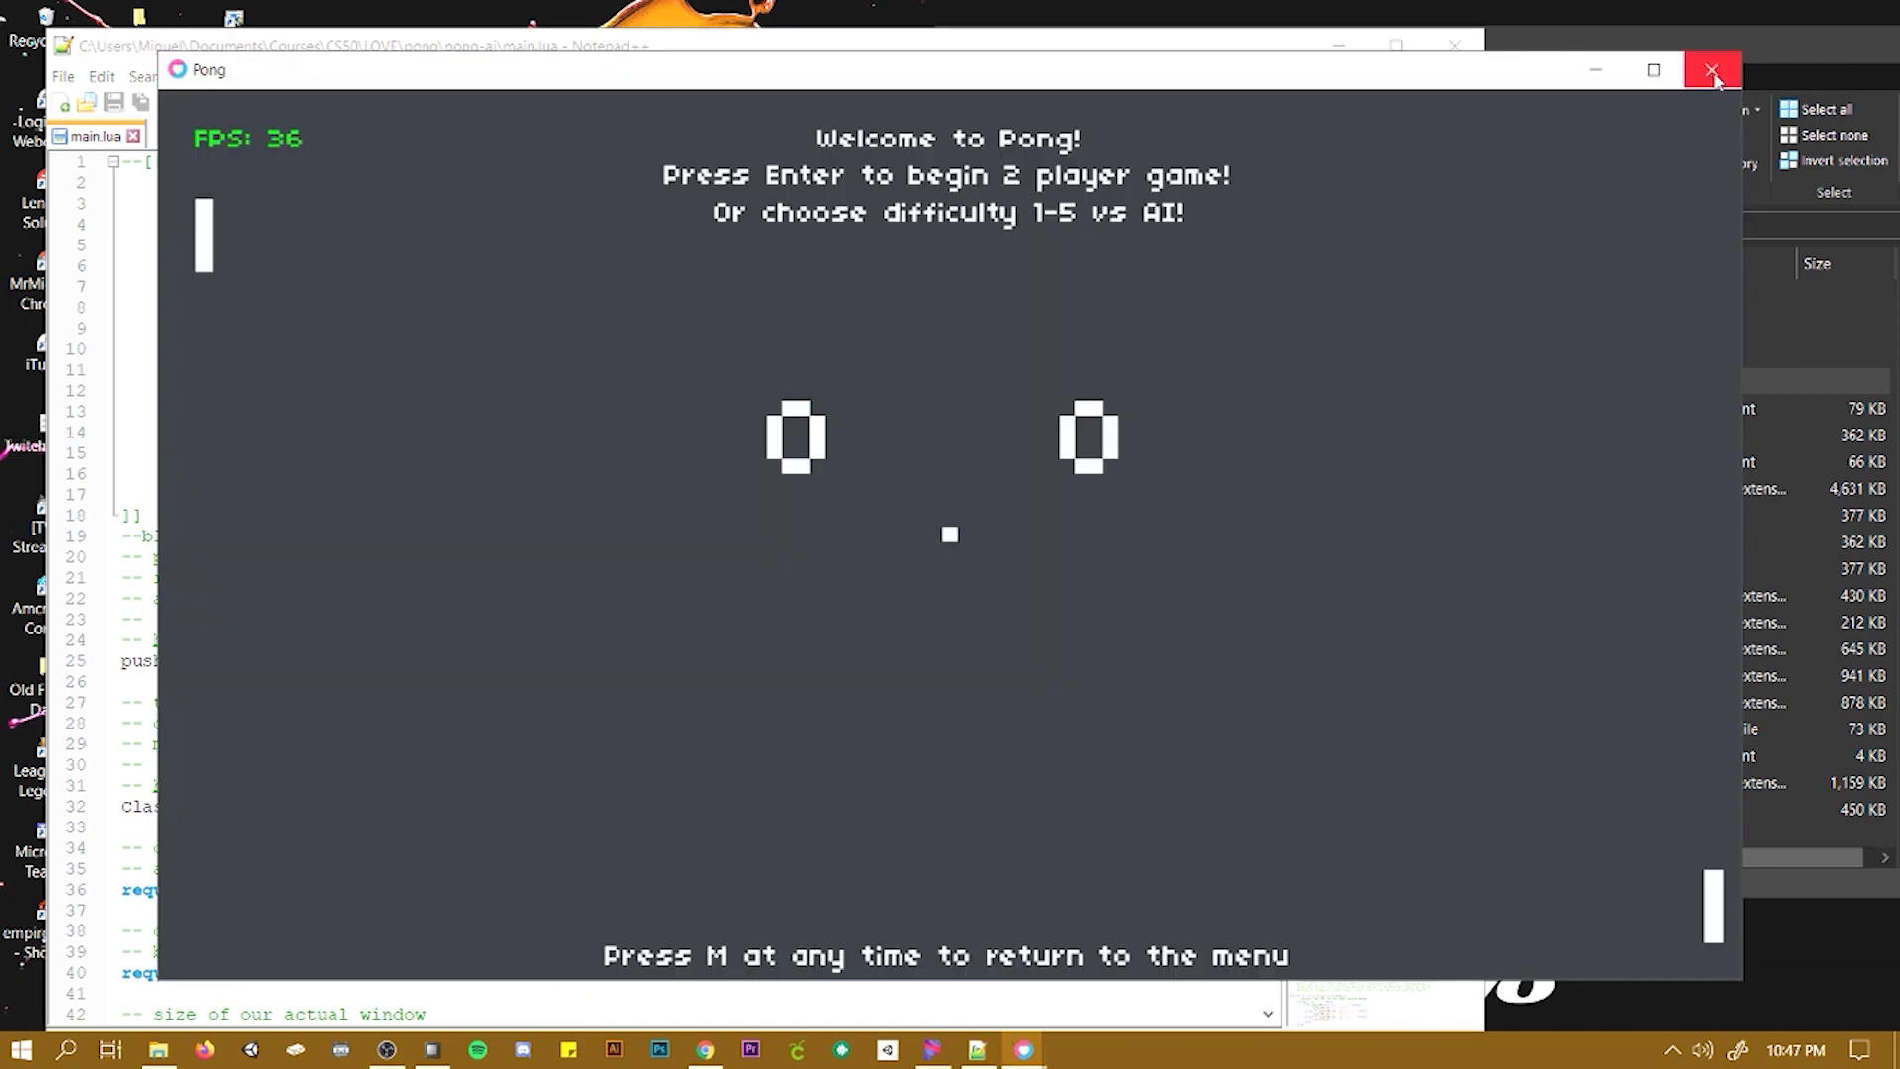
pyautogui.click(1711, 69)
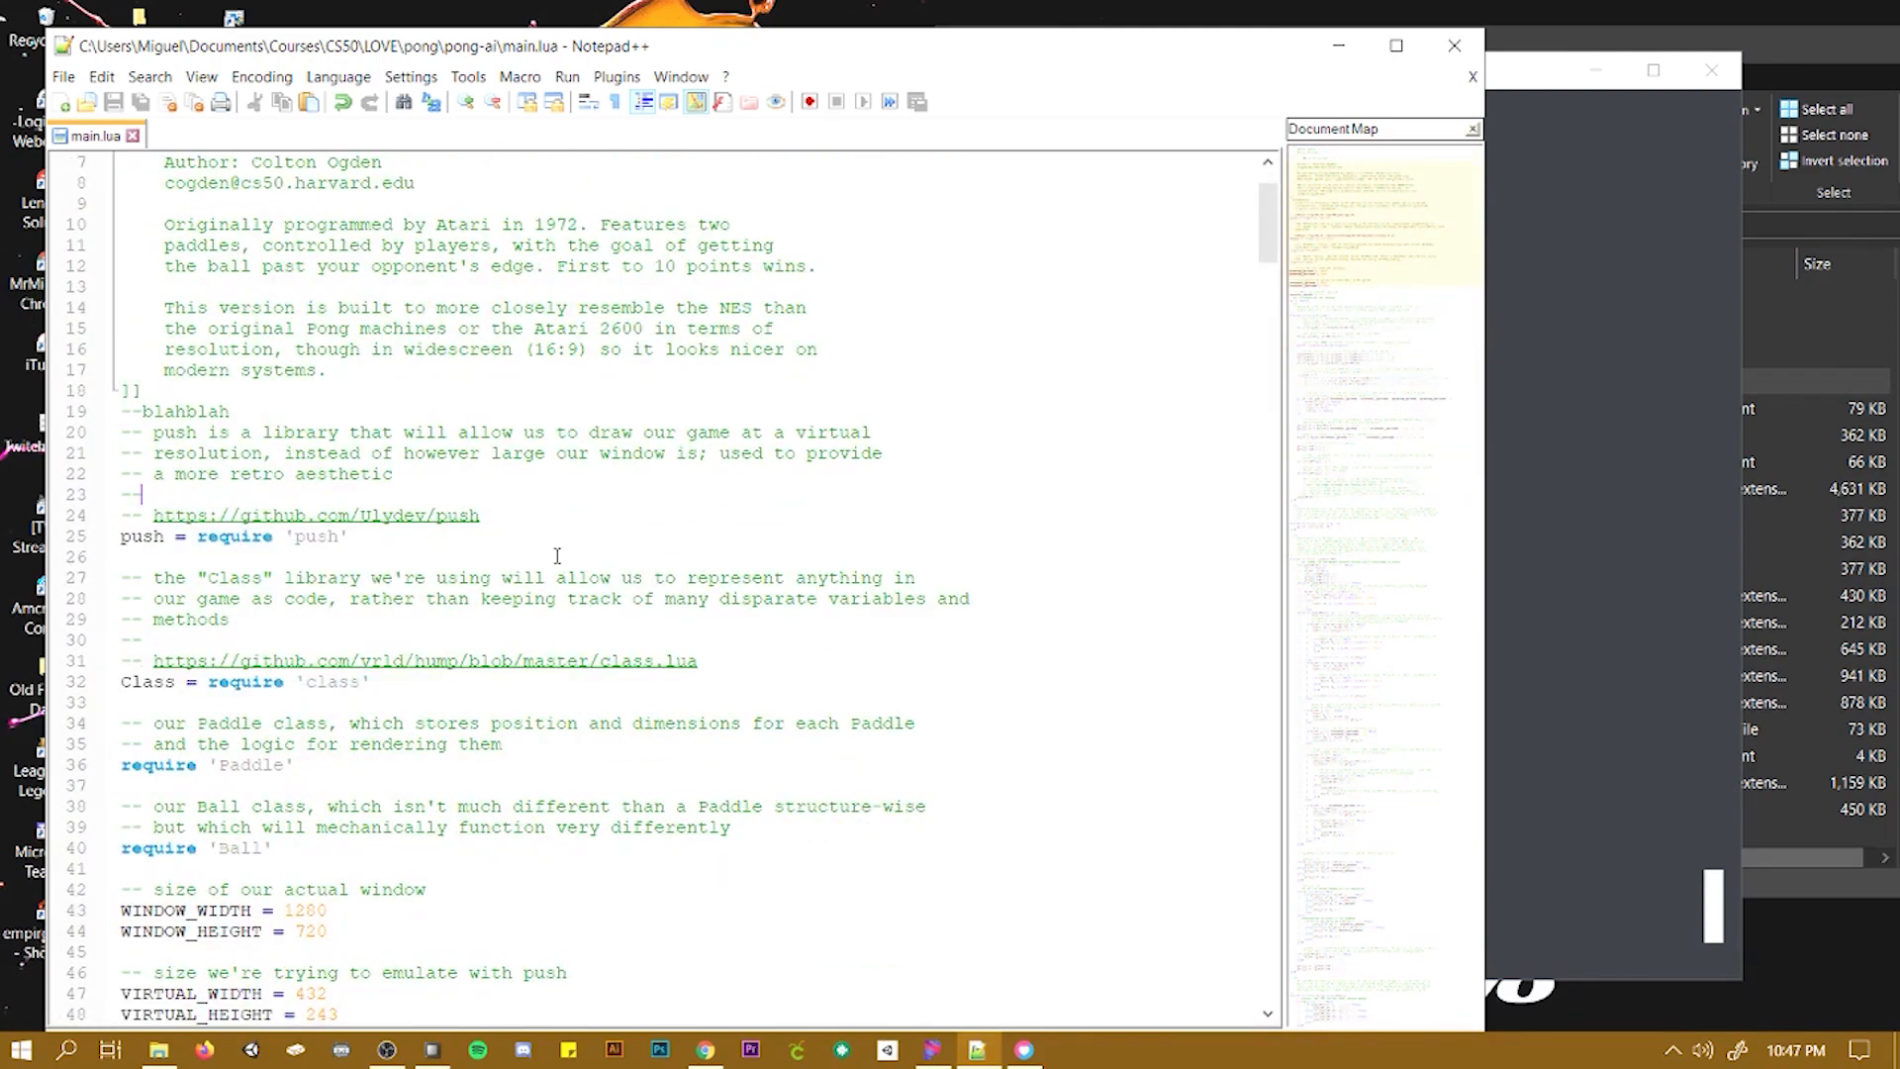
pyautogui.moveTo(521, 560)
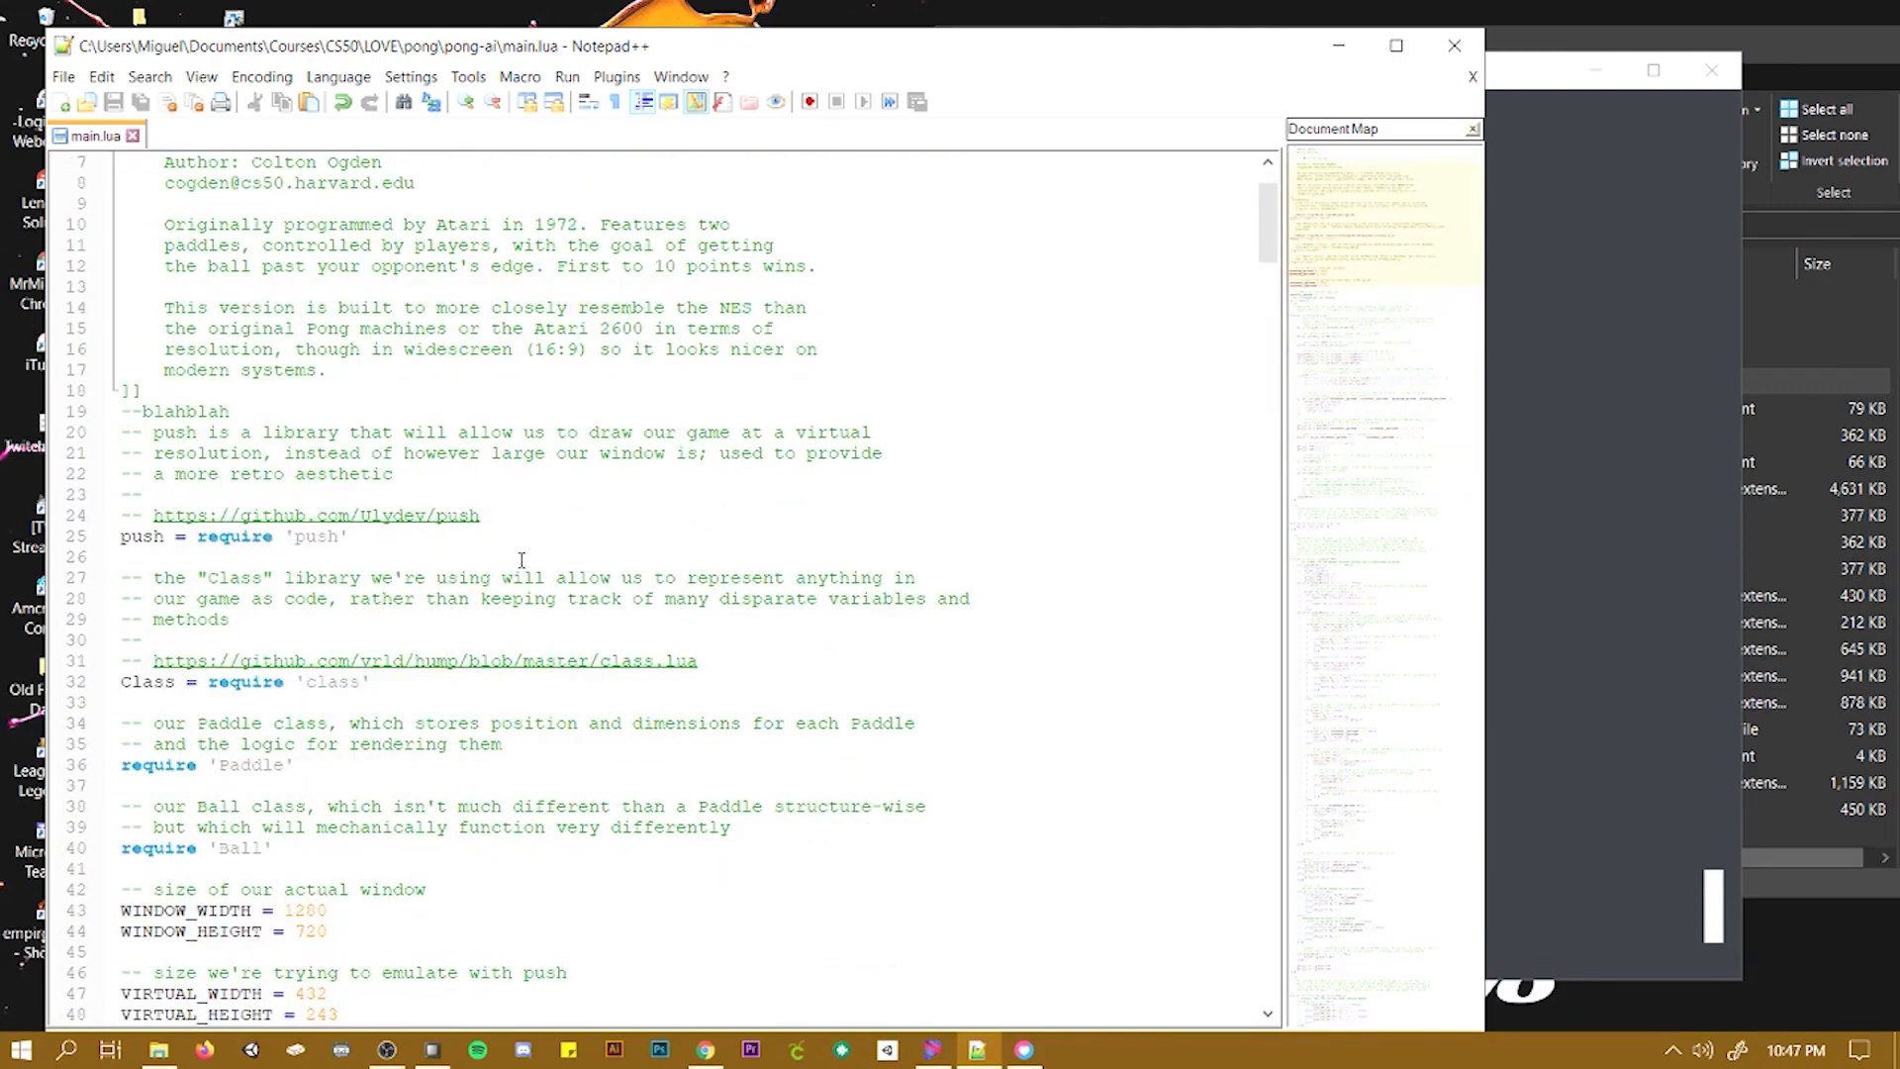